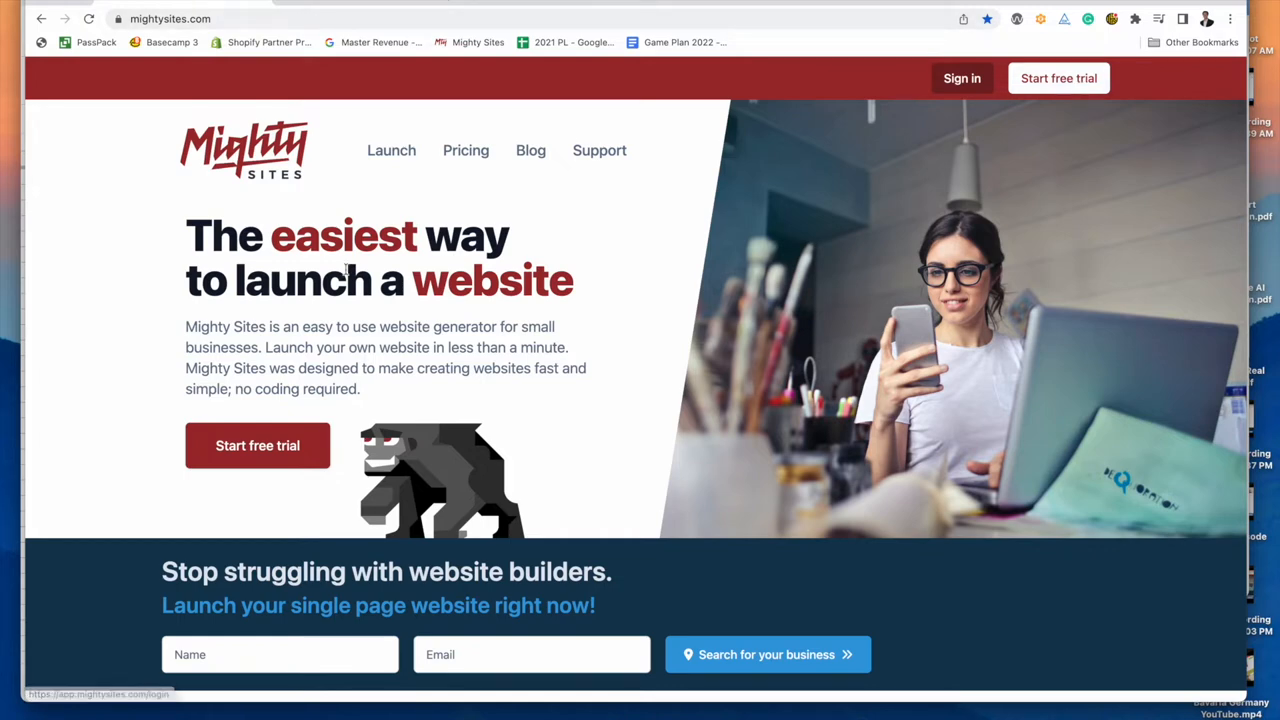
- Scroll the Mighty Sites homepage past the blog to the template grid showing Tattoo Shop
left_click(530, 150)
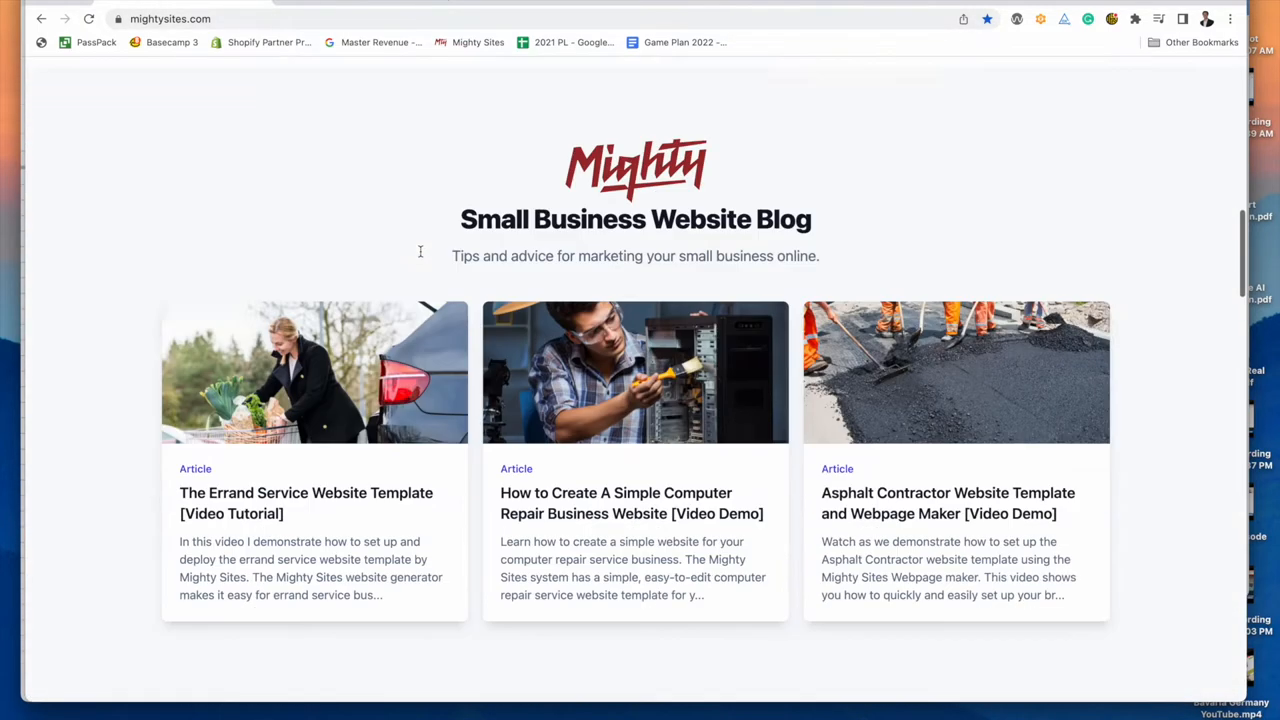
scroll("down", 3)
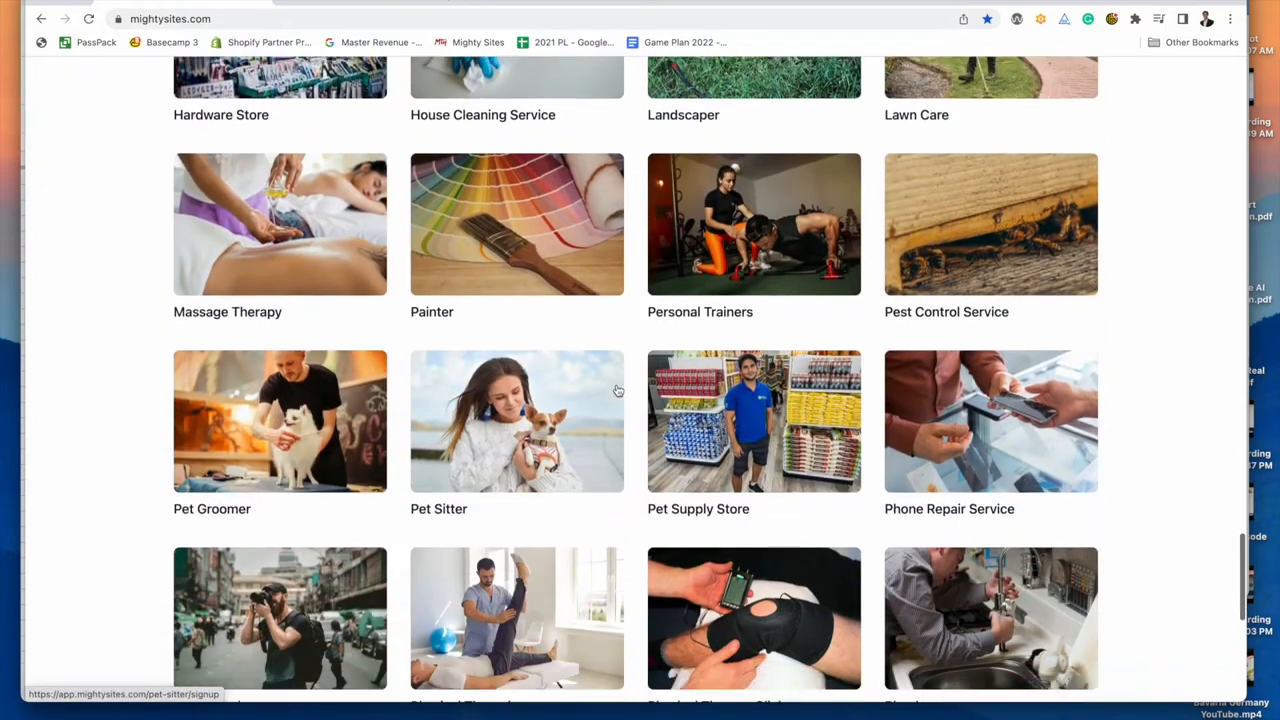
scroll("down", 3)
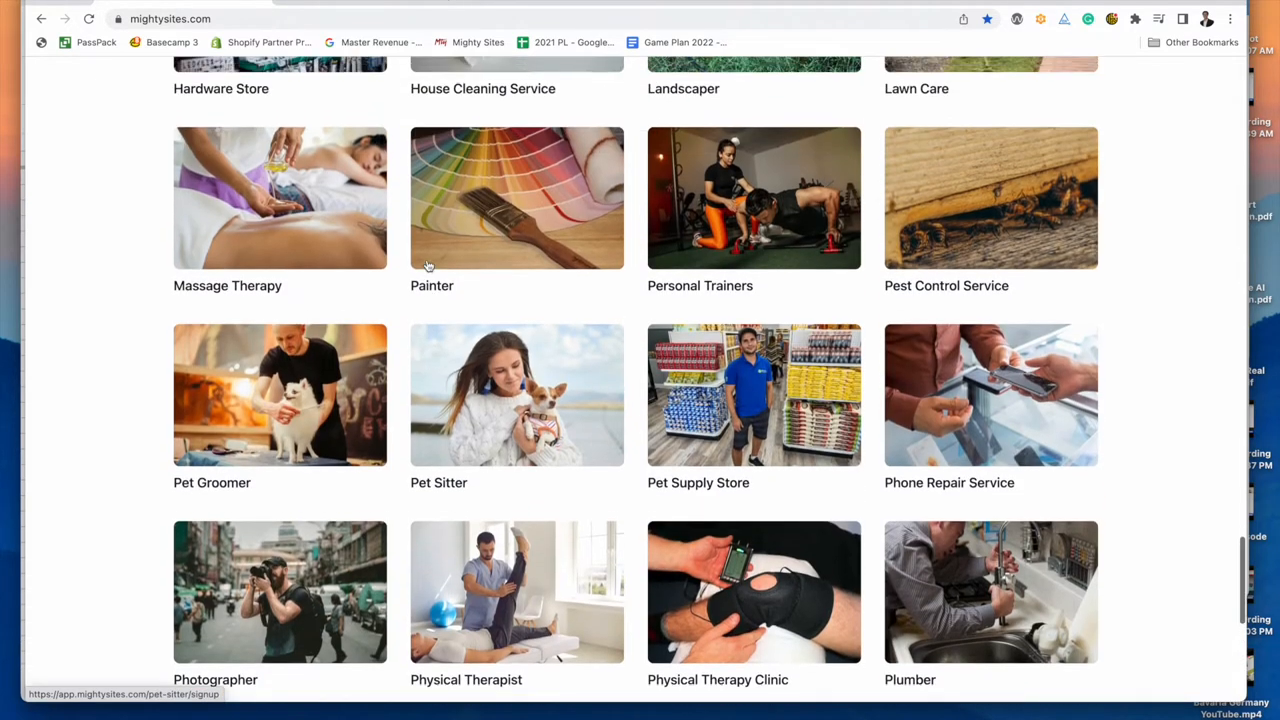
scroll("down", 3)
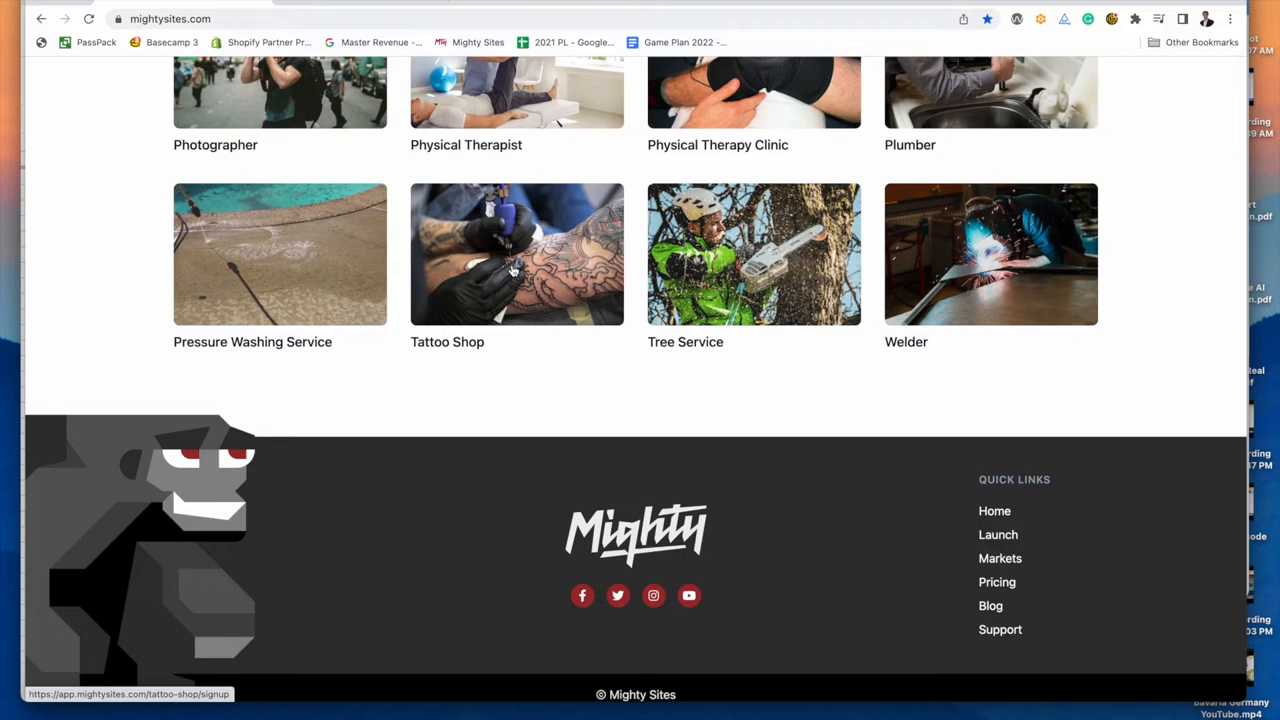
- Choose the Tattoo Shop template and search 'tattoo' to select Inksmith Tattoo and Piercing
left_click(516, 254)
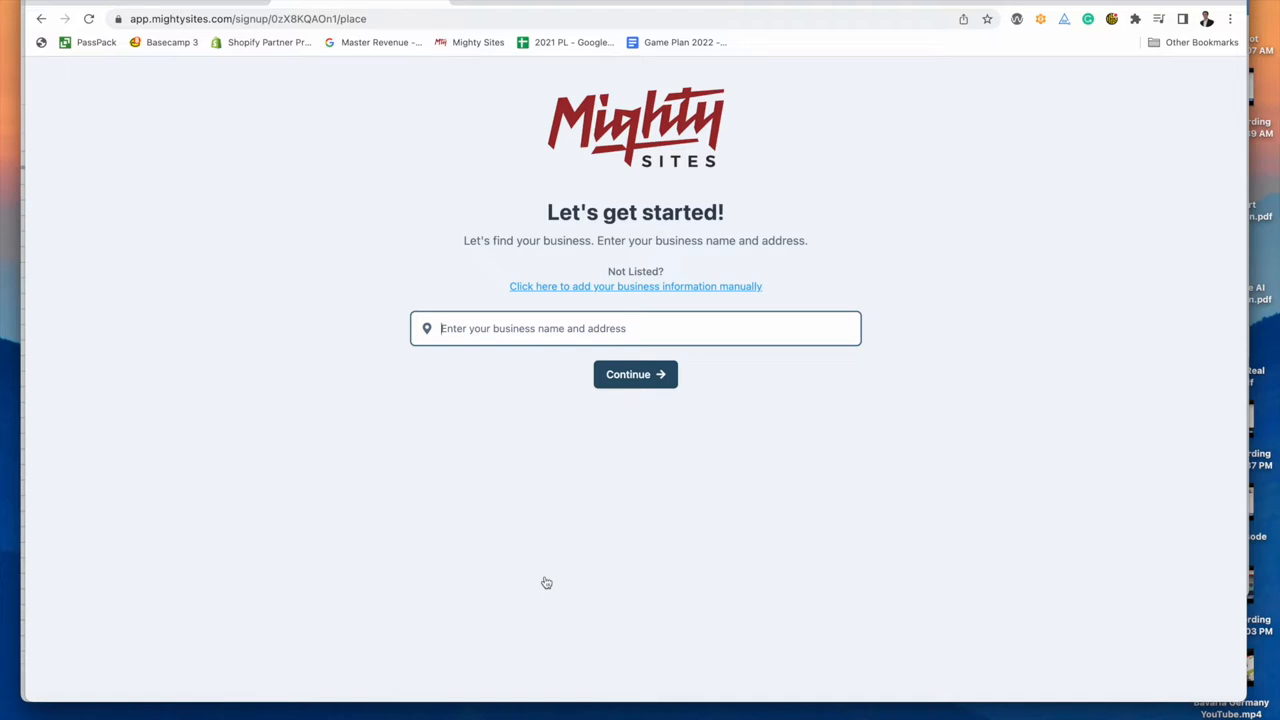
mouse_move(572, 496)
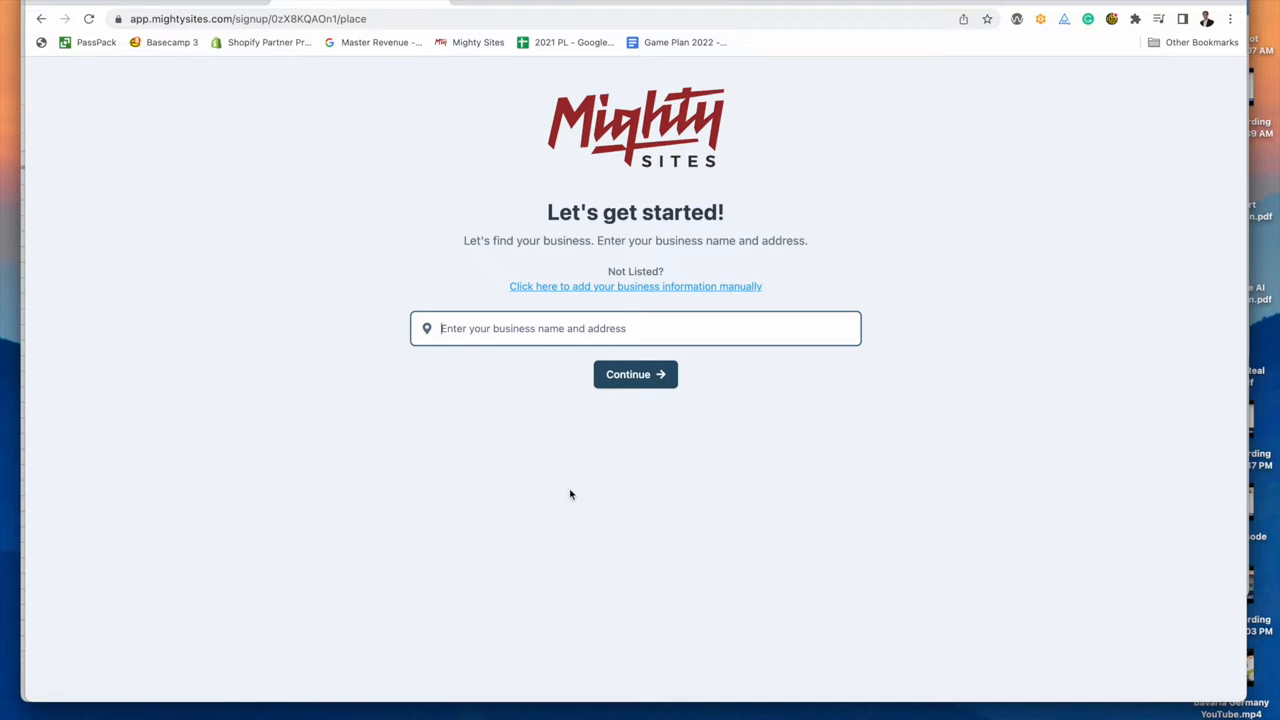
type("tattoo sh")
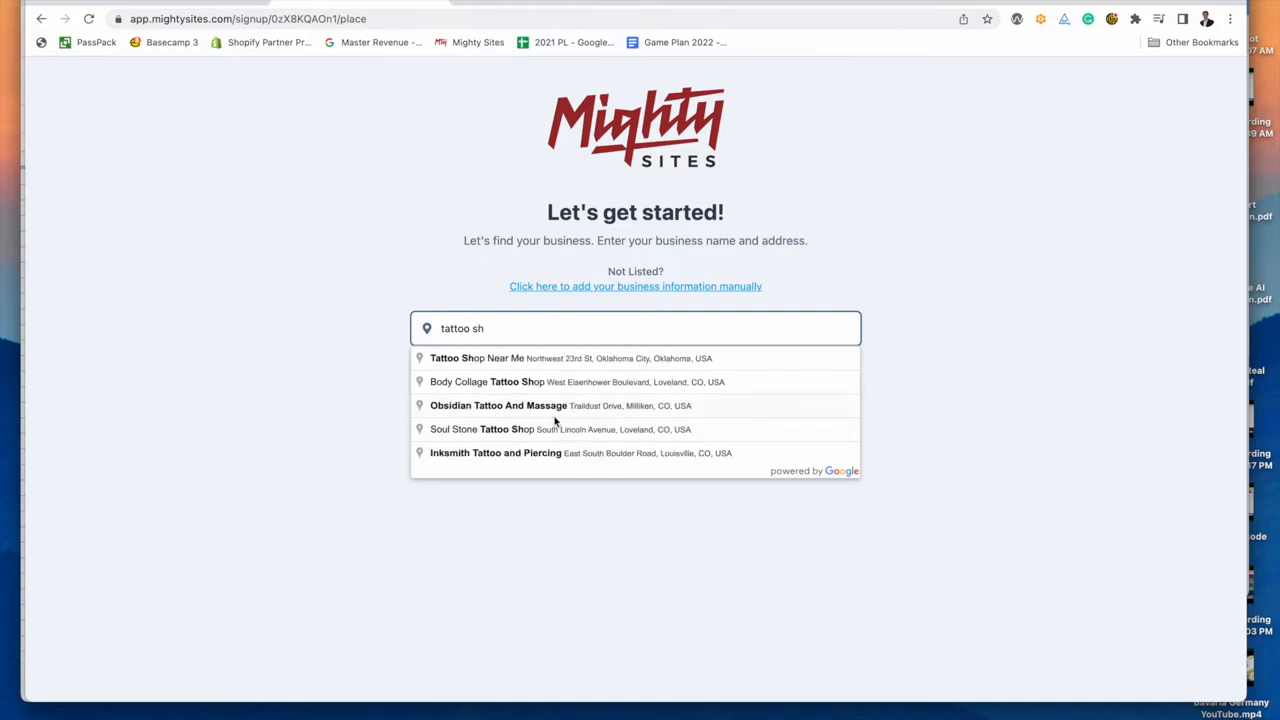
left_click(496, 452)
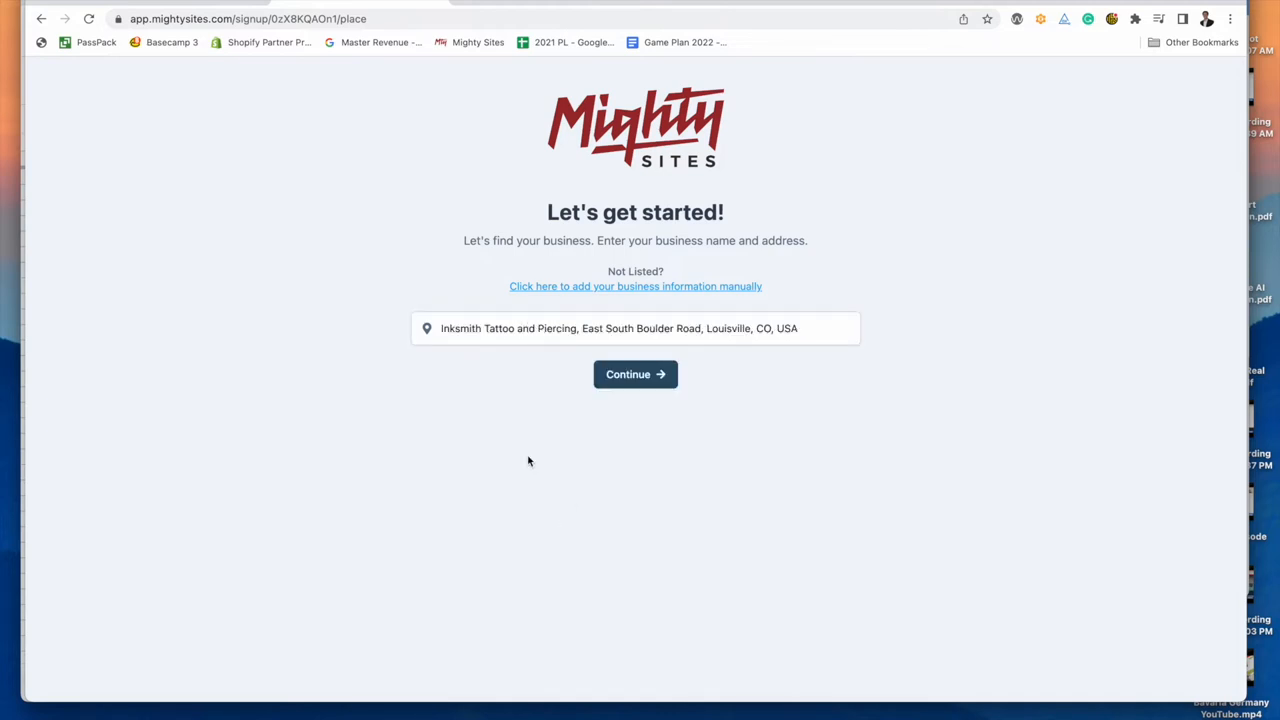
mouse_move(632, 314)
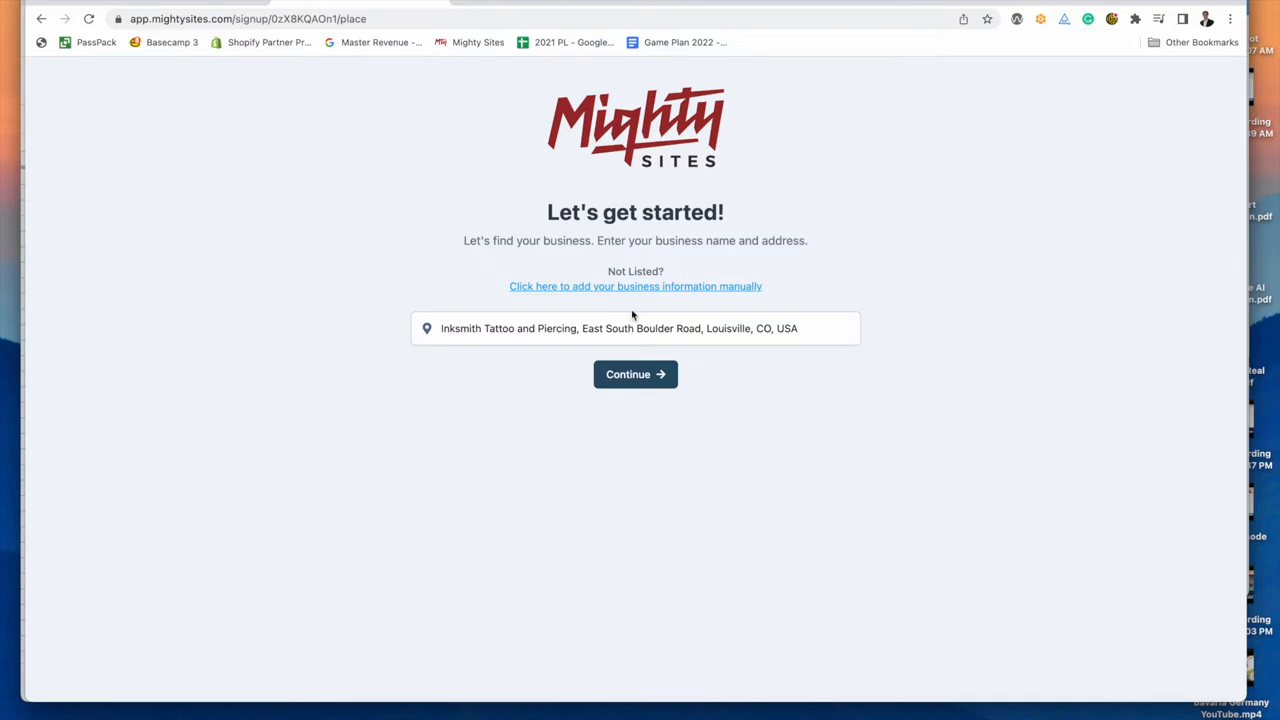
mouse_move(604, 292)
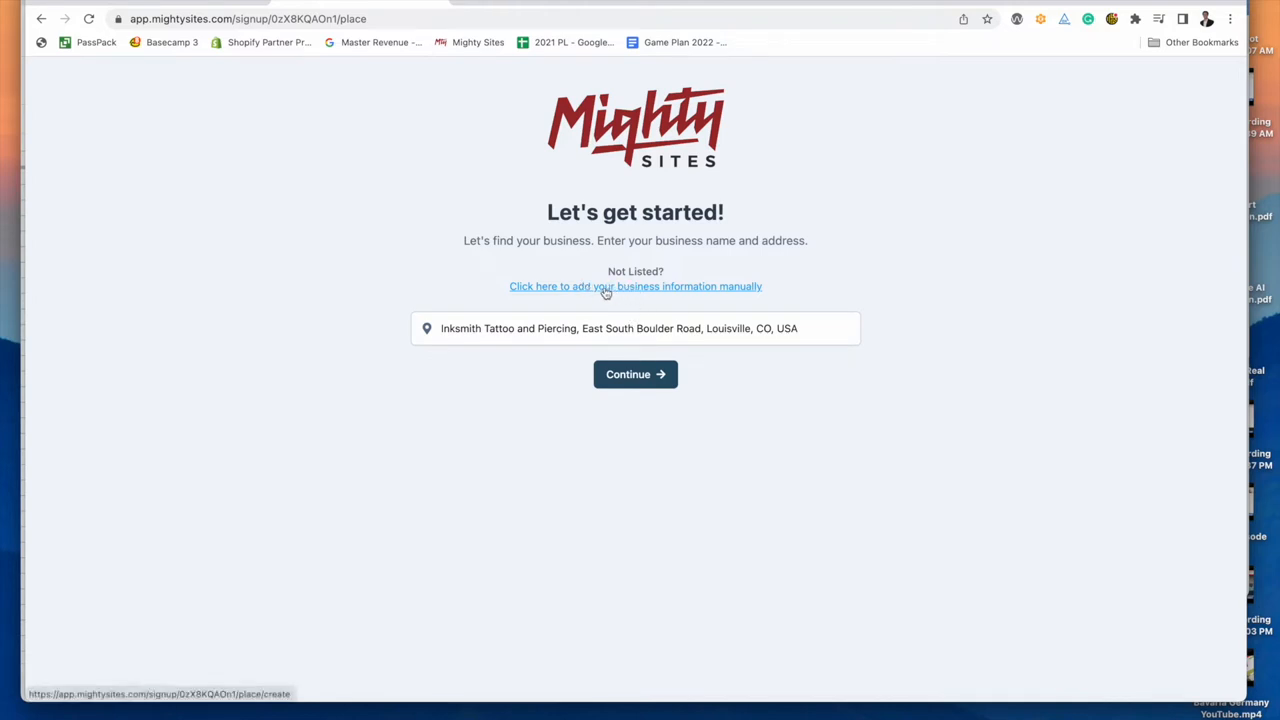
mouse_move(680, 292)
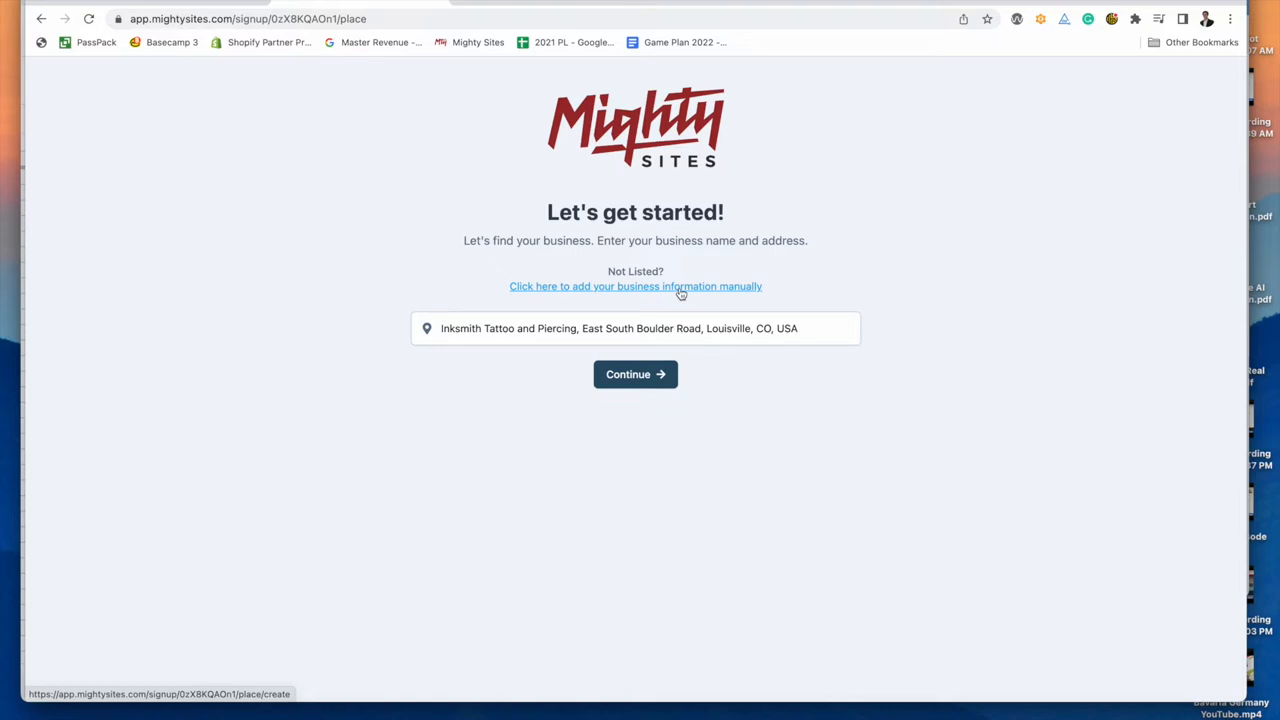
- Continue to the found details for Inksmith and open Update Location to review the fields
left_click(636, 374)
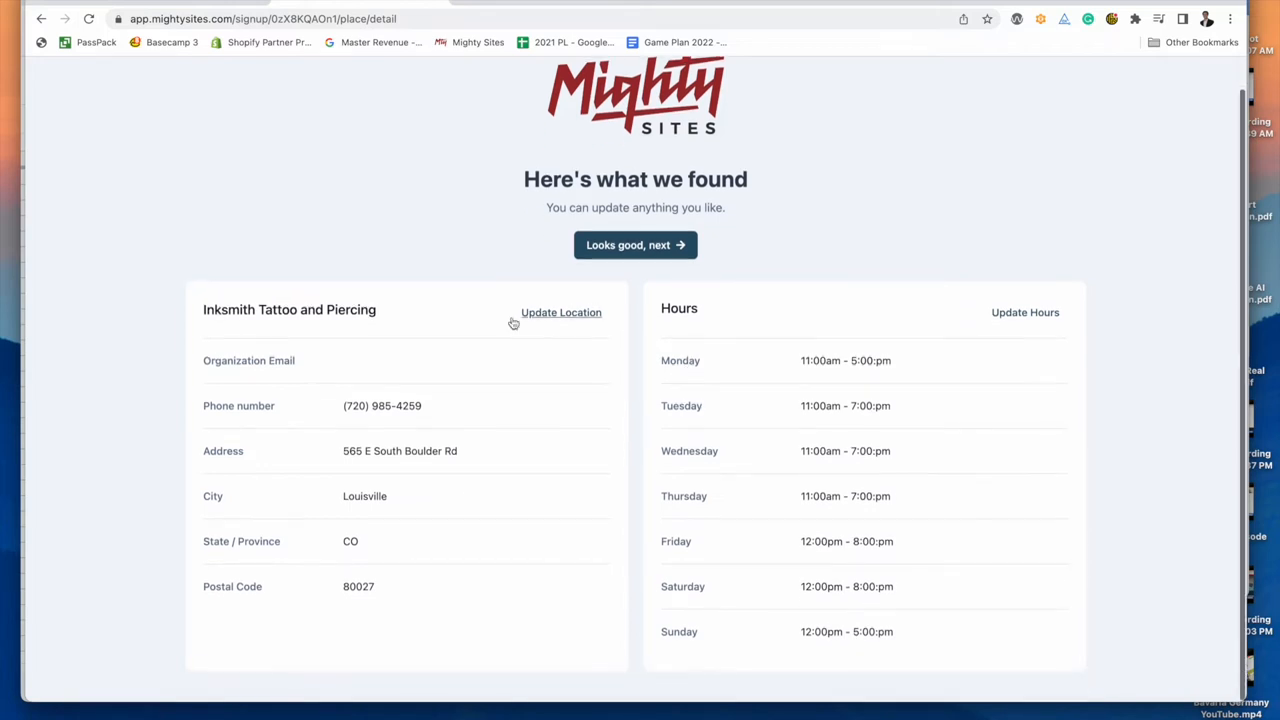
mouse_move(642, 434)
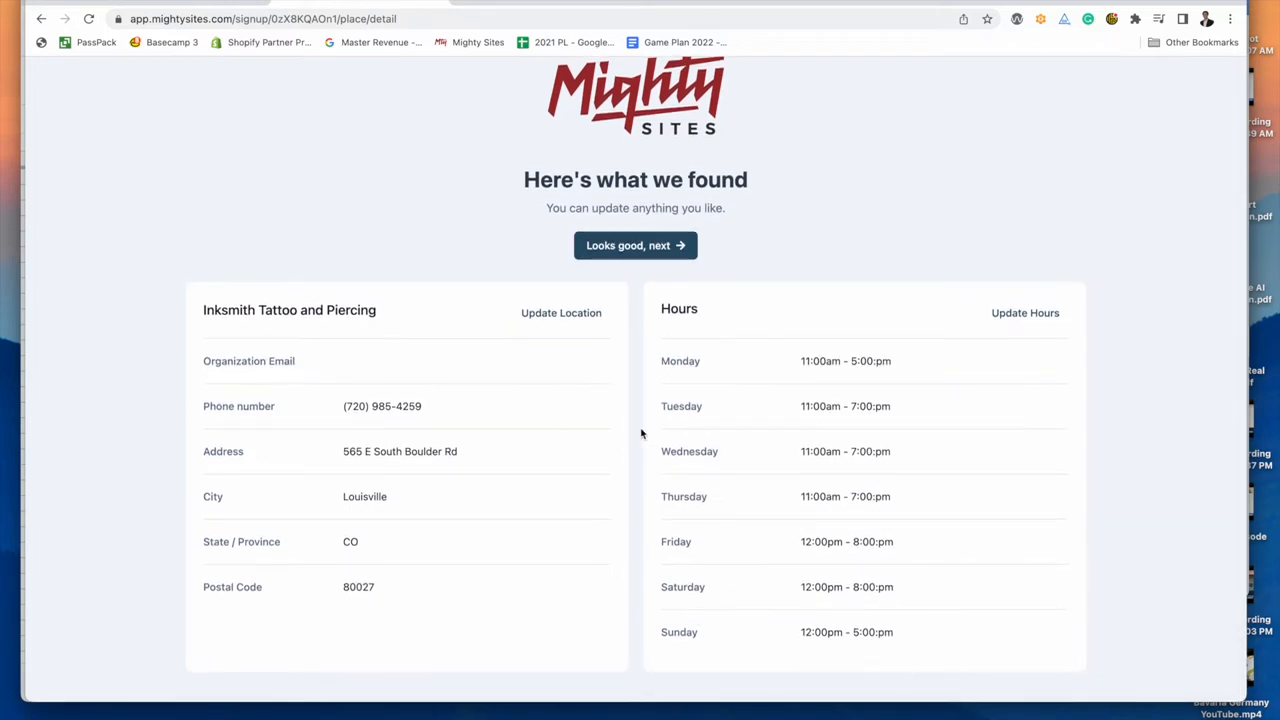
left_click(560, 312)
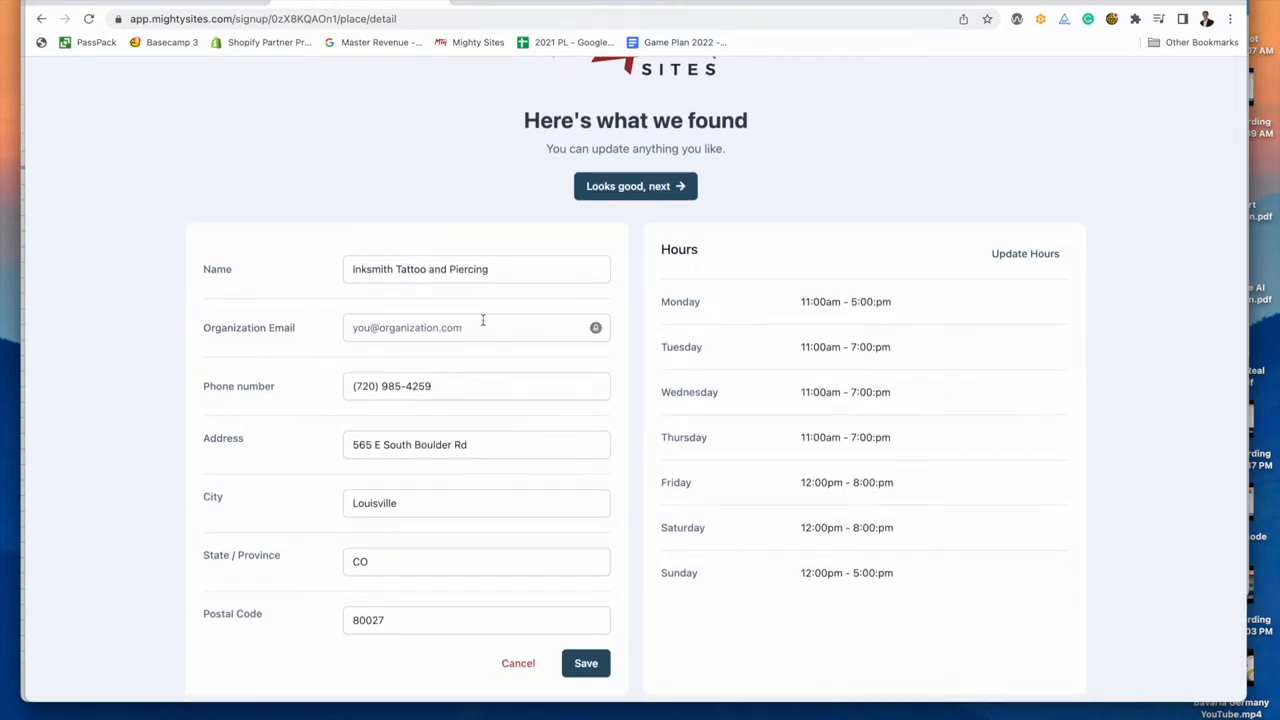
scroll("down", 3)
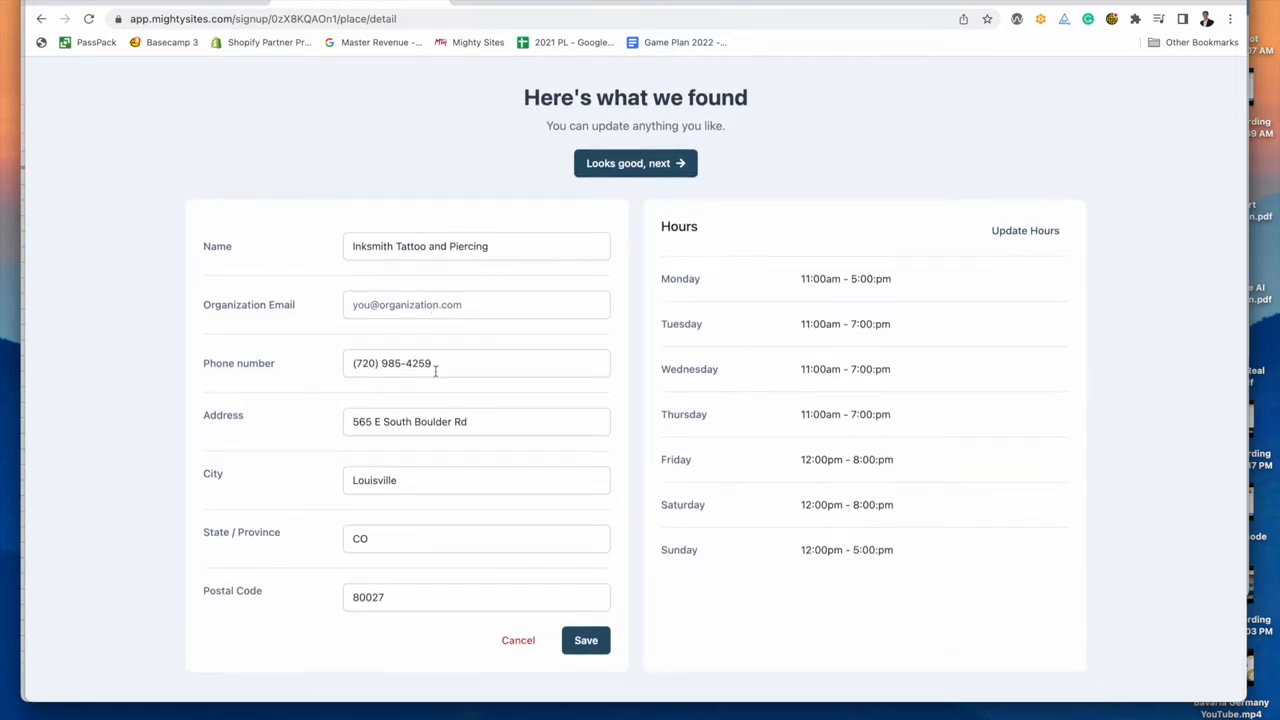
mouse_move(414, 584)
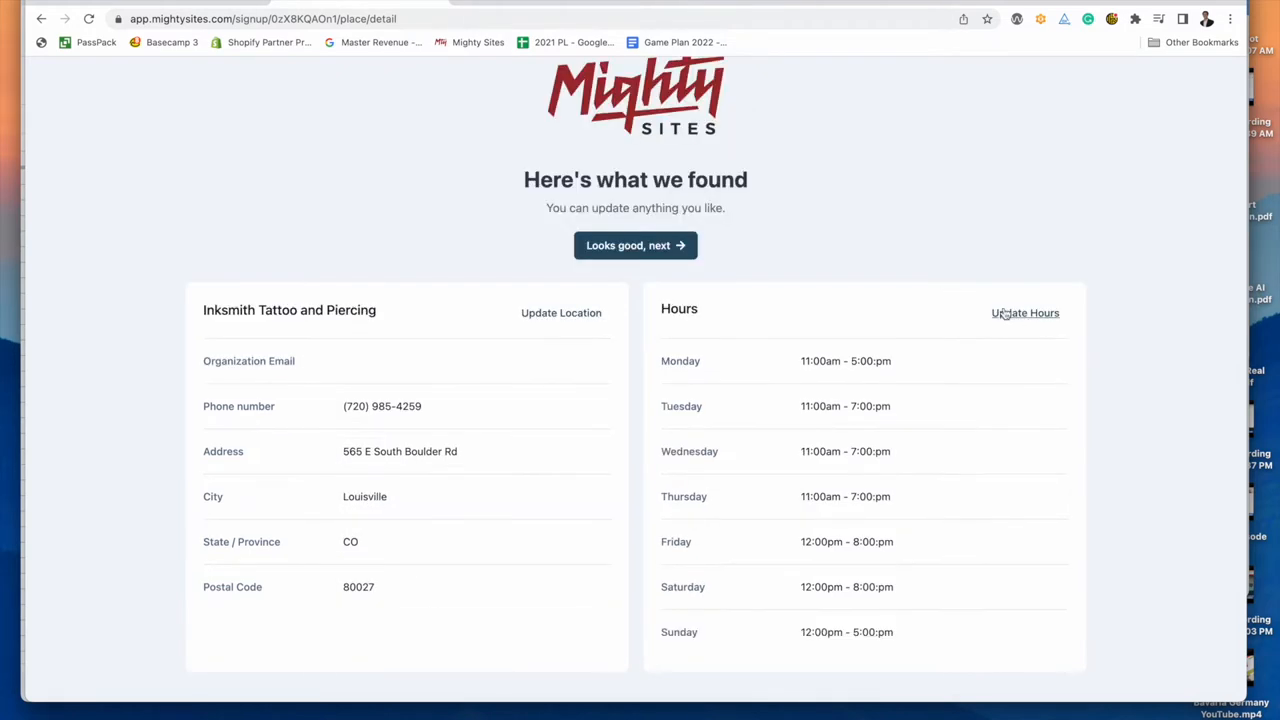
- Set Sunday to closed and Monday opening to 10:00 AM, then save the hours
left_click(1024, 312)
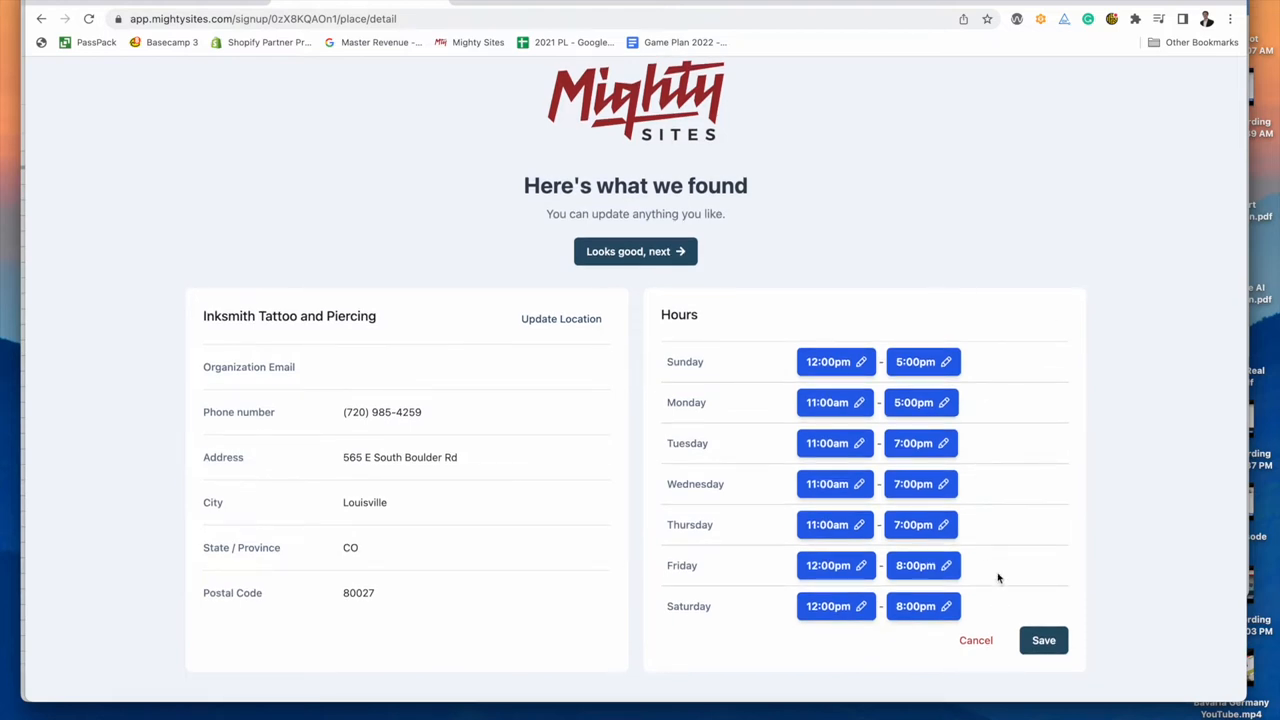
left_click(828, 360)
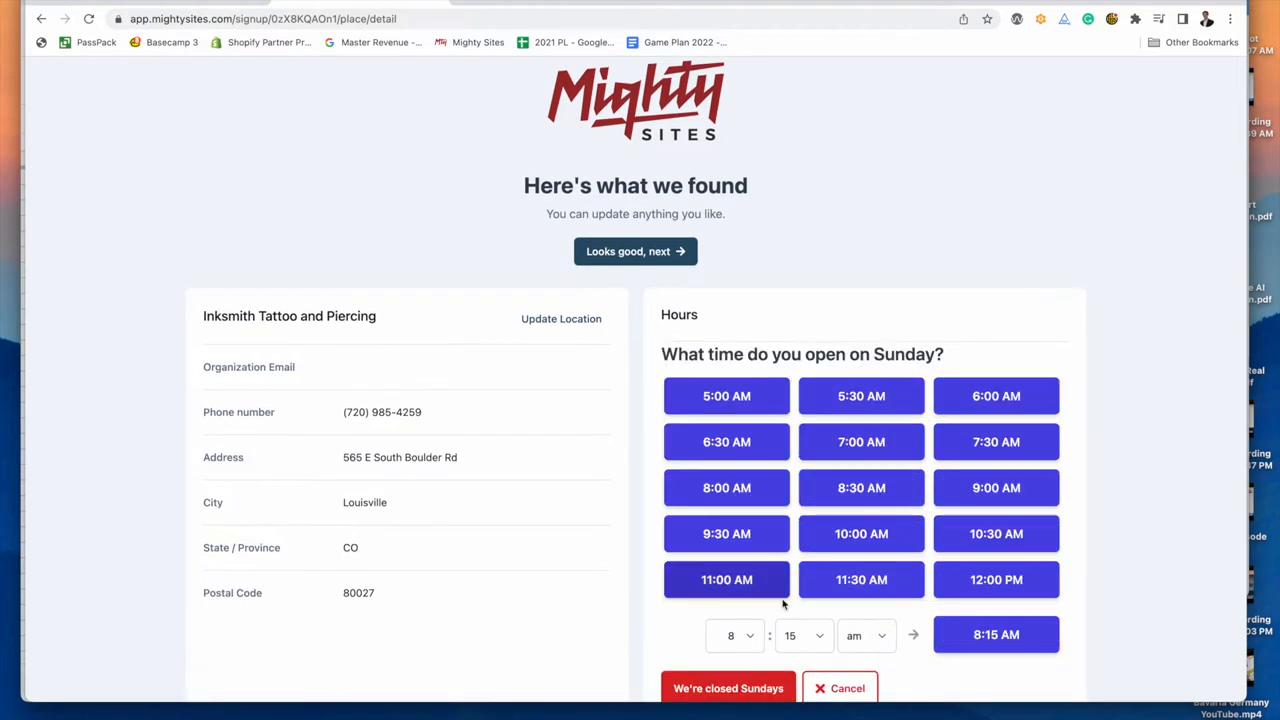
left_click(728, 686)
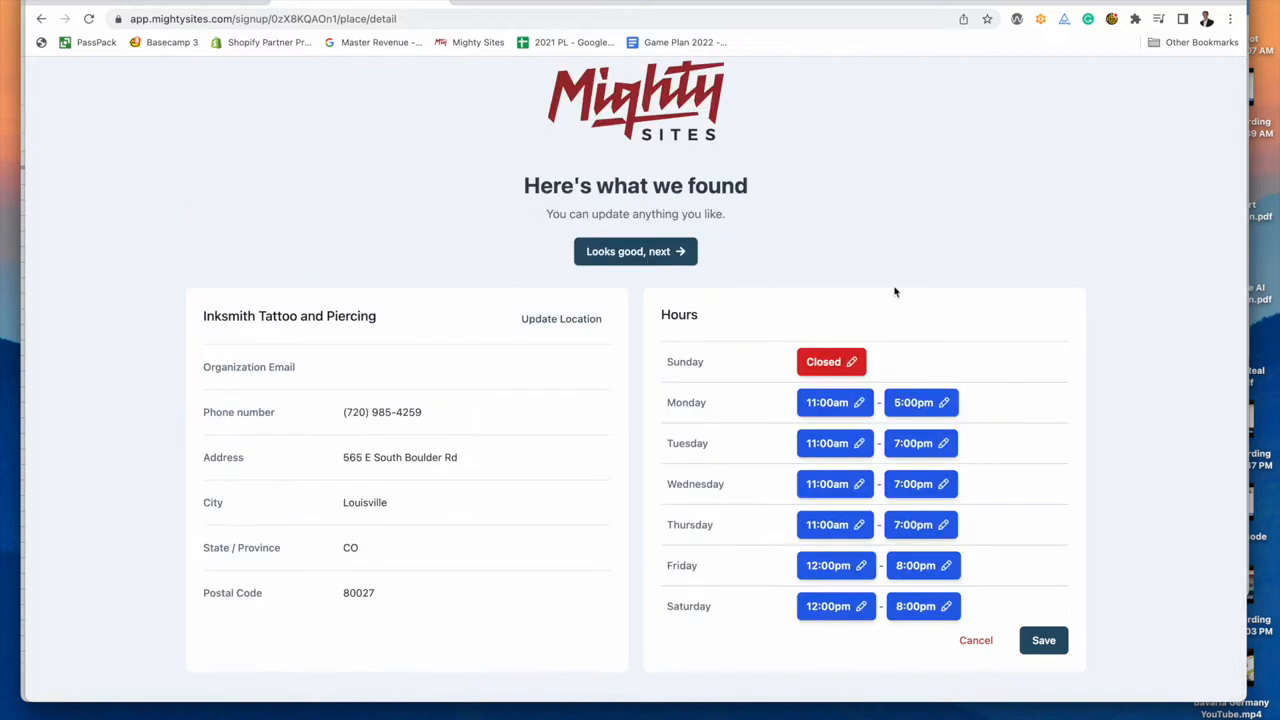
left_click(824, 402)
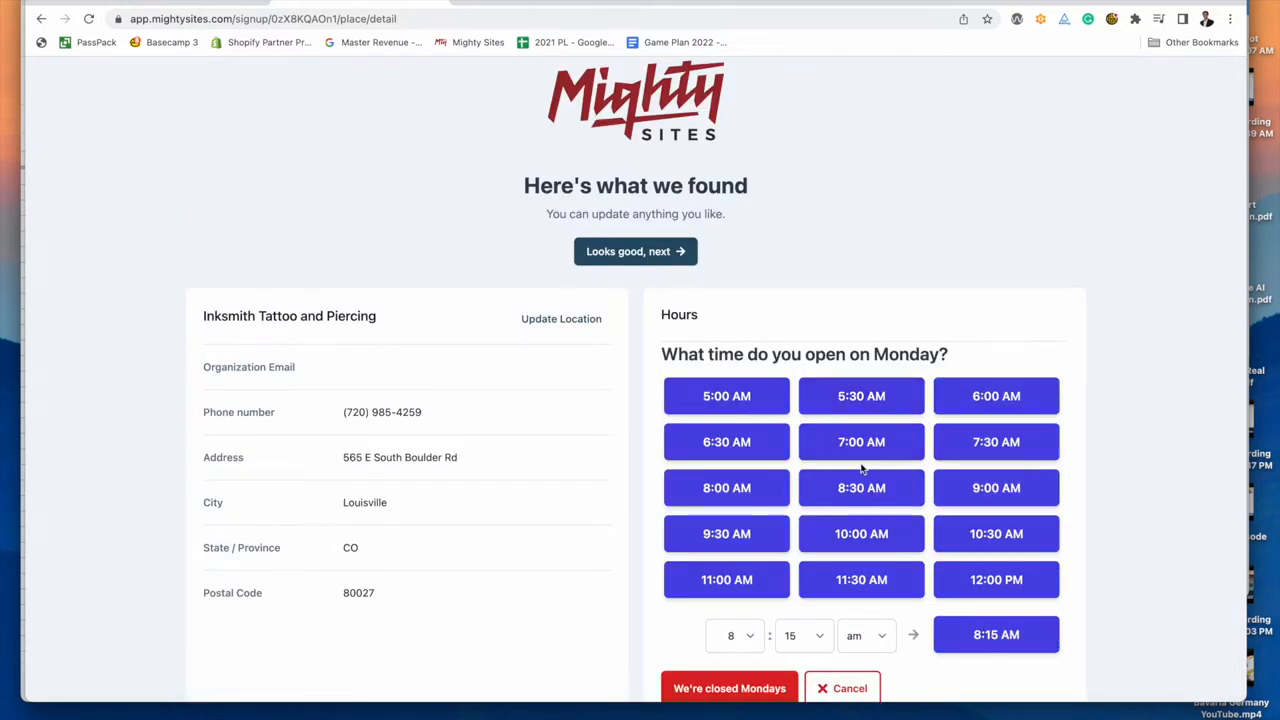
left_click(996, 636)
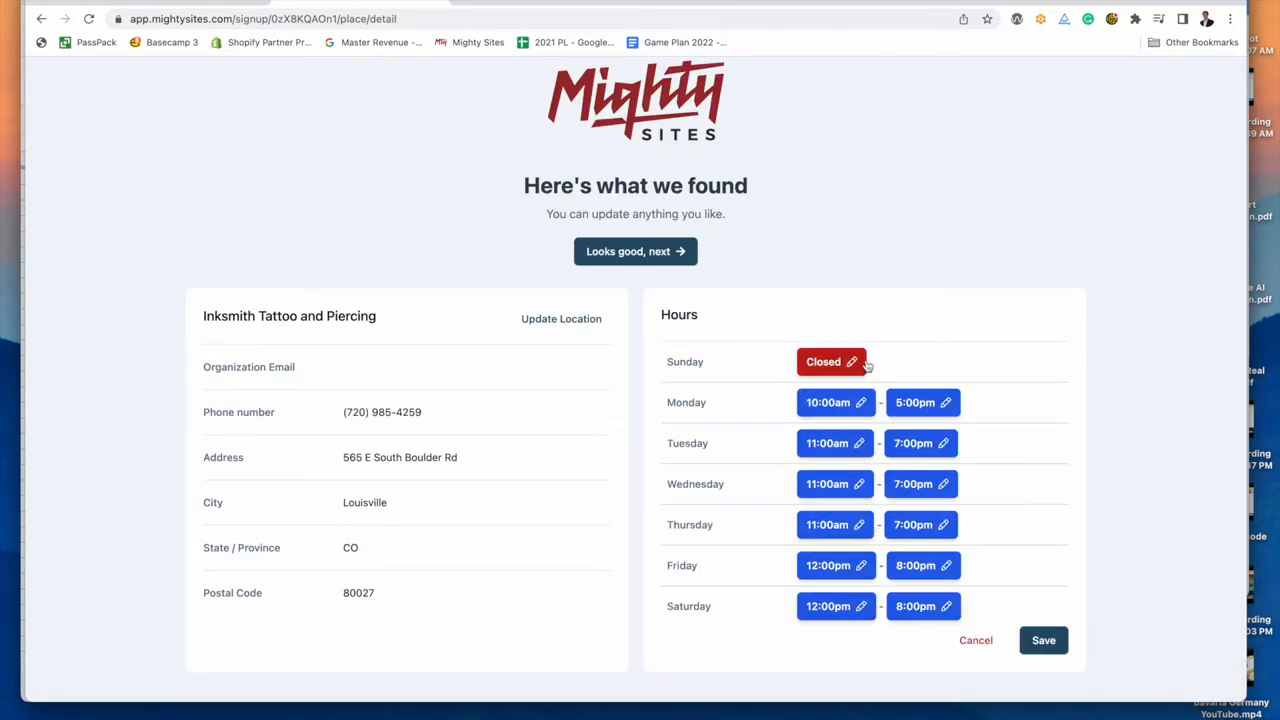
mouse_move(864, 414)
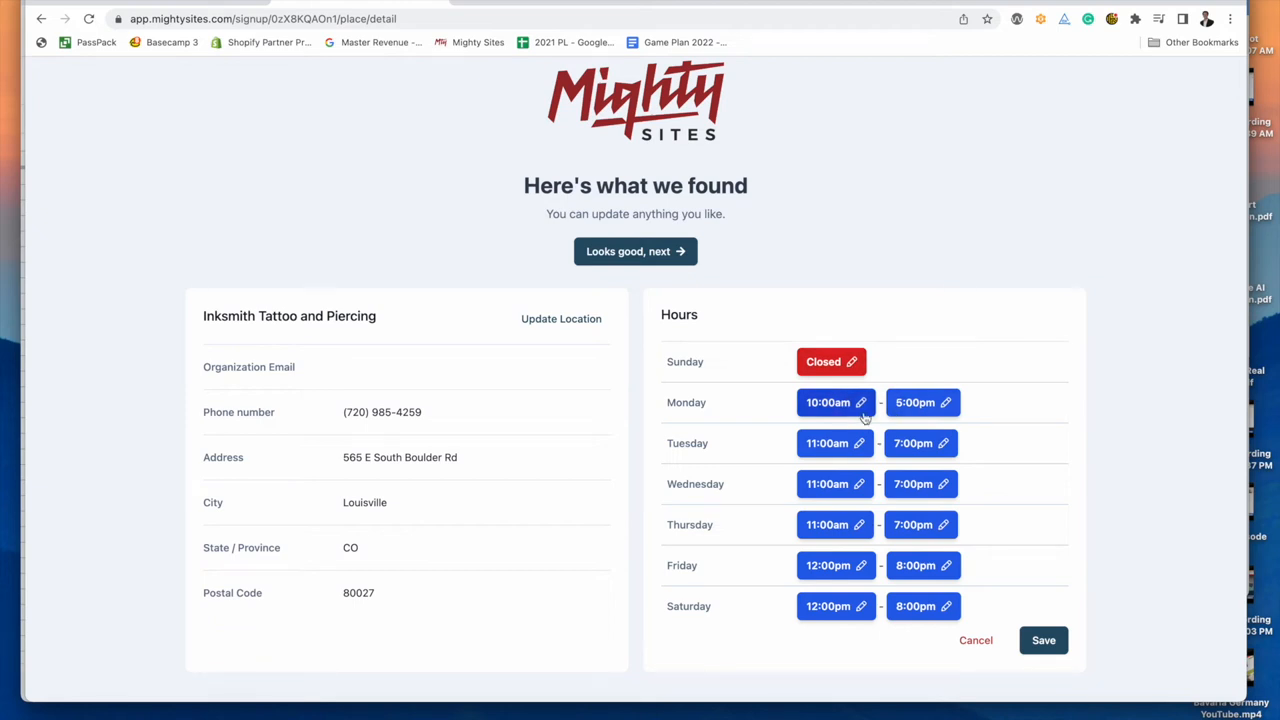
left_click(1044, 640)
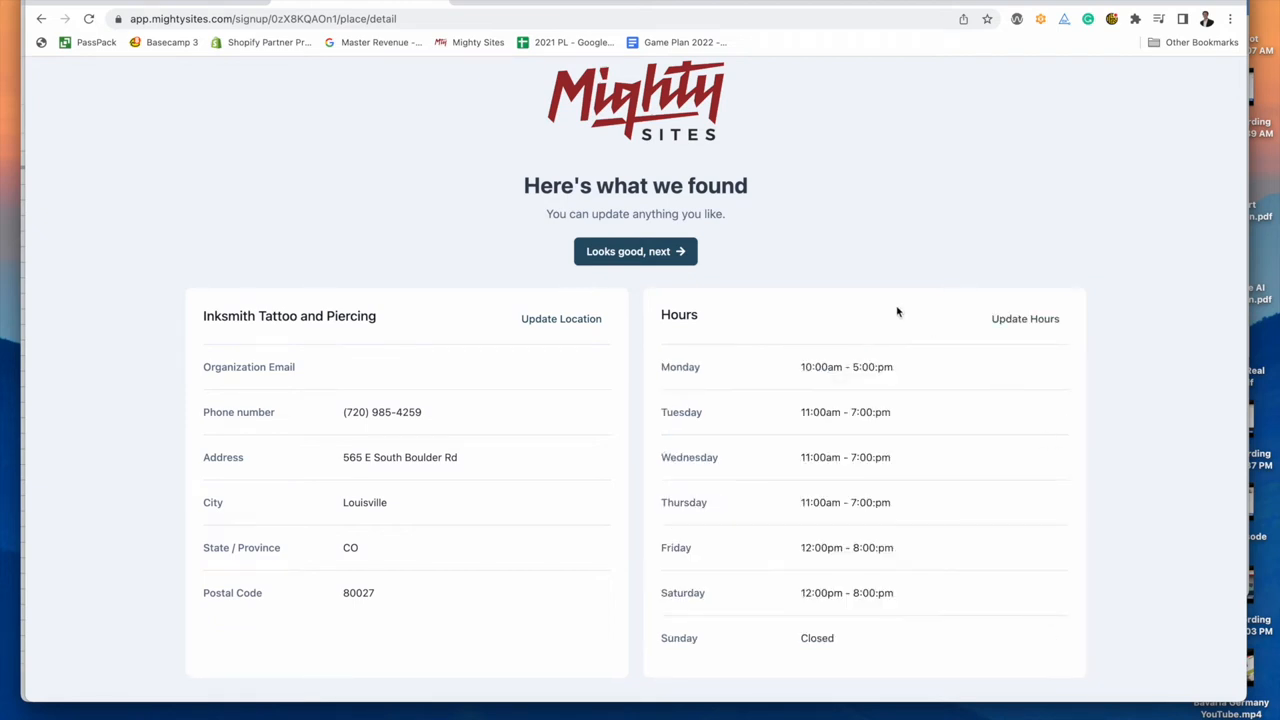
mouse_move(760, 362)
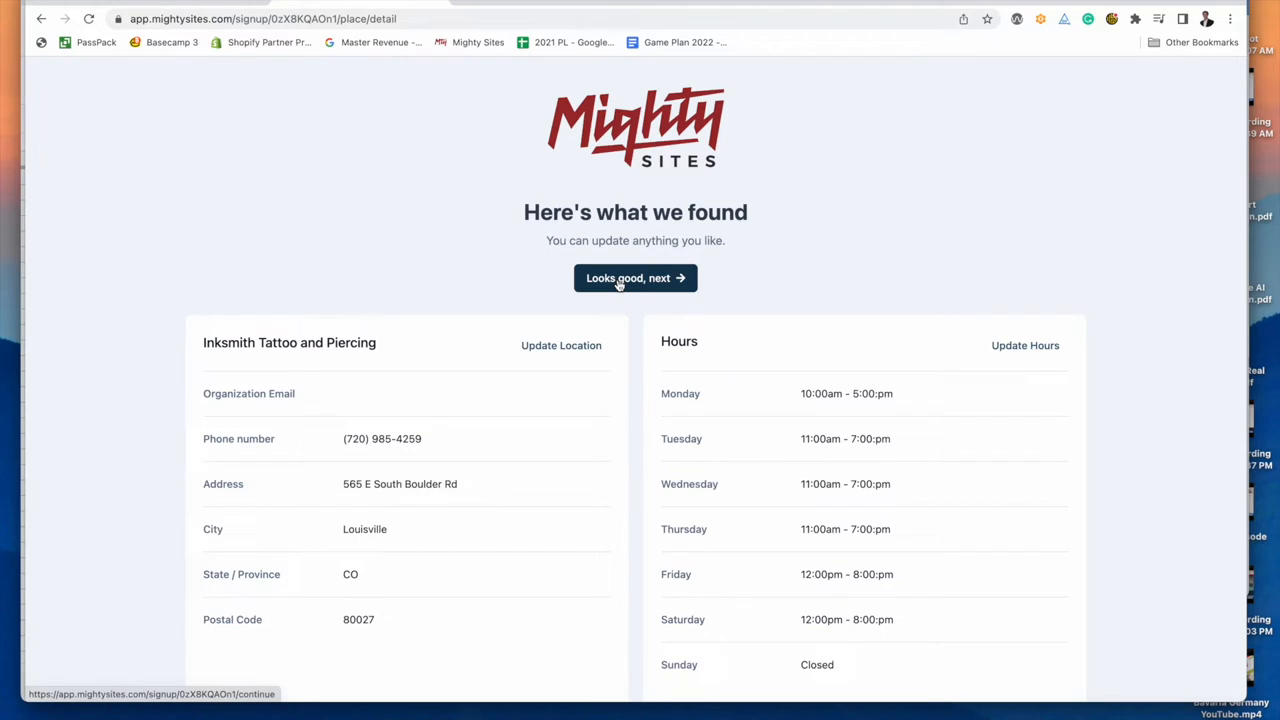
left_click(636, 278)
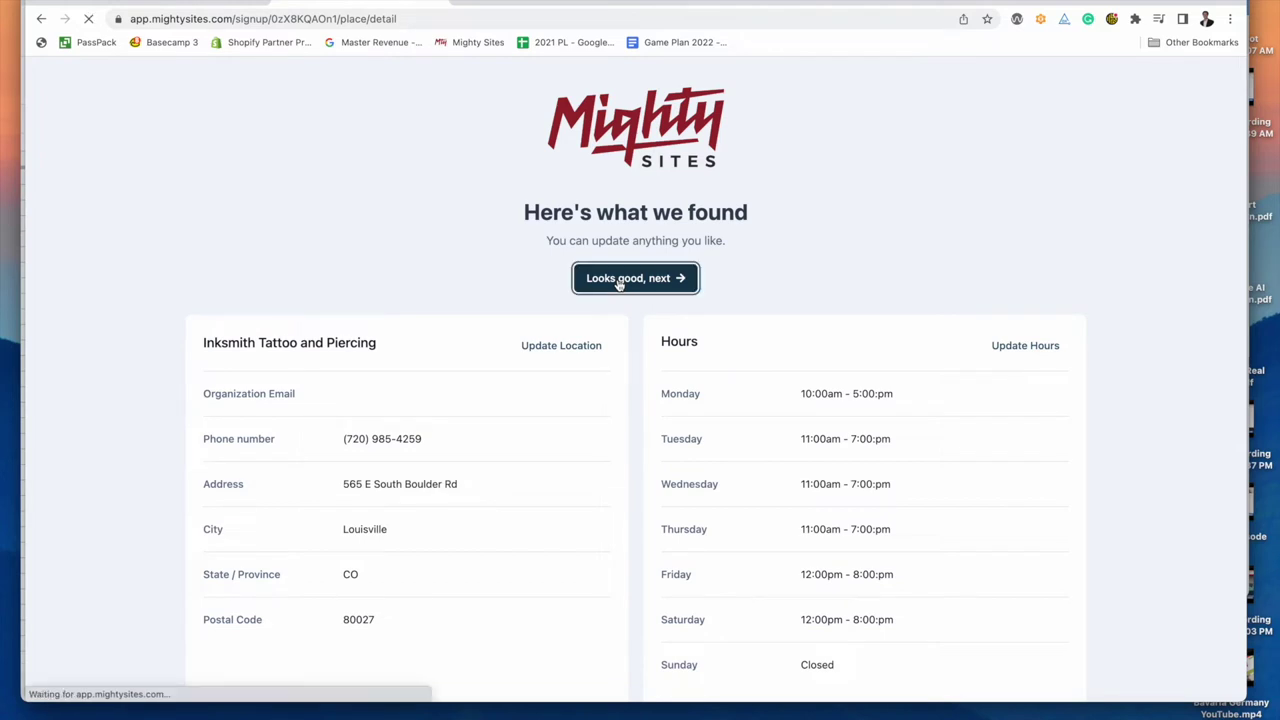
left_click(636, 278)
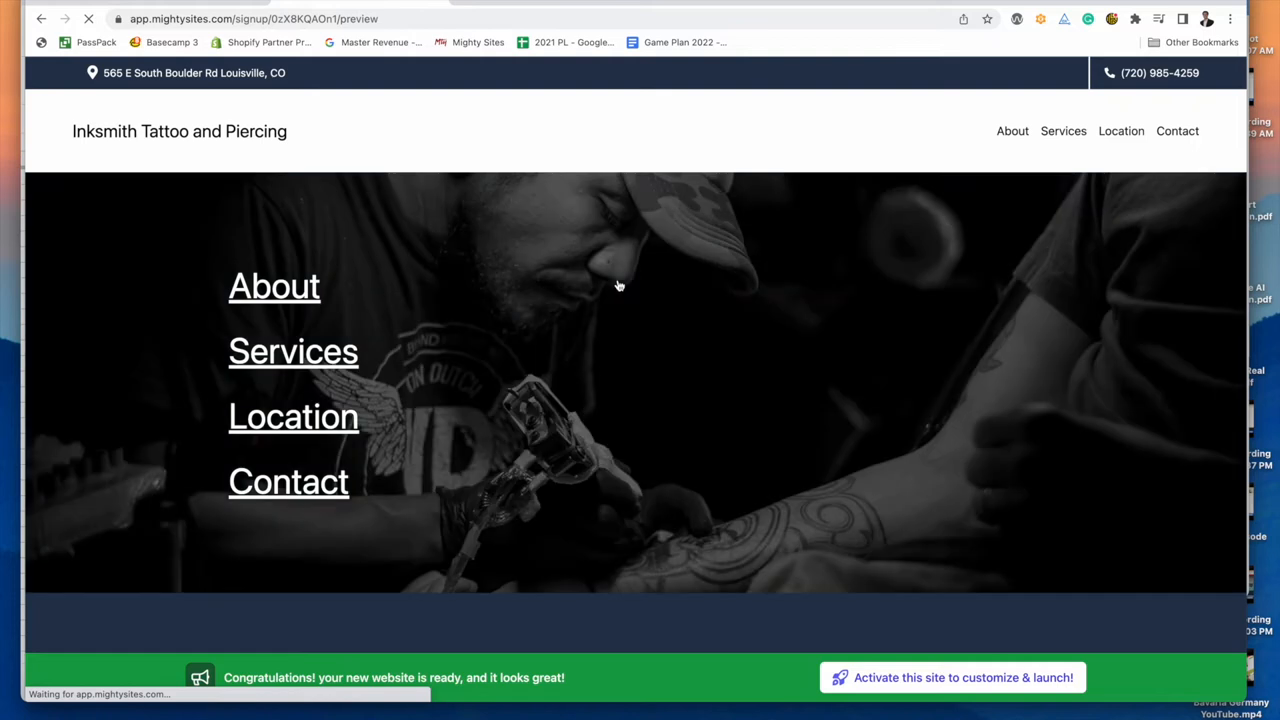
scroll("down", 3)
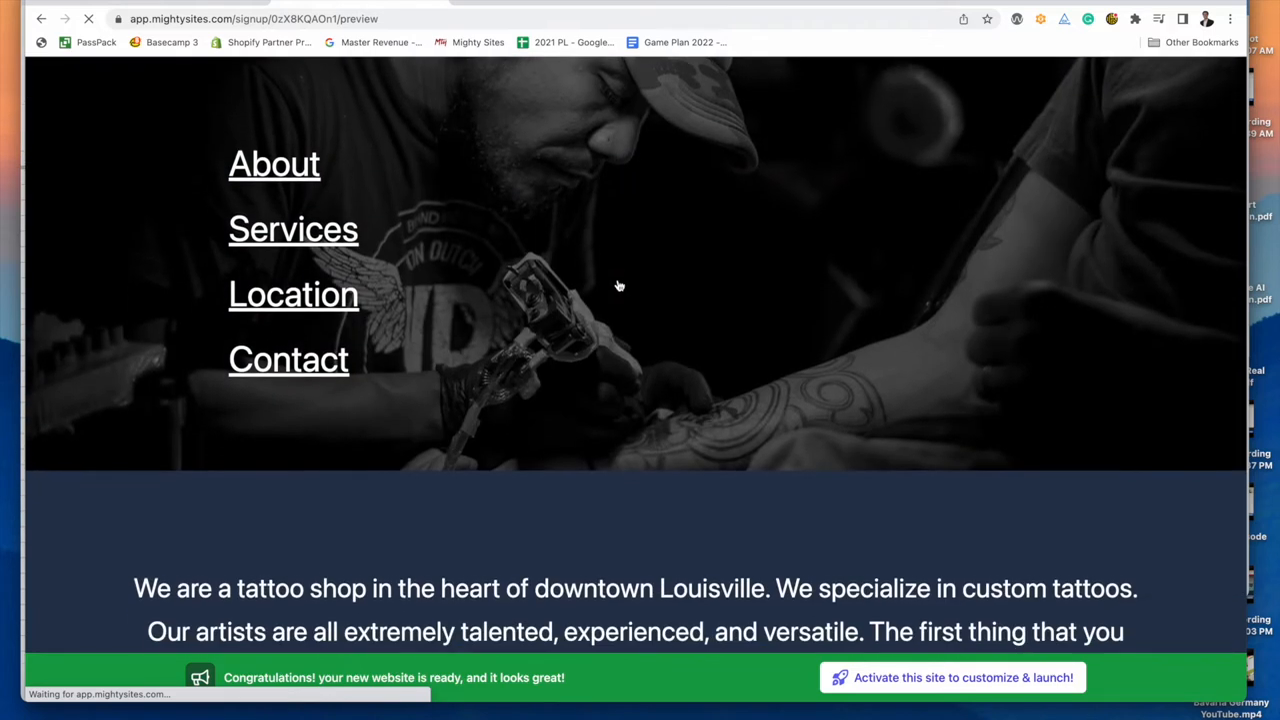
scroll("down", 3)
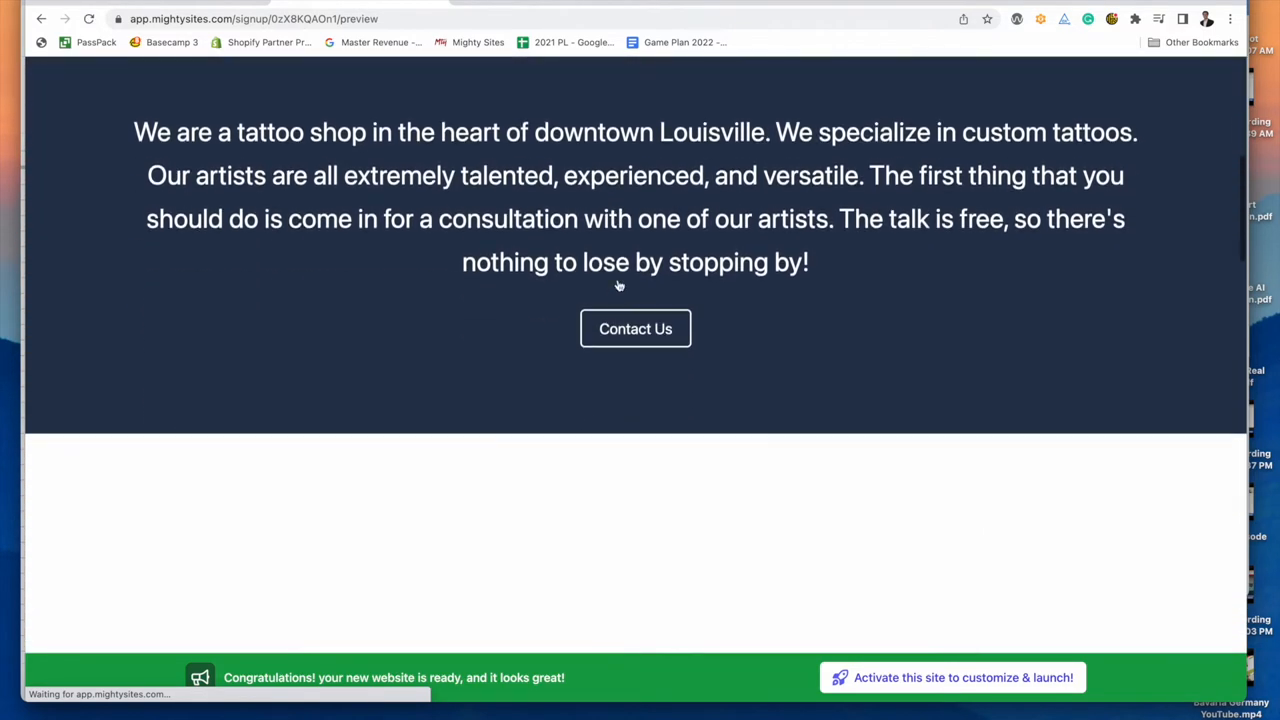
scroll("down", 3)
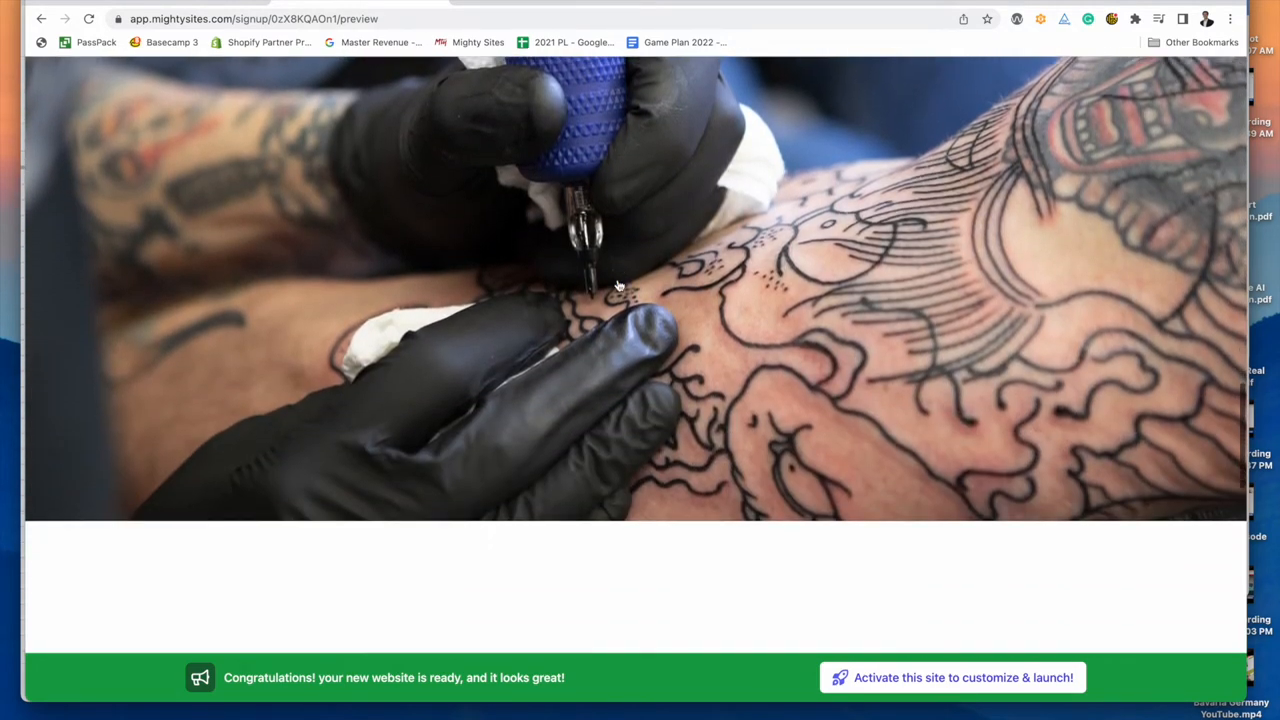
scroll("down", 3)
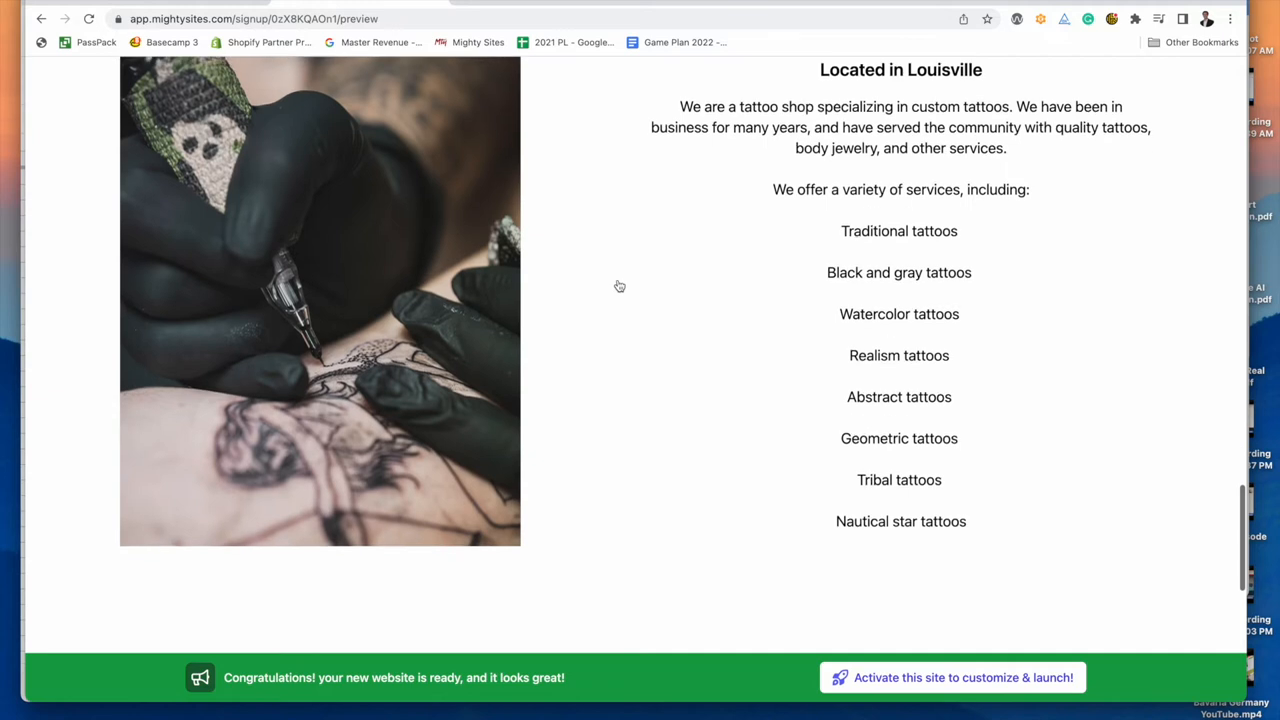
scroll("down", 3)
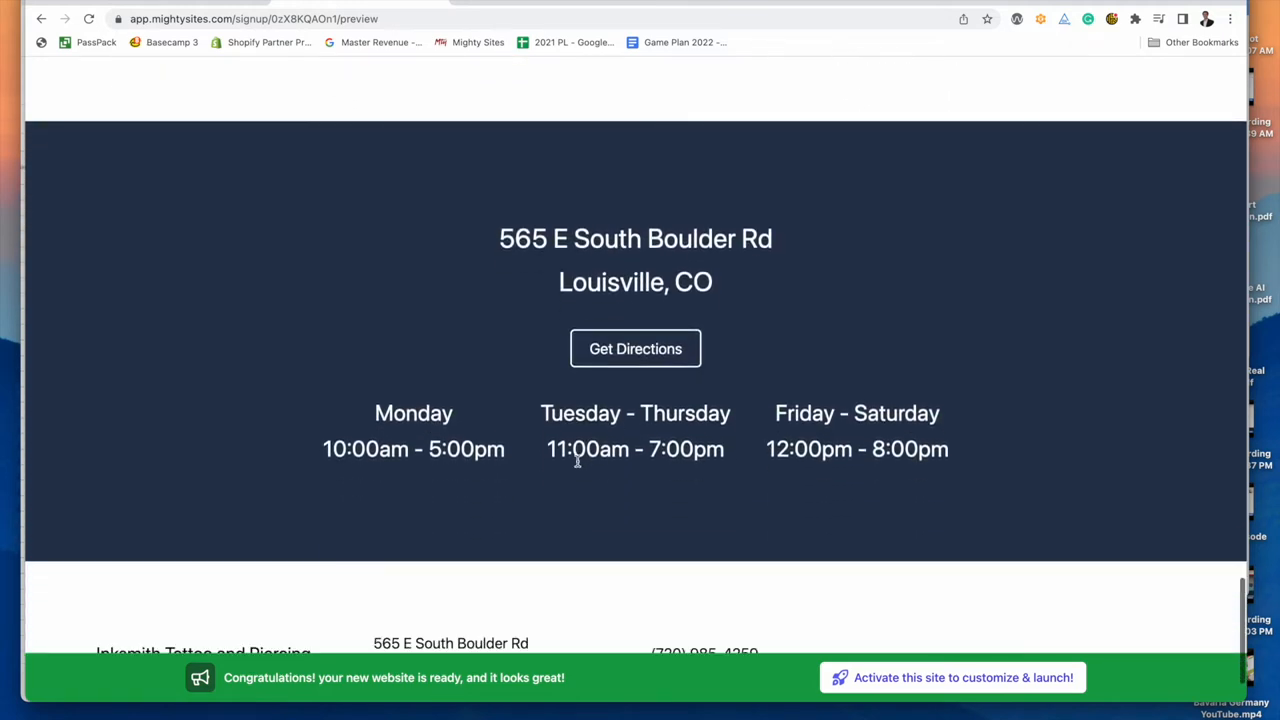
scroll("down", 3)
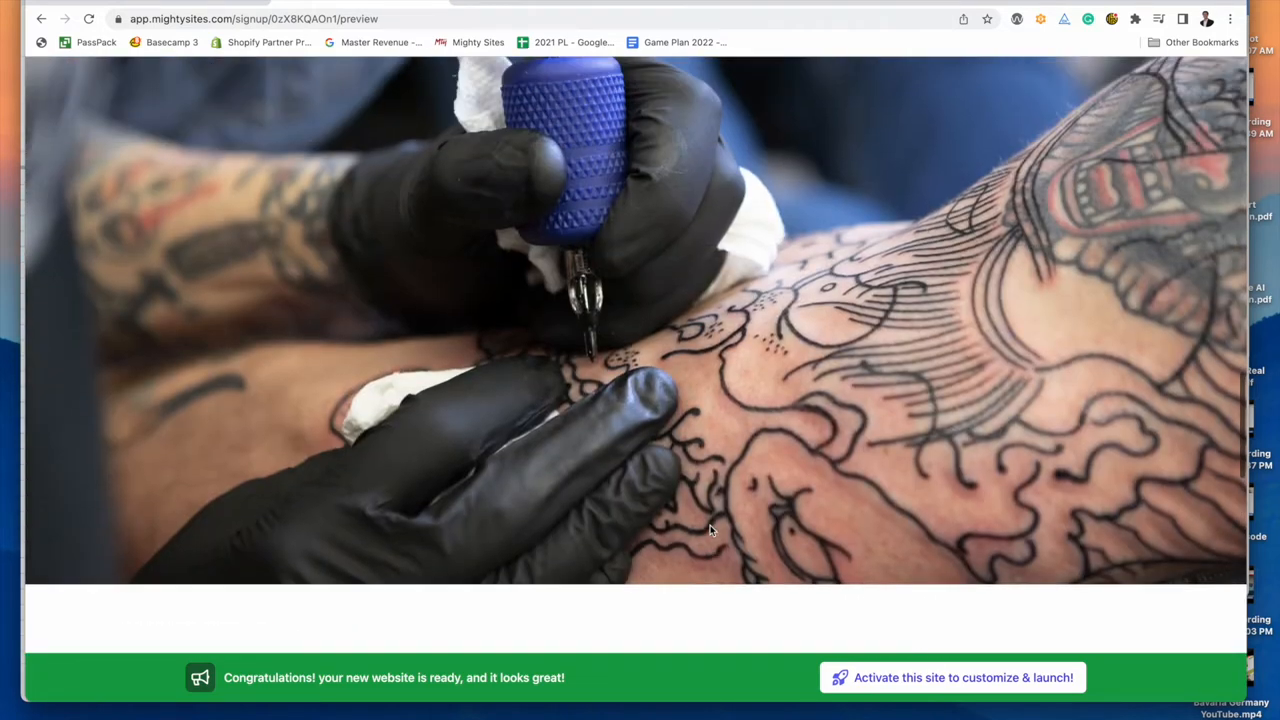
scroll("down", 3)
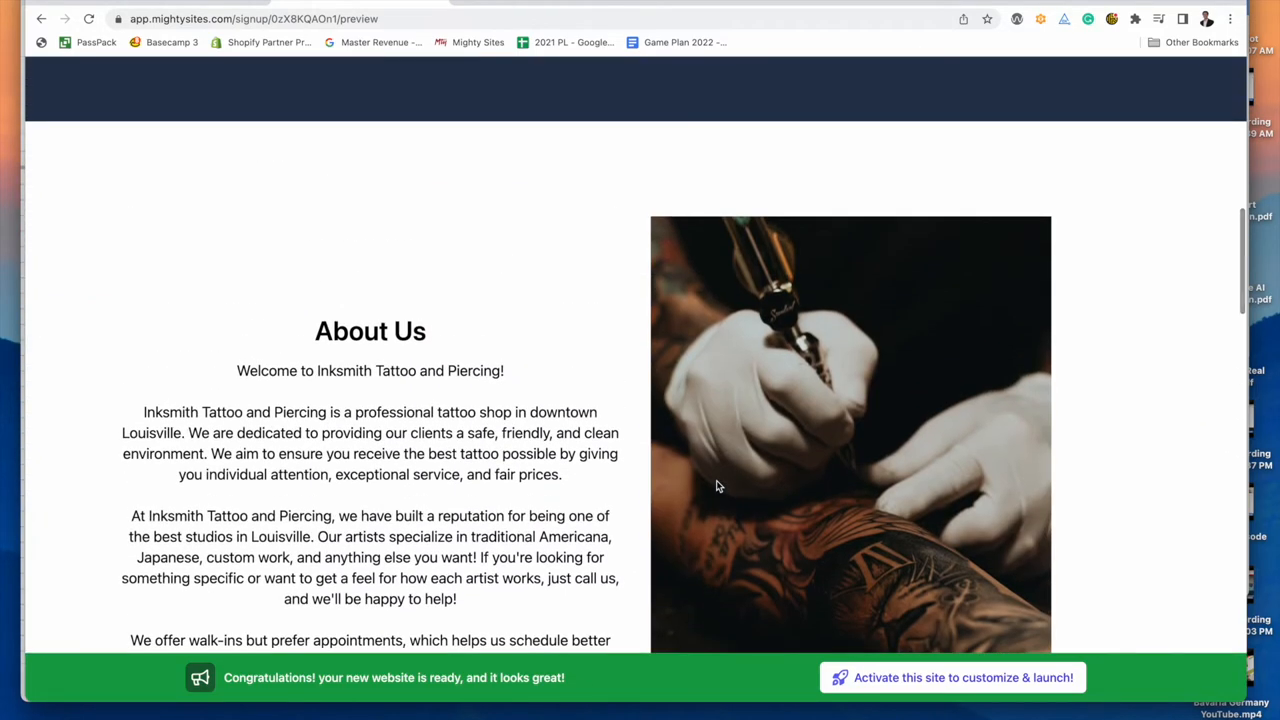
scroll("down", 3)
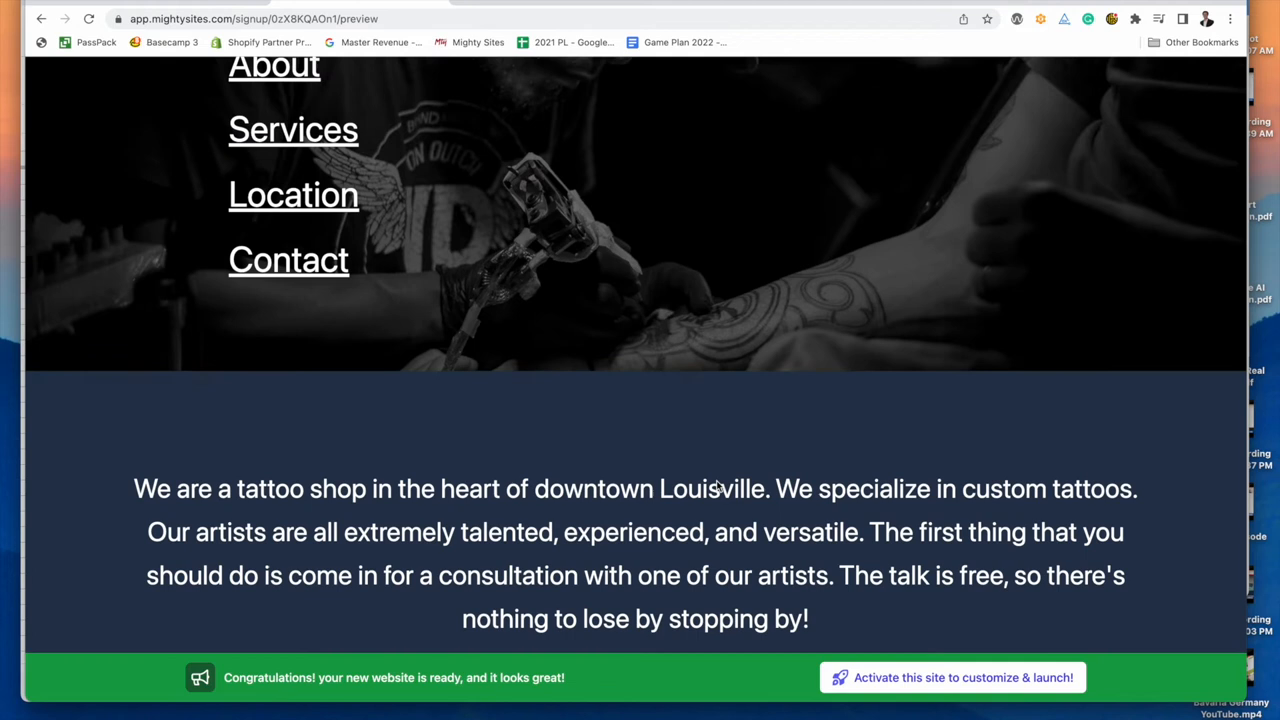
scroll("up", 3)
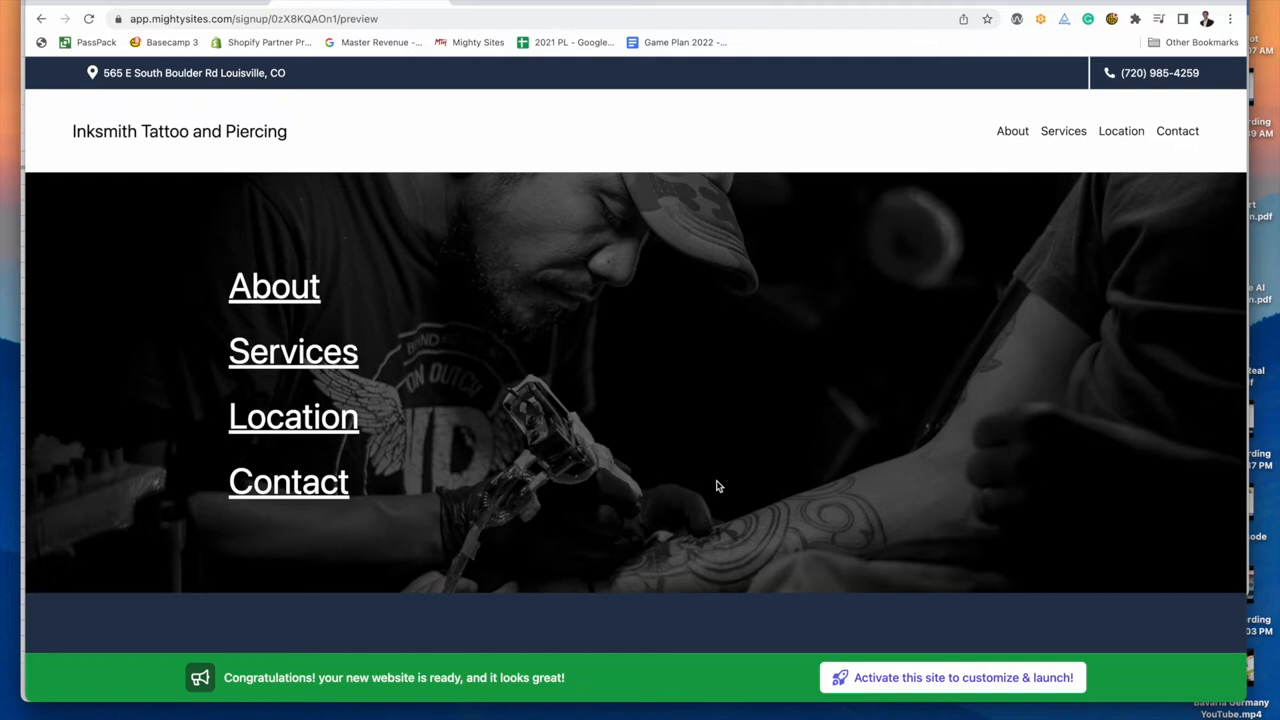
left_click(274, 284)
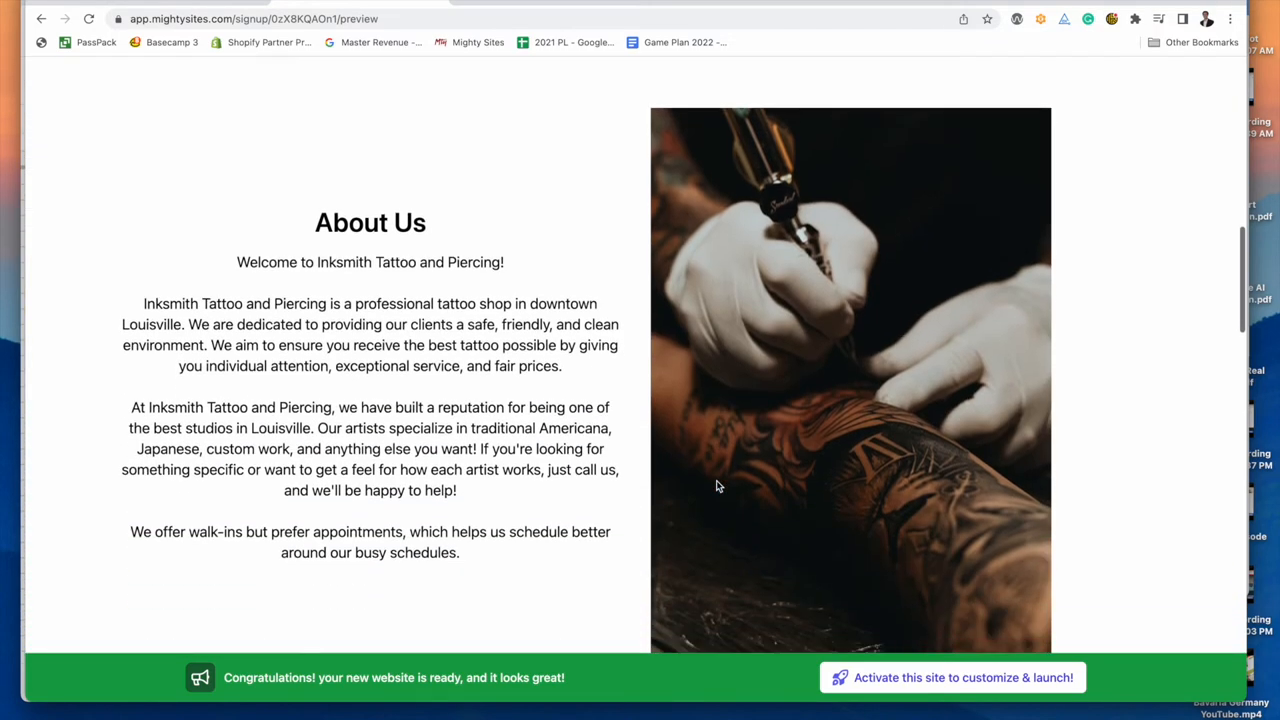
scroll("down", 3)
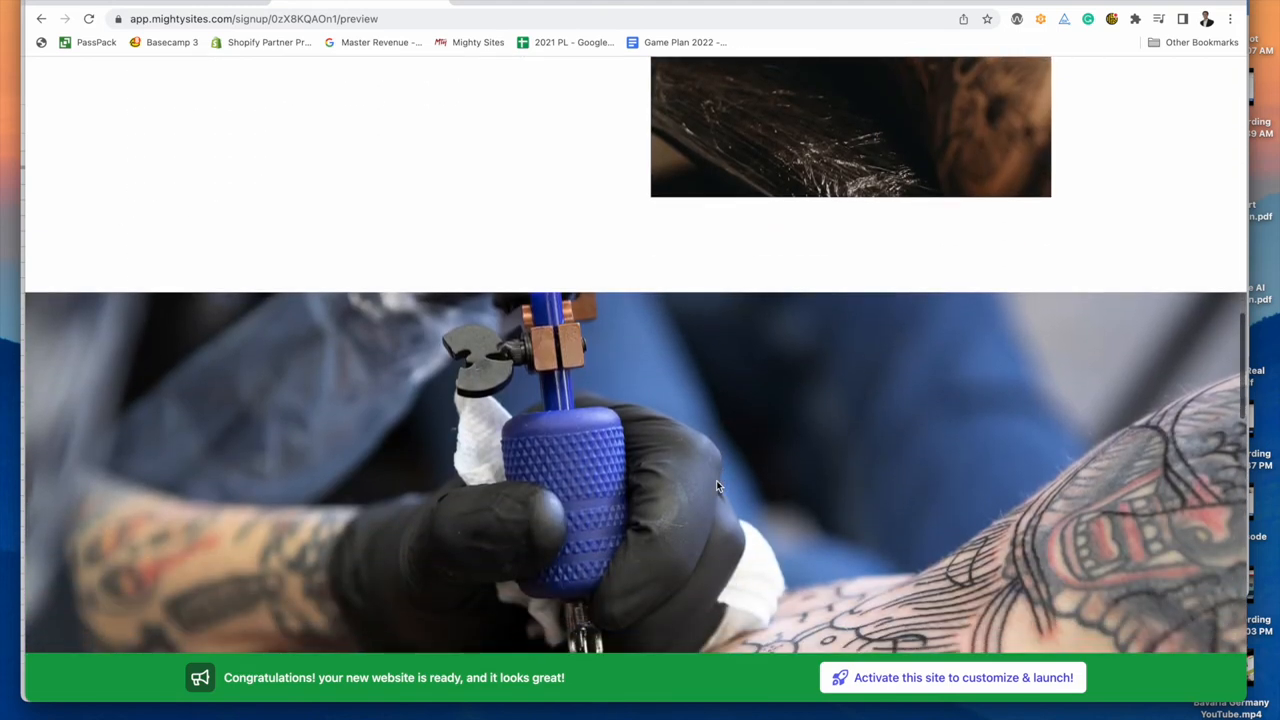
scroll("down", 3)
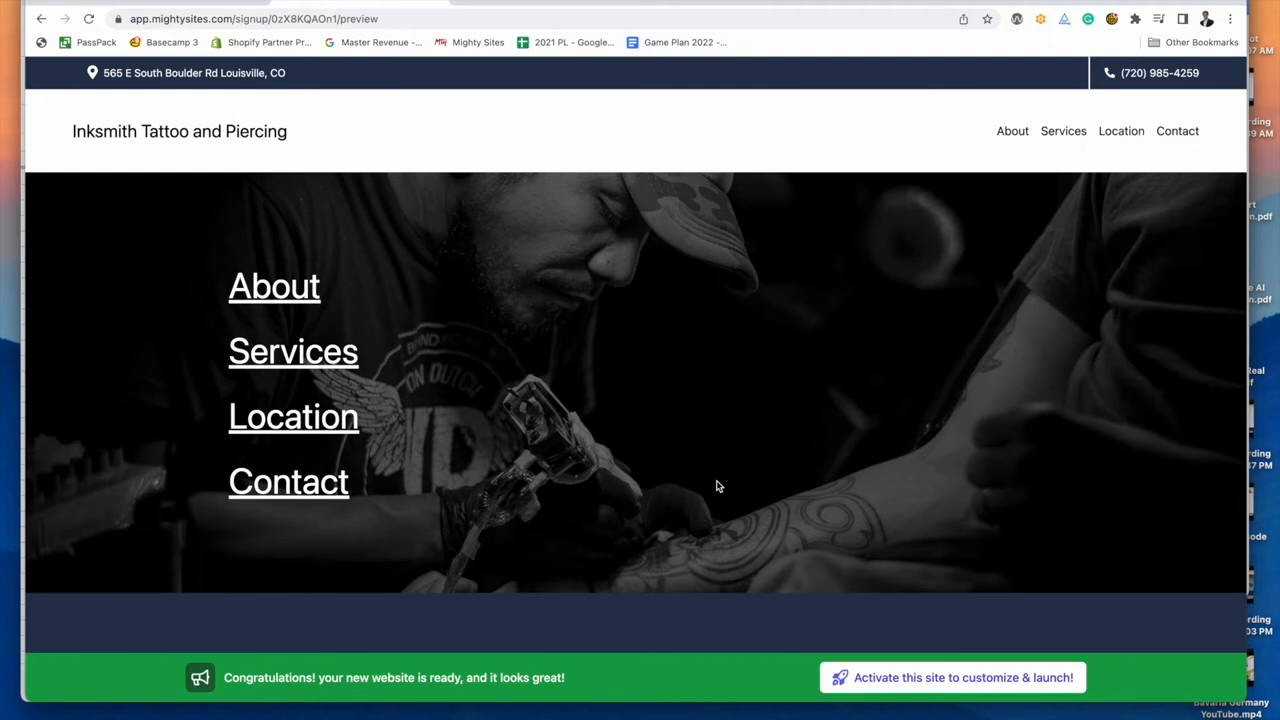
mouse_move(956, 604)
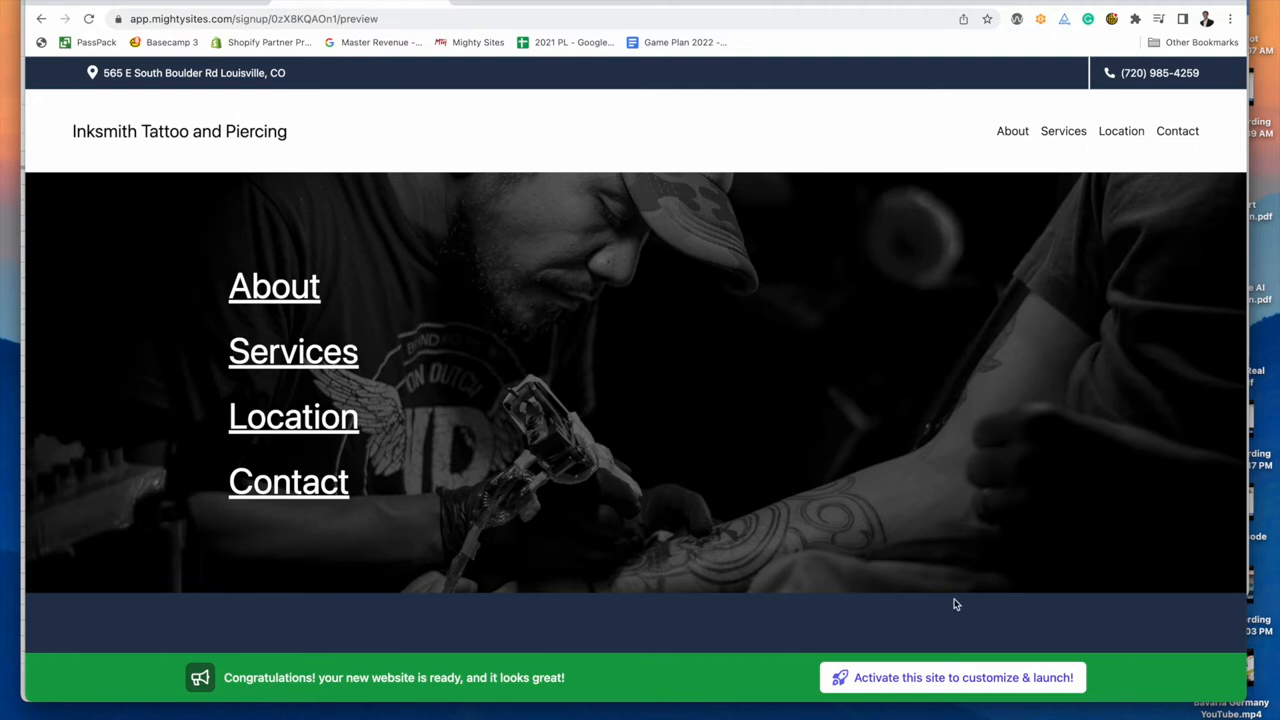
mouse_move(912, 680)
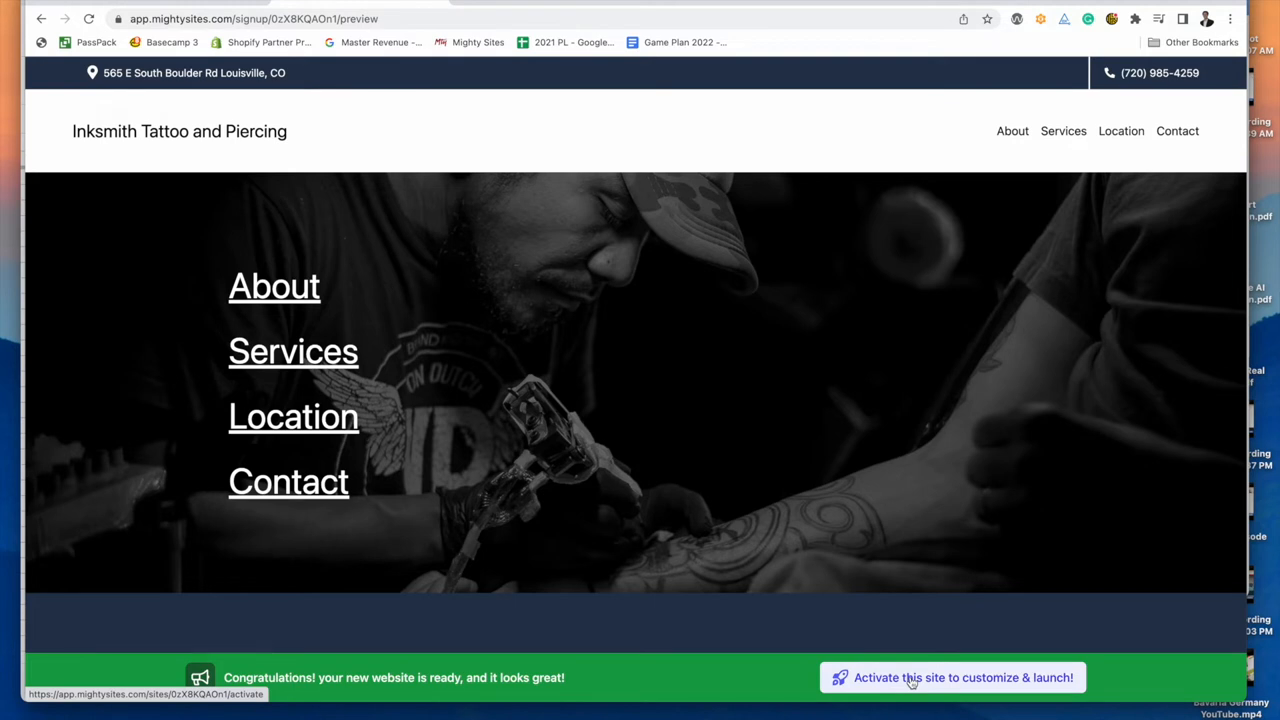
mouse_move(914, 684)
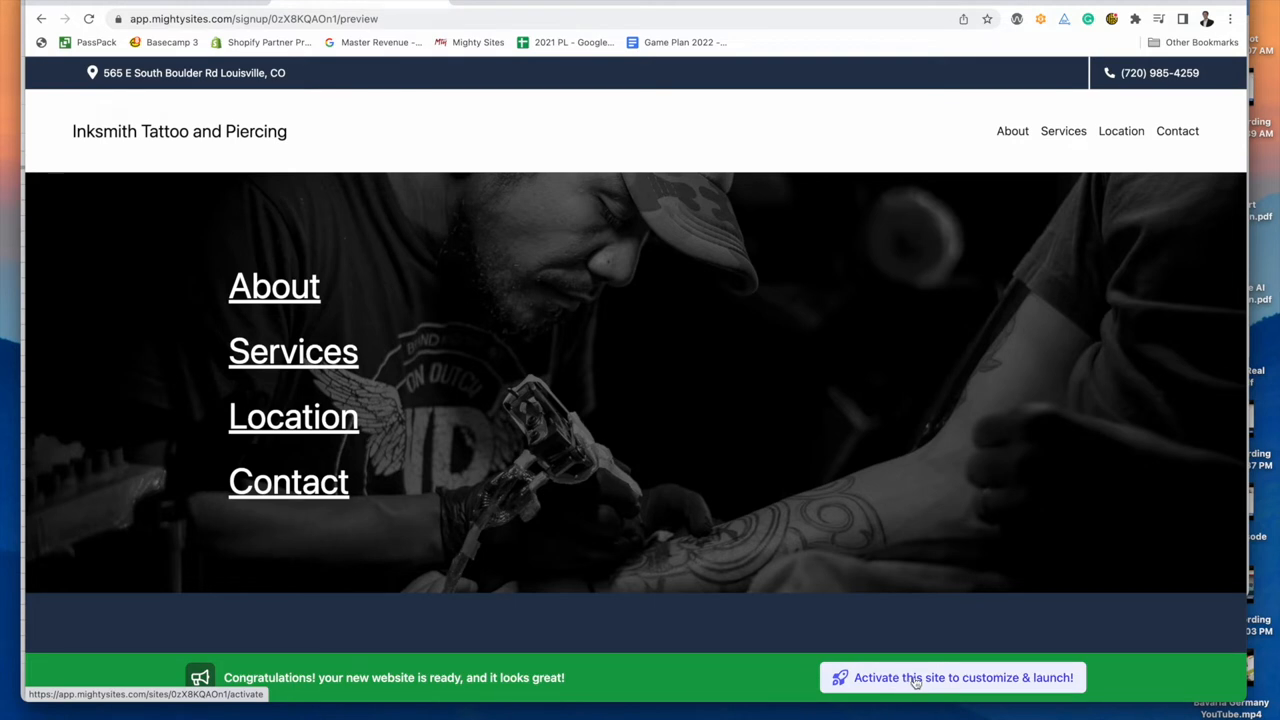
- Activate the Inksmith site so it goes live at inksmithtattooandpiercing.mightysites.com
left_click(980, 676)
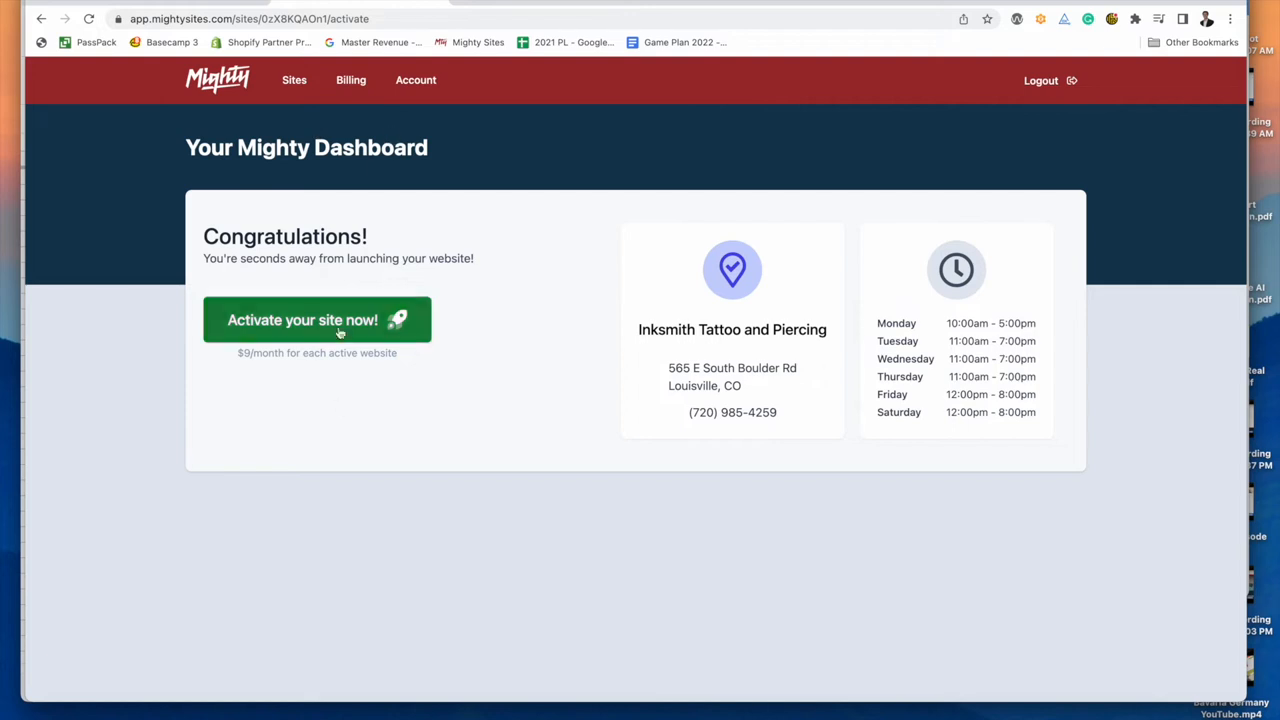
left_click(324, 320)
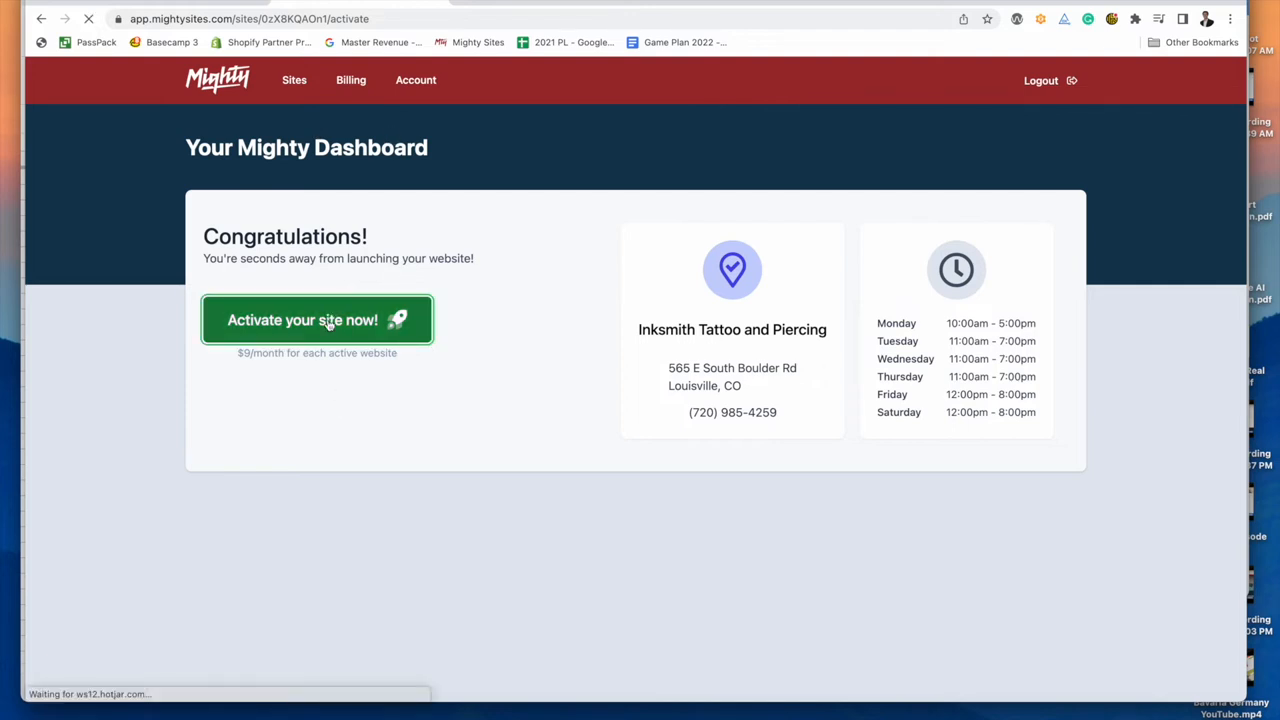
left_click(316, 320)
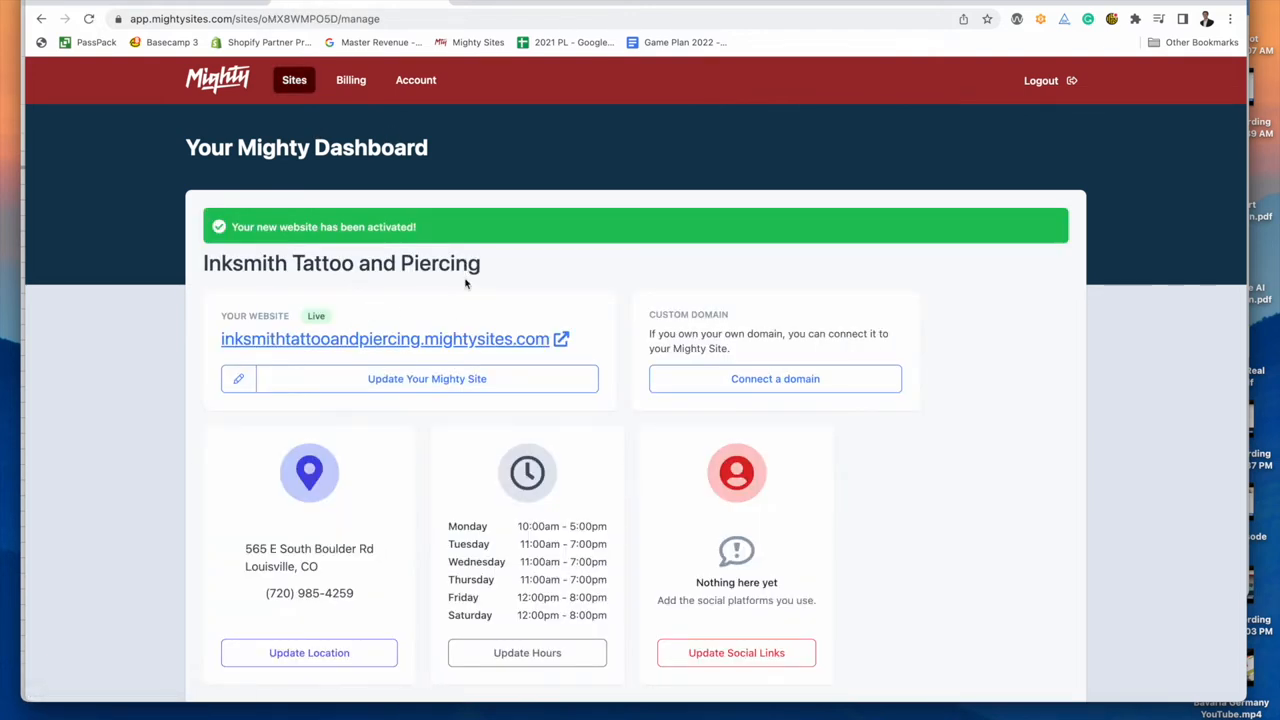
scroll("down", 3)
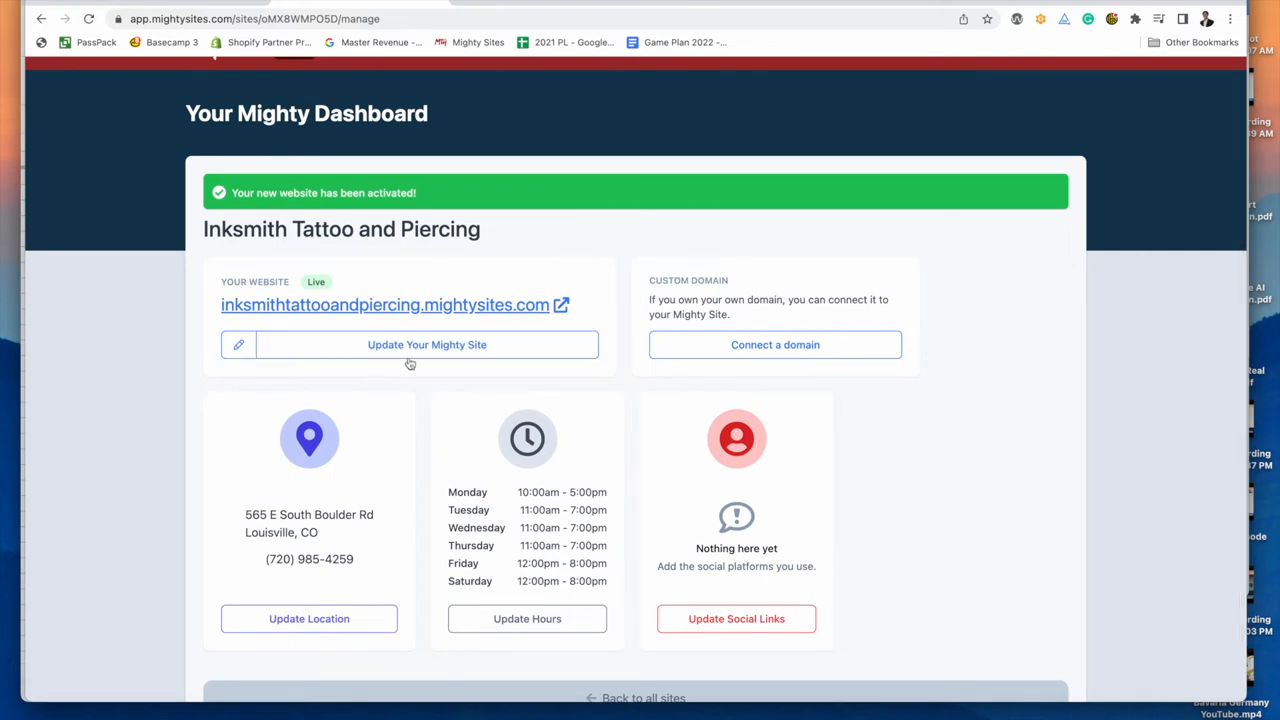
- Enter editing mode and add the Facebook page link in the header's social links
left_click(428, 344)
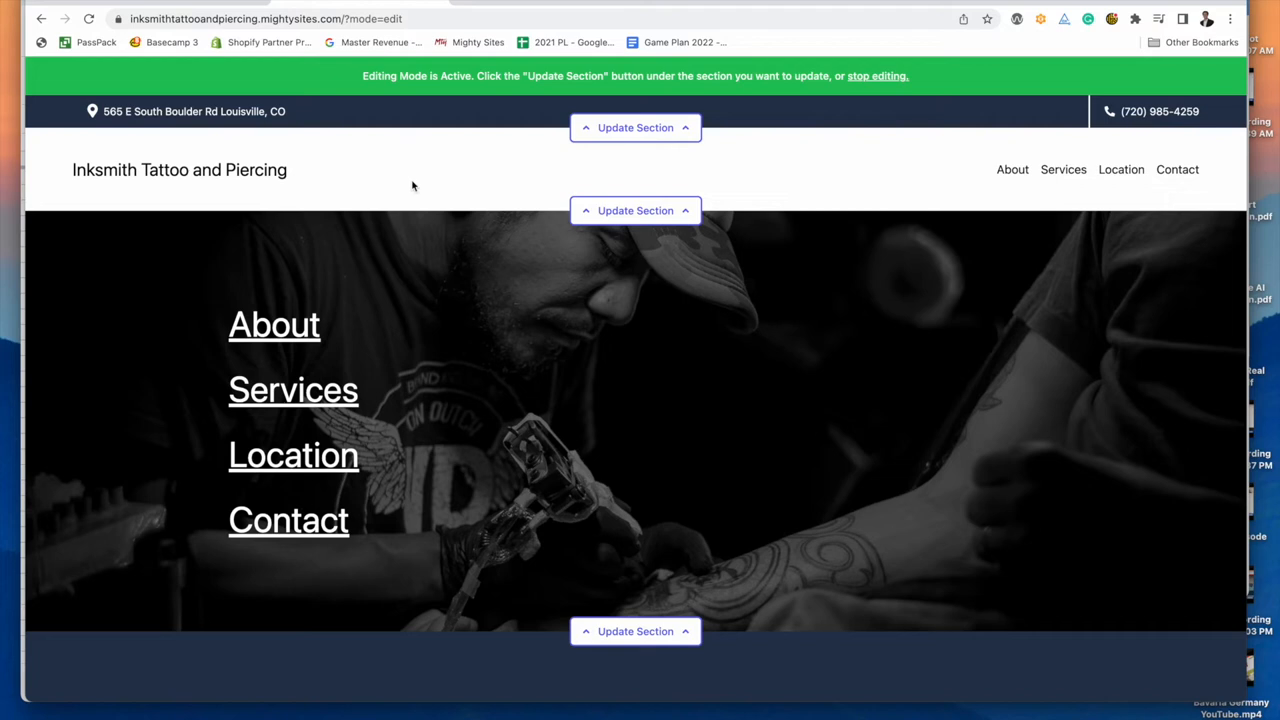
mouse_move(580, 116)
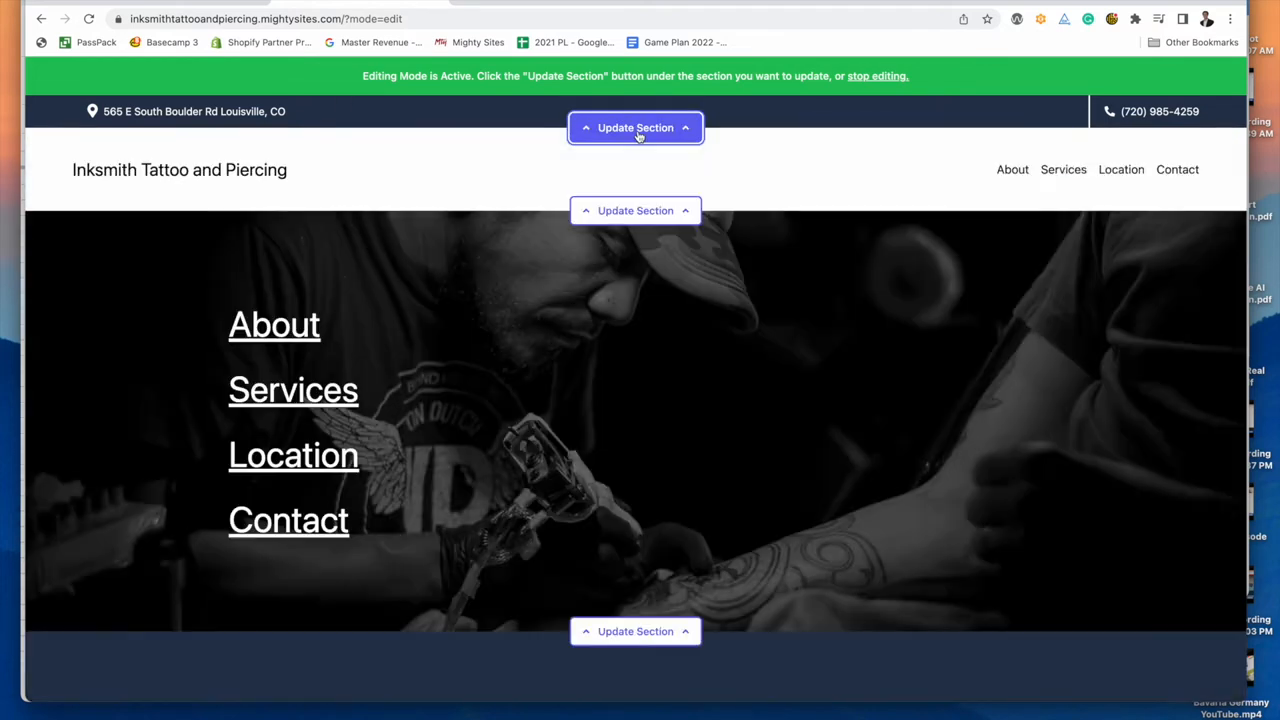
left_click(636, 128)
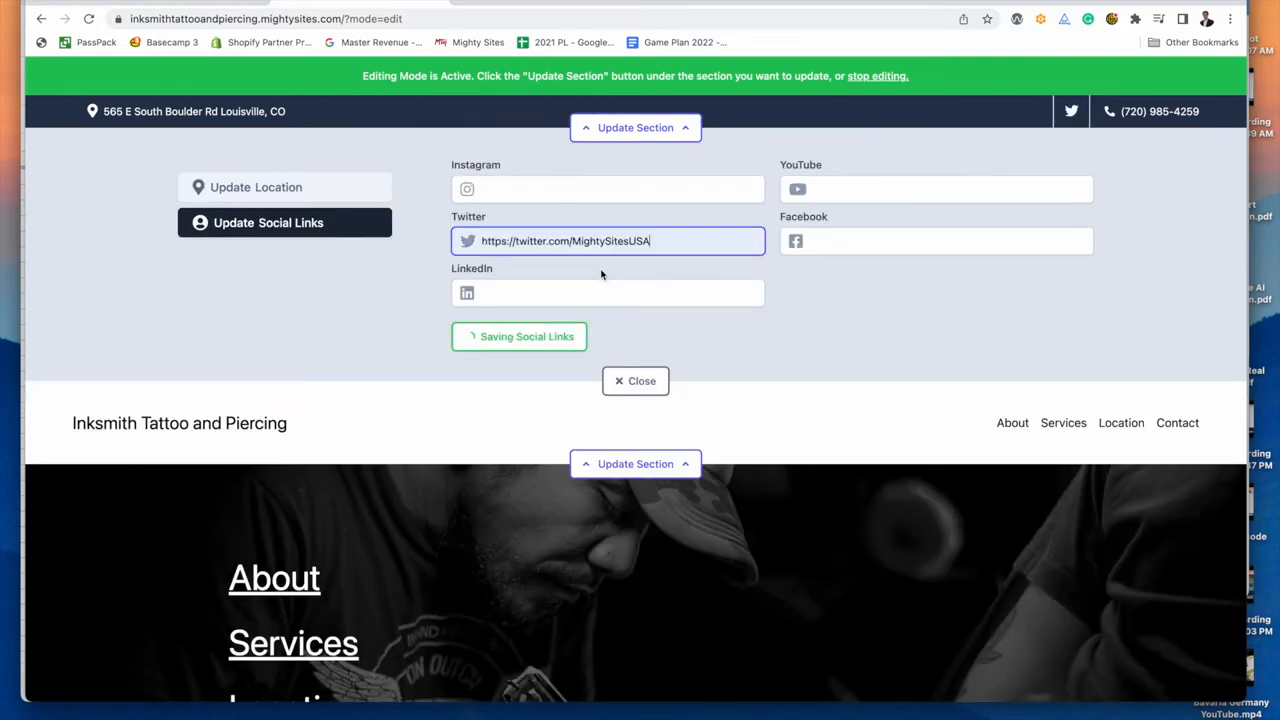
left_click(936, 240)
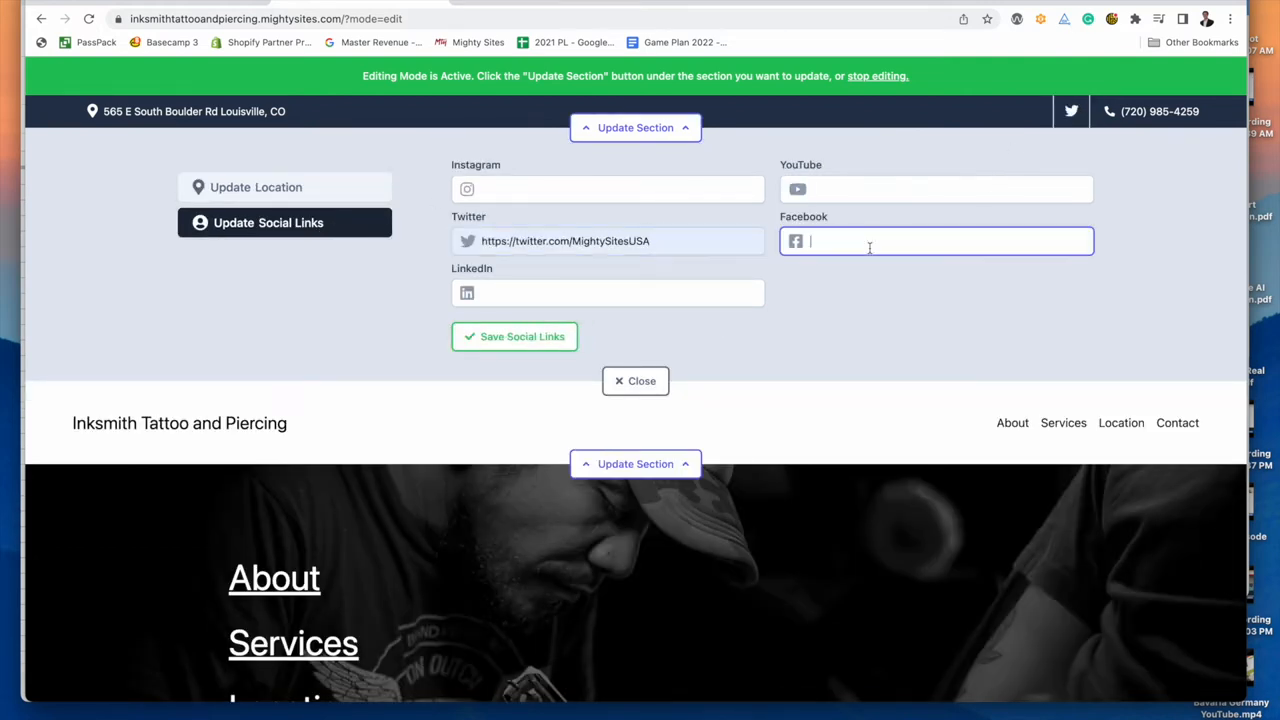
type("https://www.facebook.com/HerrerasApplianceSalesandSe")
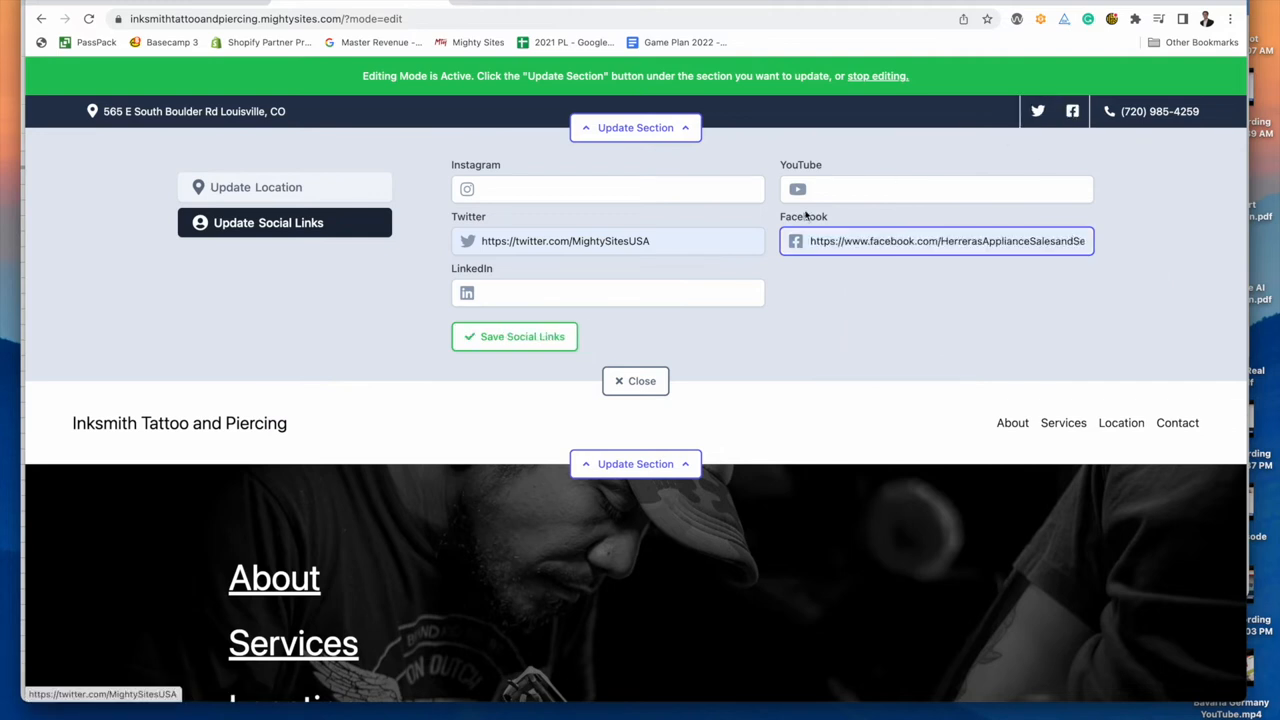
left_click(936, 188)
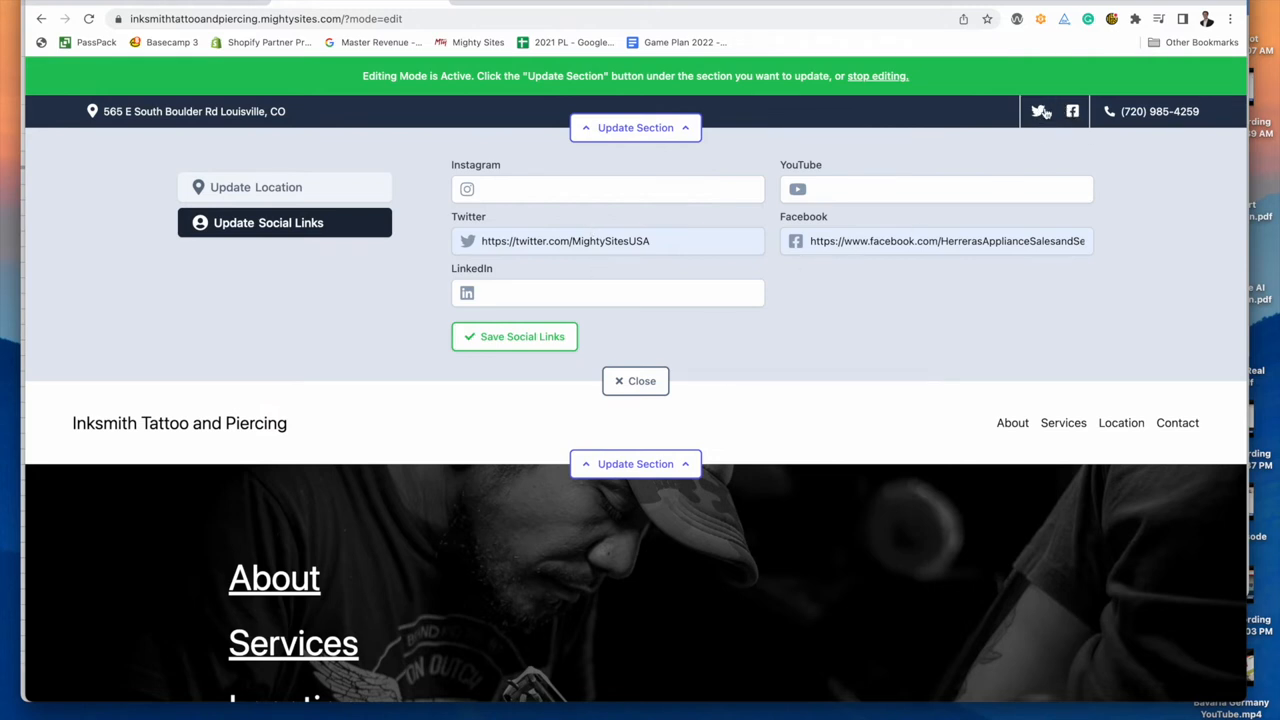
mouse_move(344, 200)
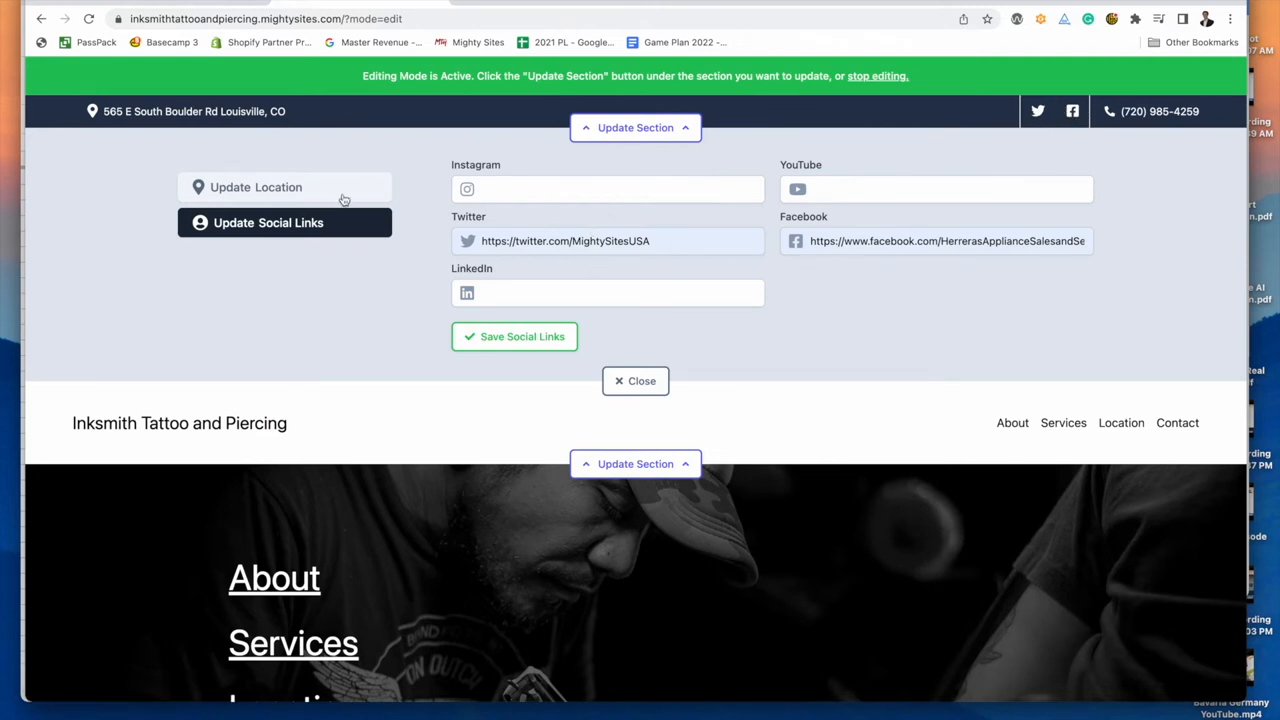
- Review the header's Update Location fields and close the section settings
left_click(284, 188)
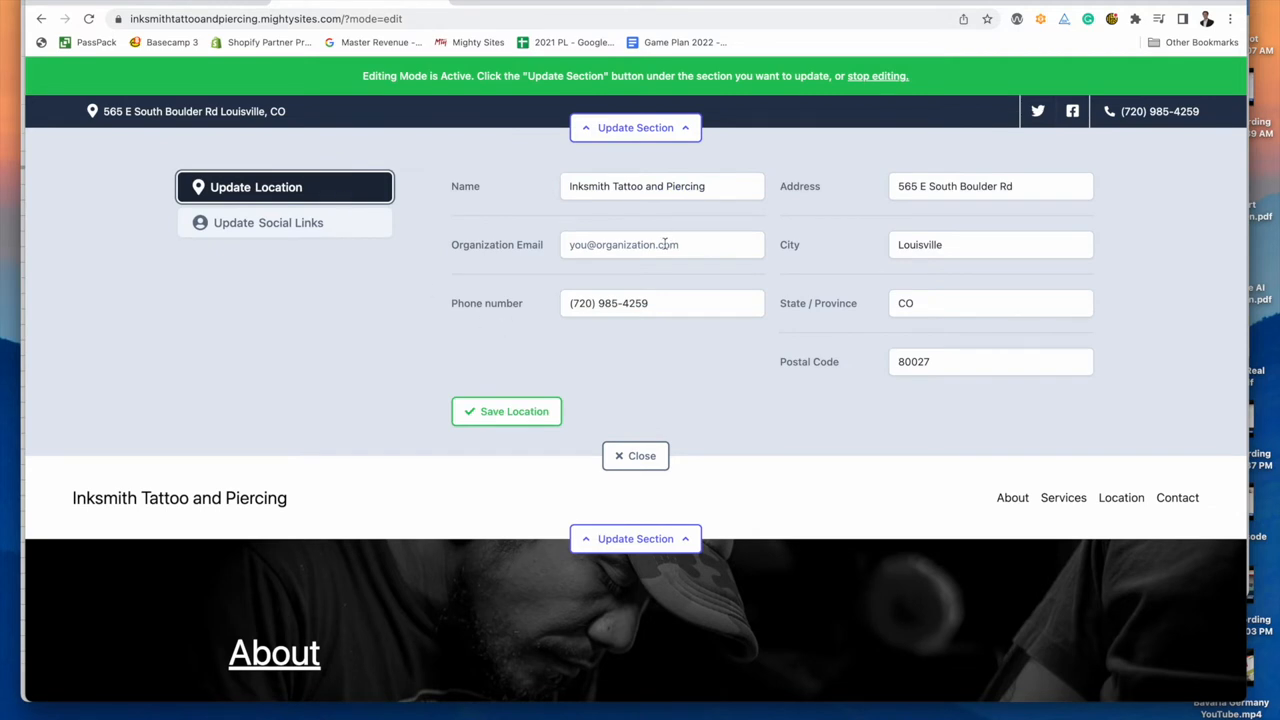
mouse_move(964, 136)
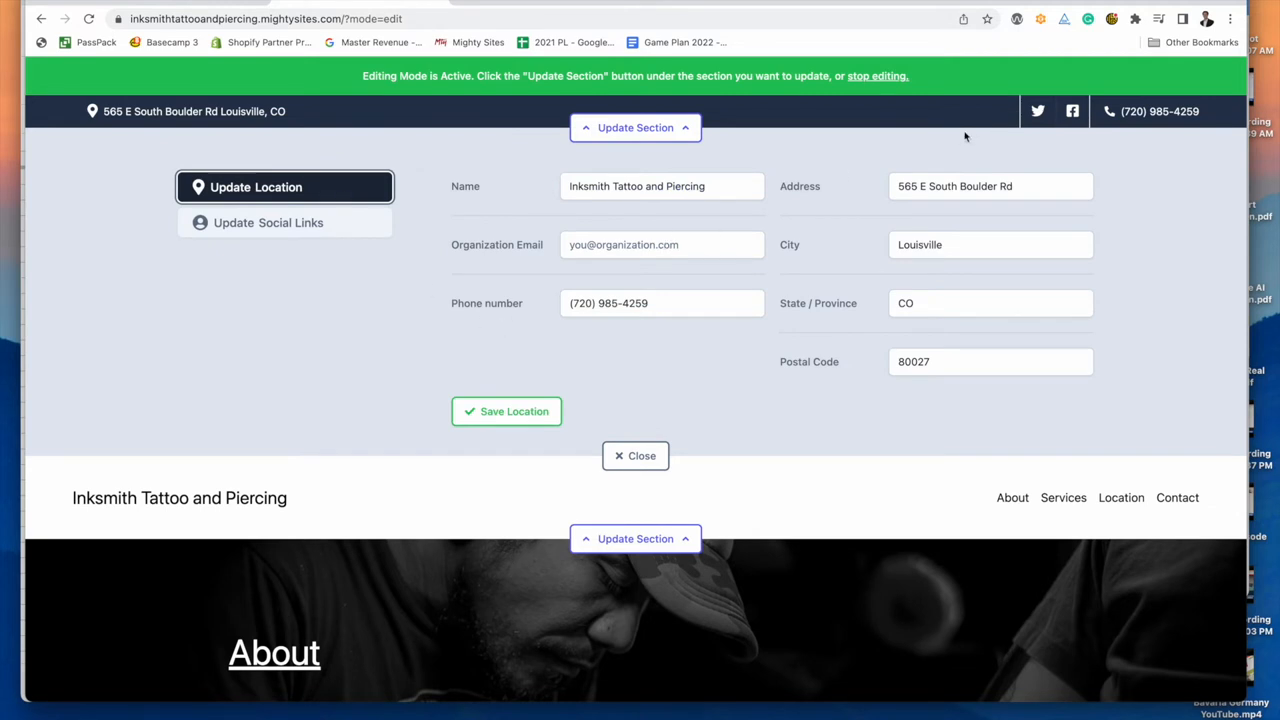
left_click(506, 412)
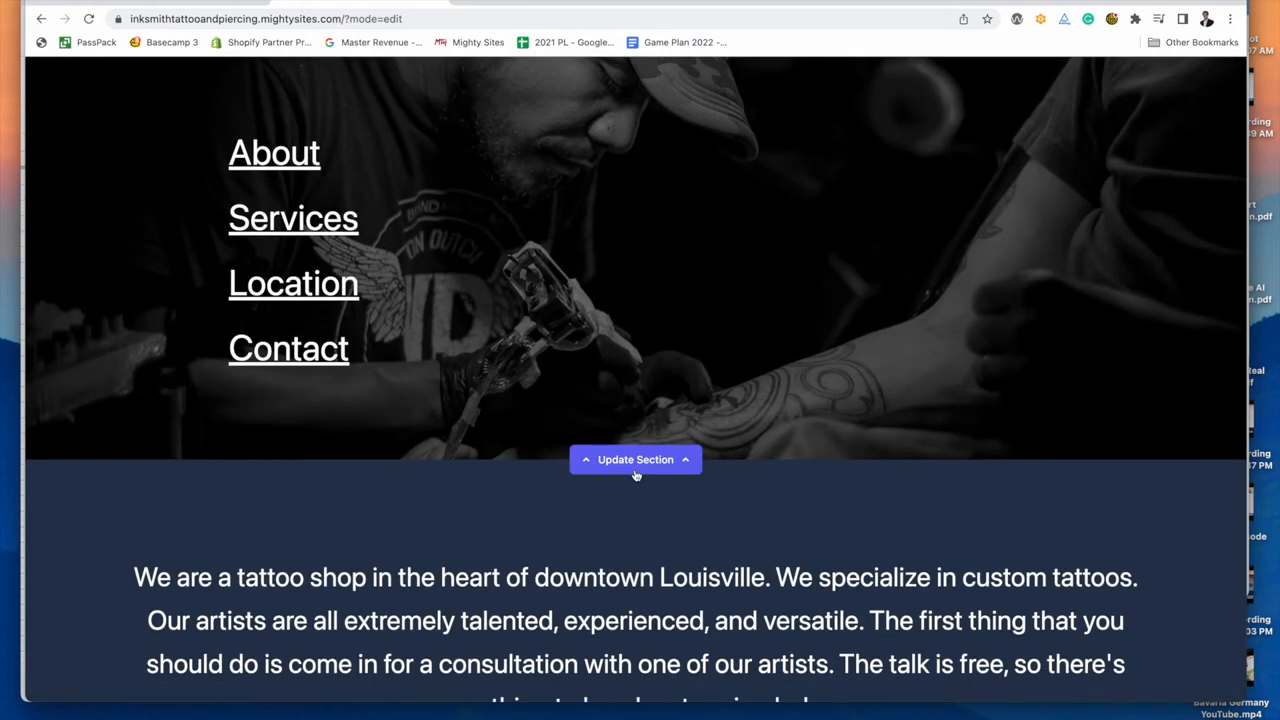
- Check the hero section's Update Menu and Update Image options, then close them
left_click(636, 458)
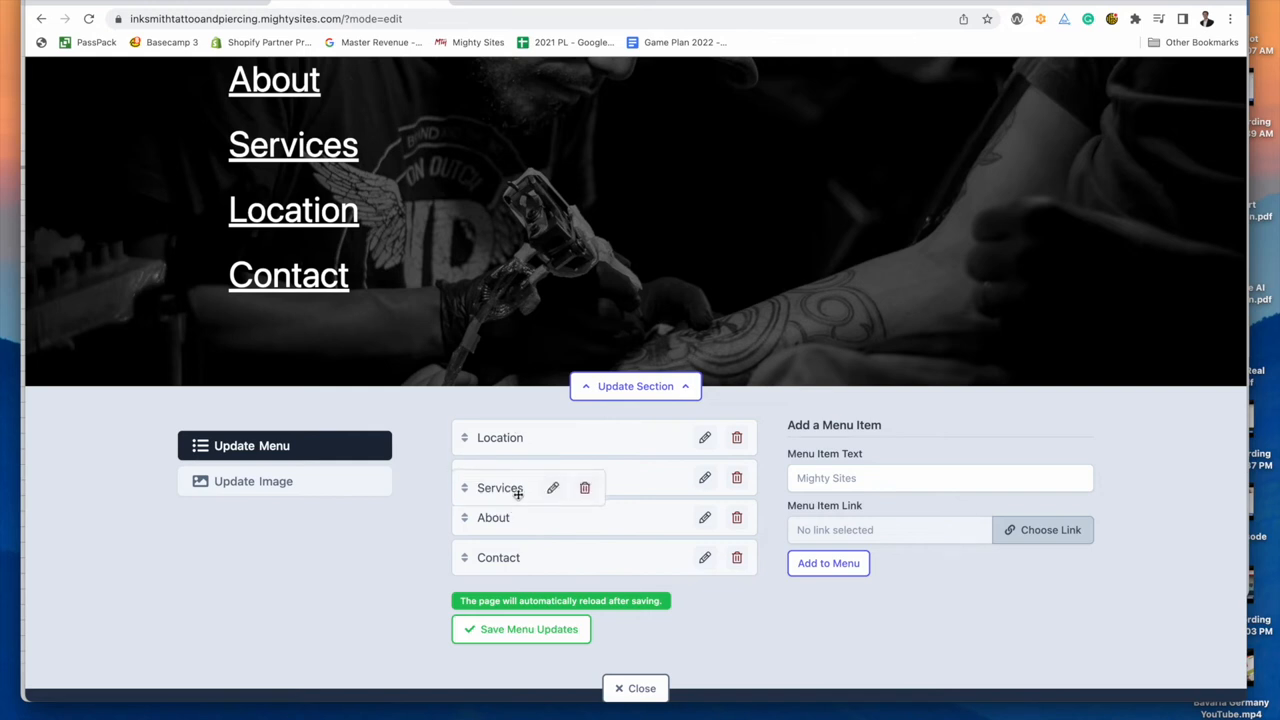
scroll("down", 3)
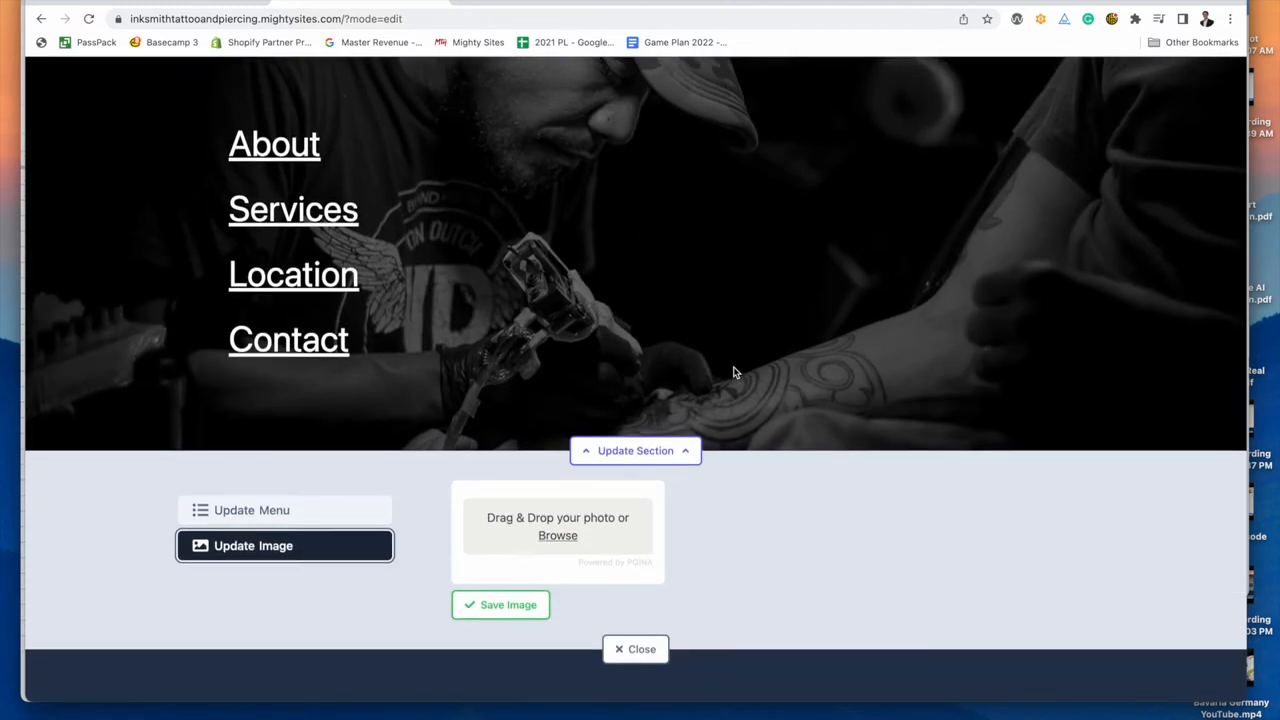
mouse_move(672, 380)
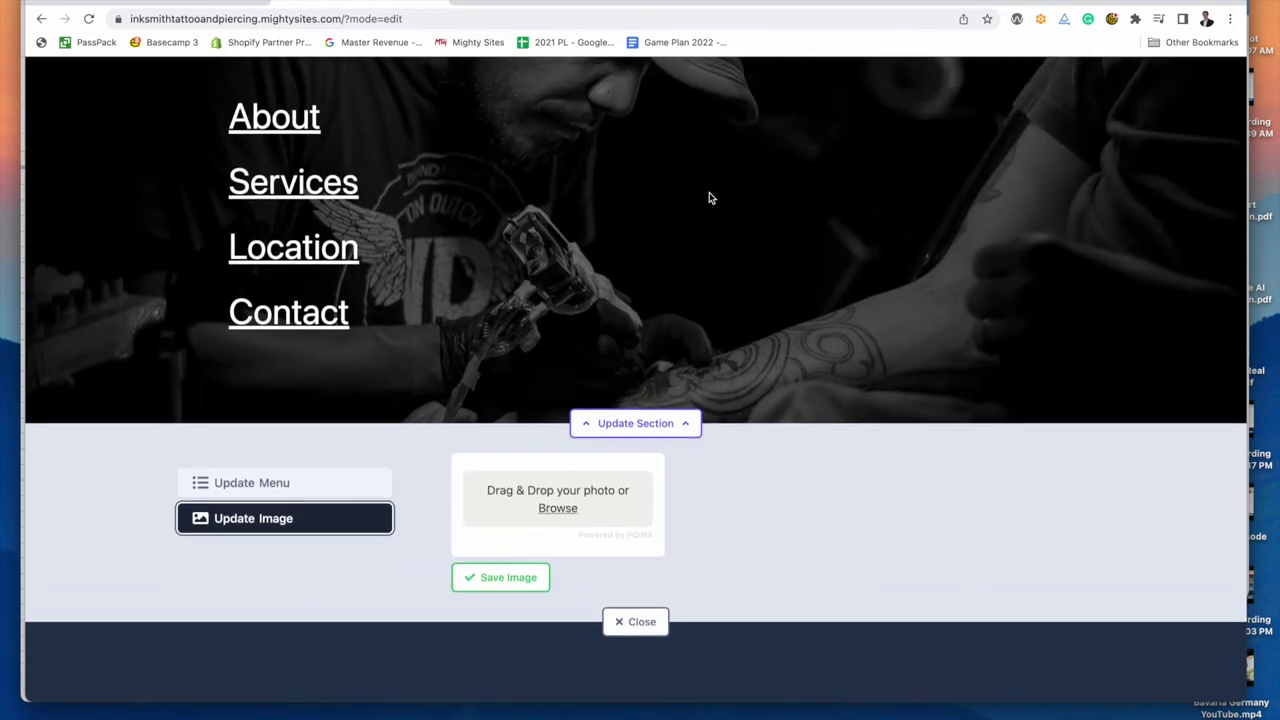
left_click(636, 620)
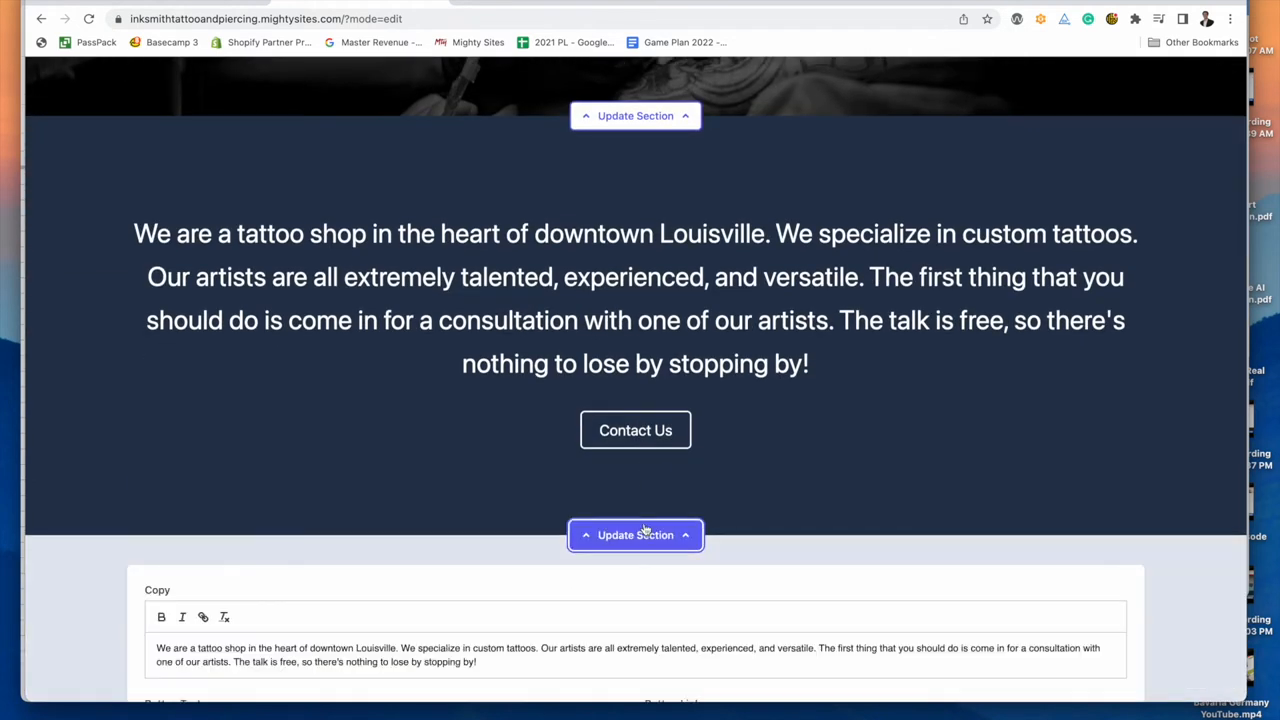
scroll("down", 3)
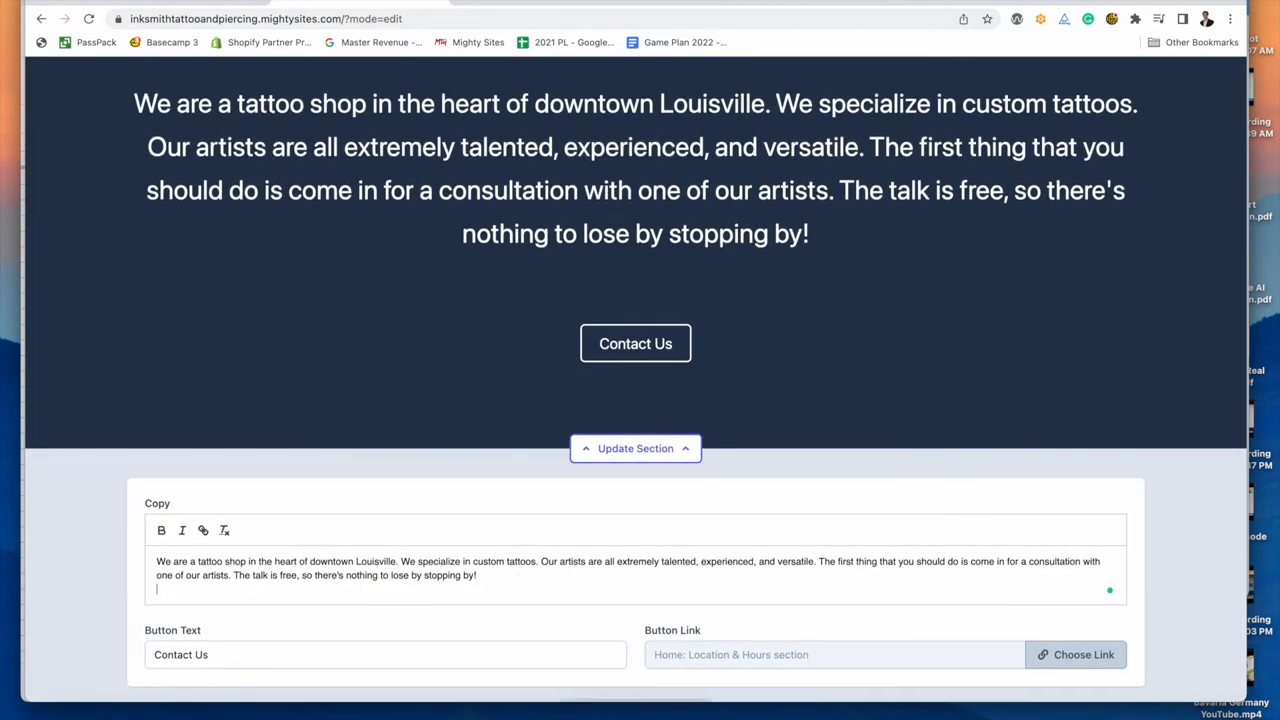
type("Type in new tex")
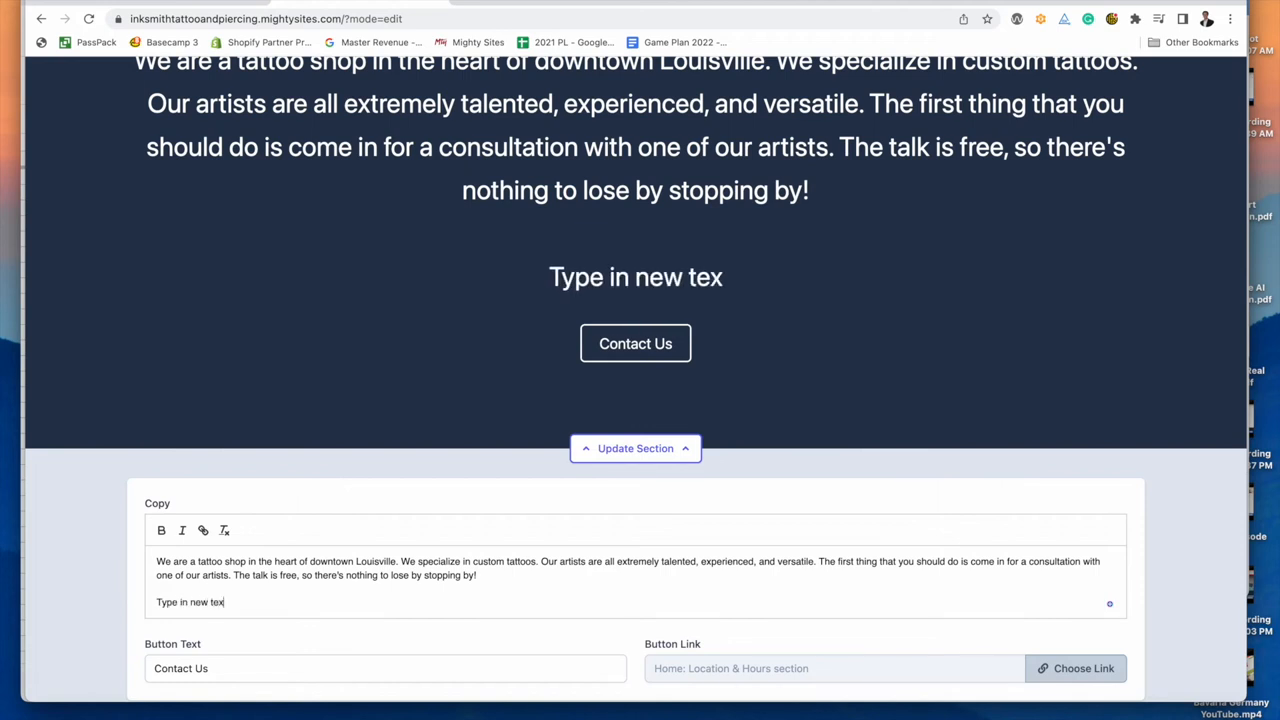
type("t here.")
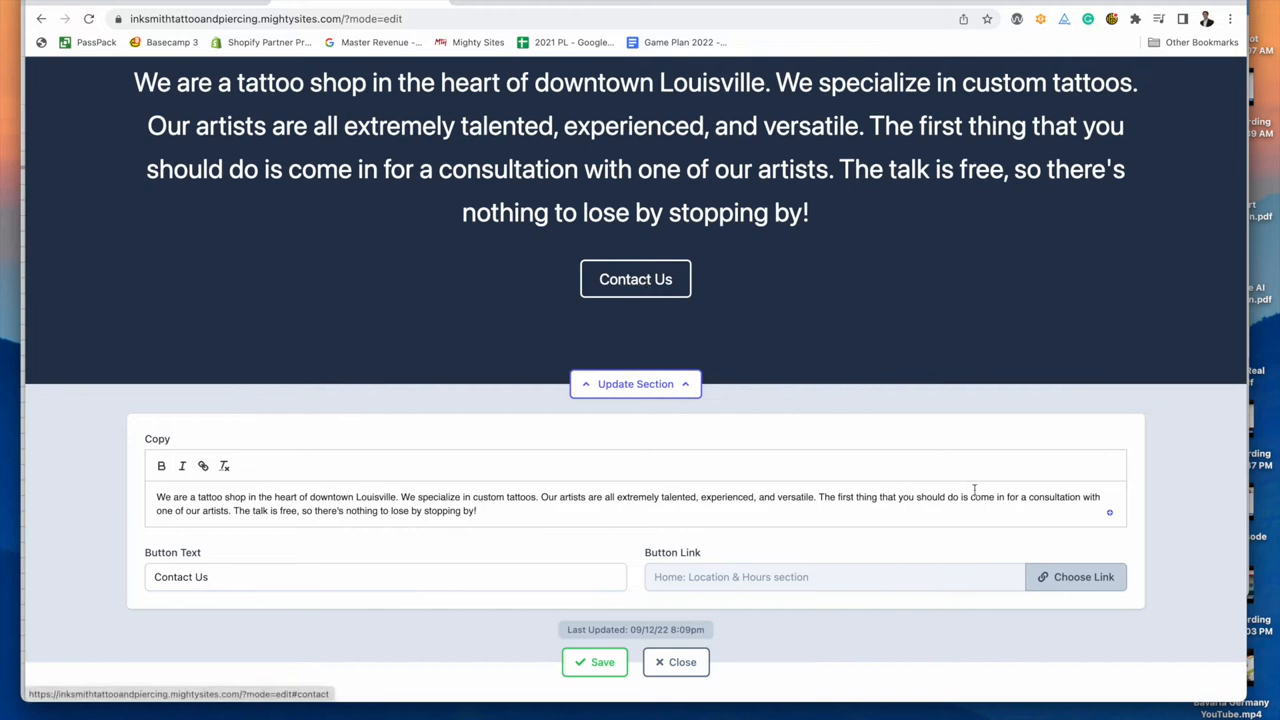
- Link the Contact Us button to the Click to Call action and confirm
left_click(1076, 576)
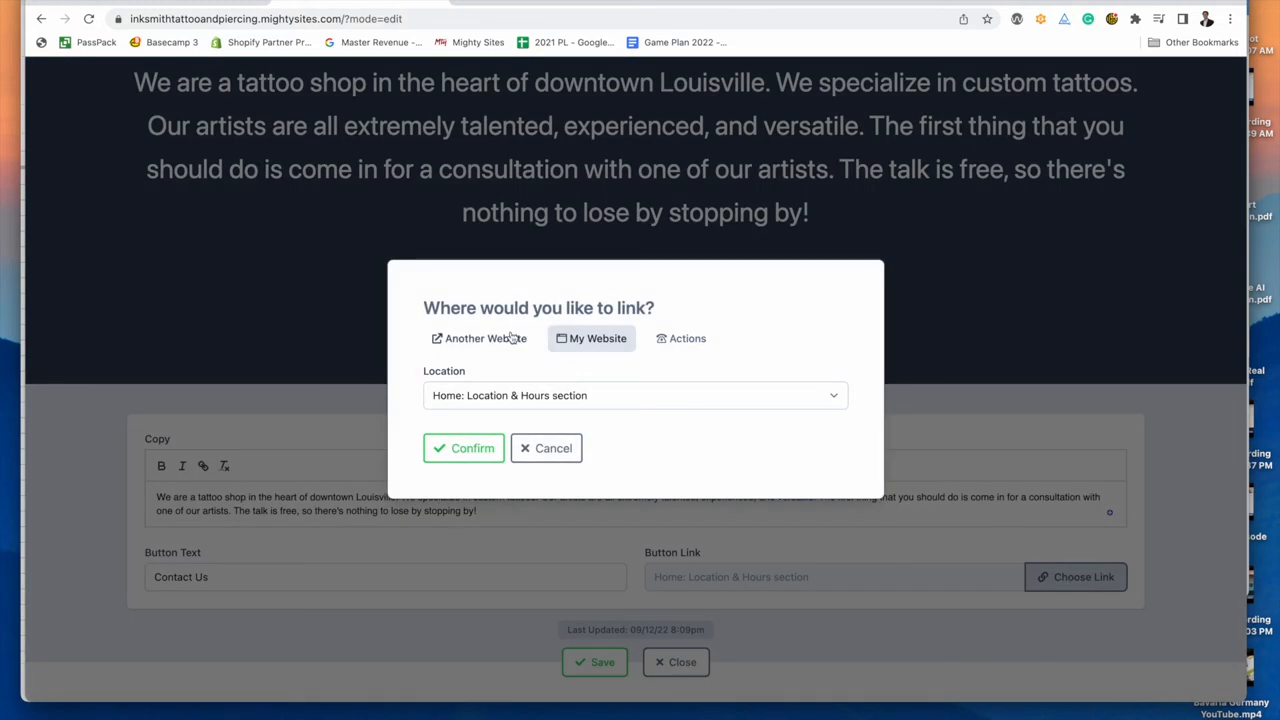
left_click(480, 338)
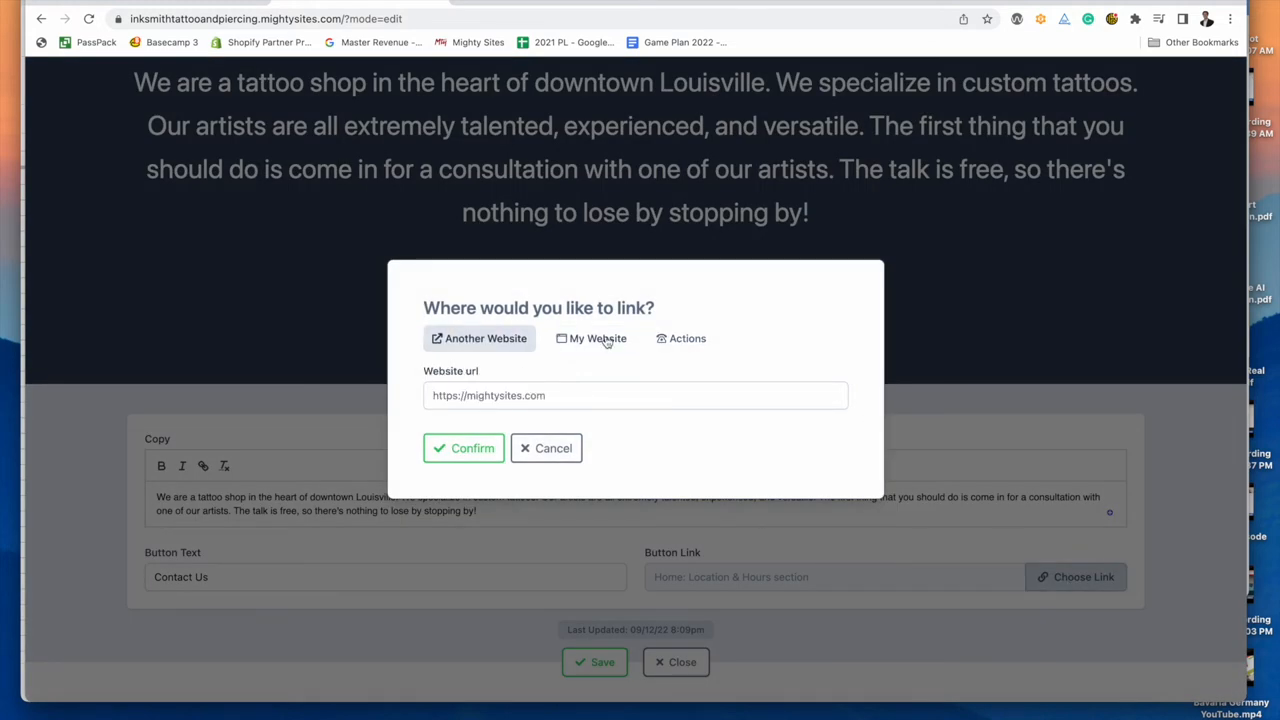
left_click(592, 338)
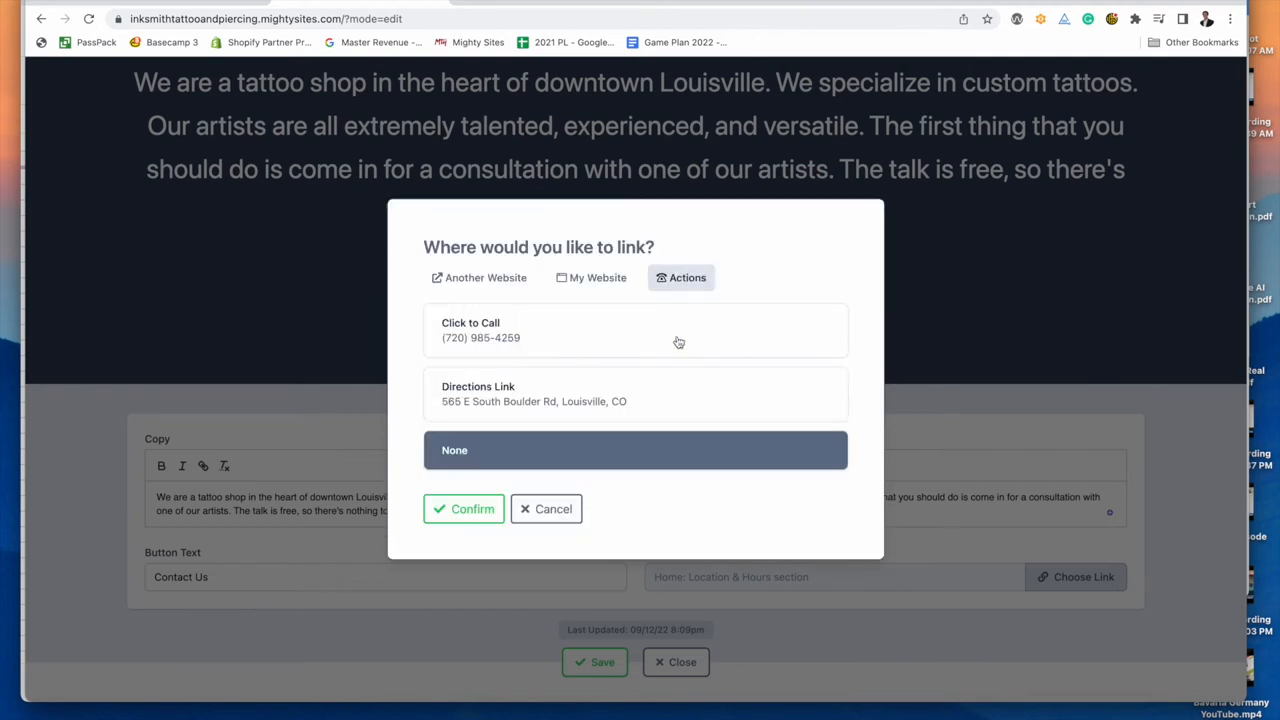
left_click(636, 330)
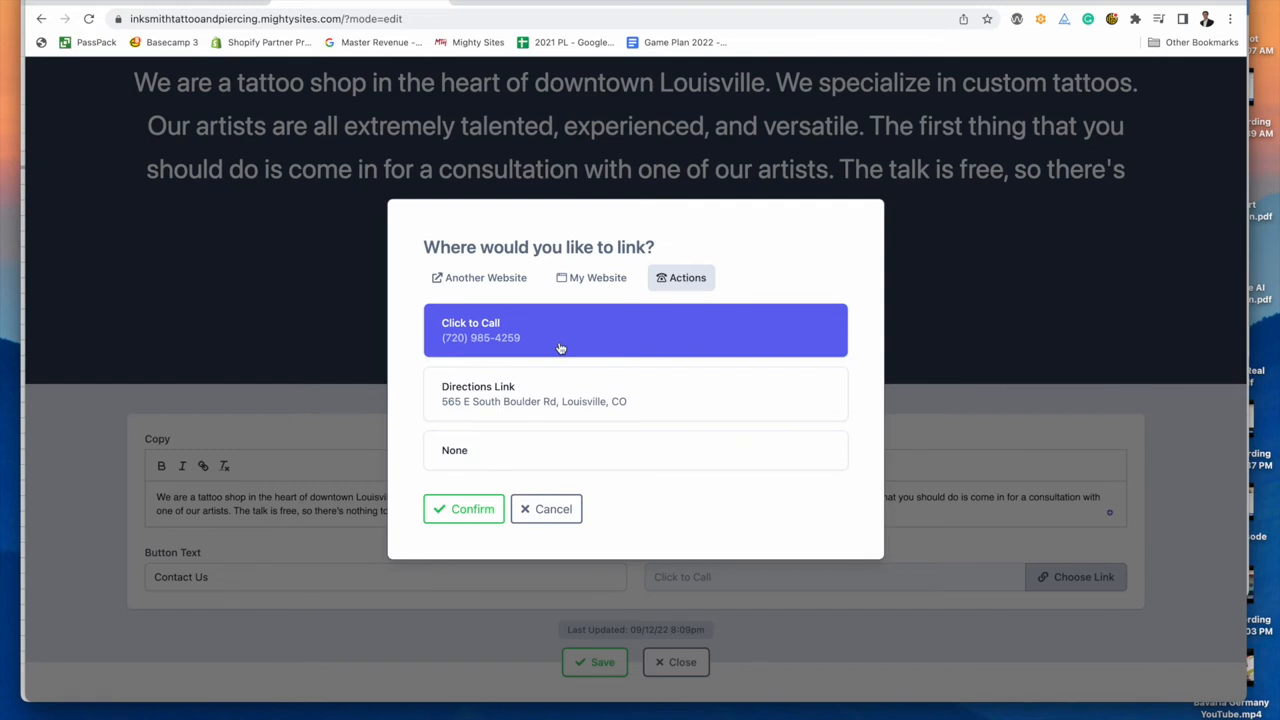
mouse_move(472, 510)
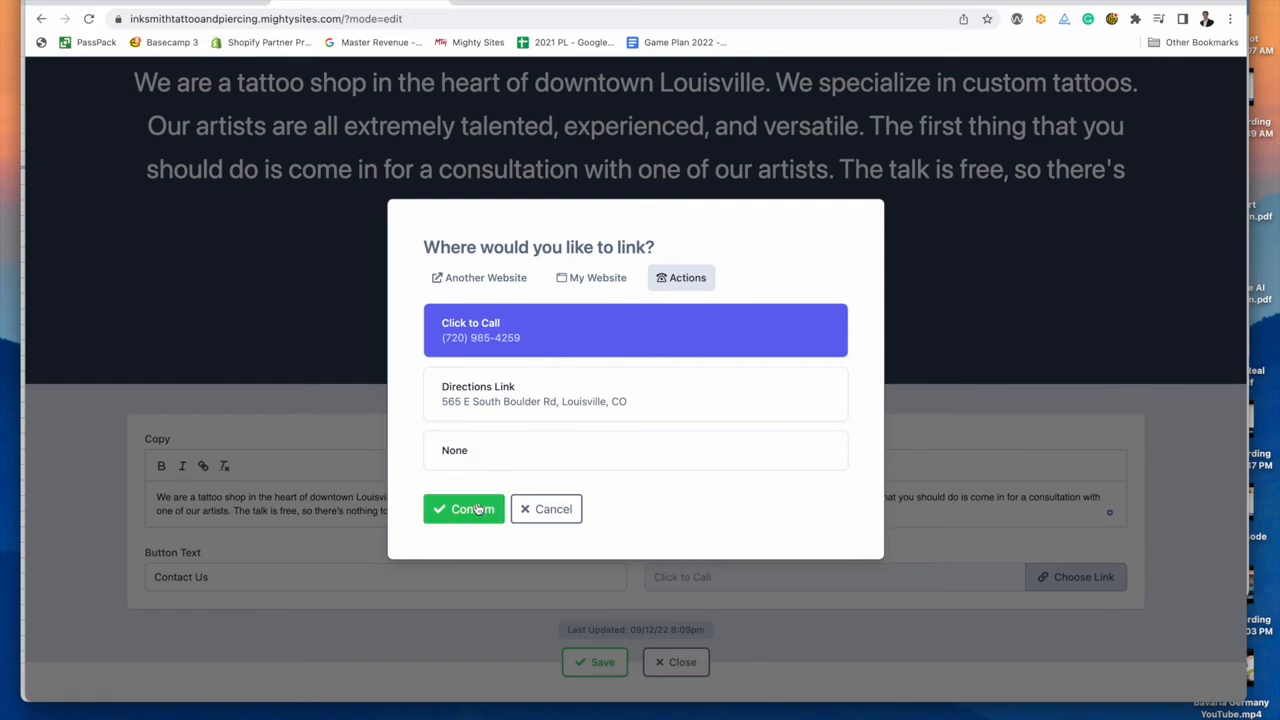
left_click(464, 510)
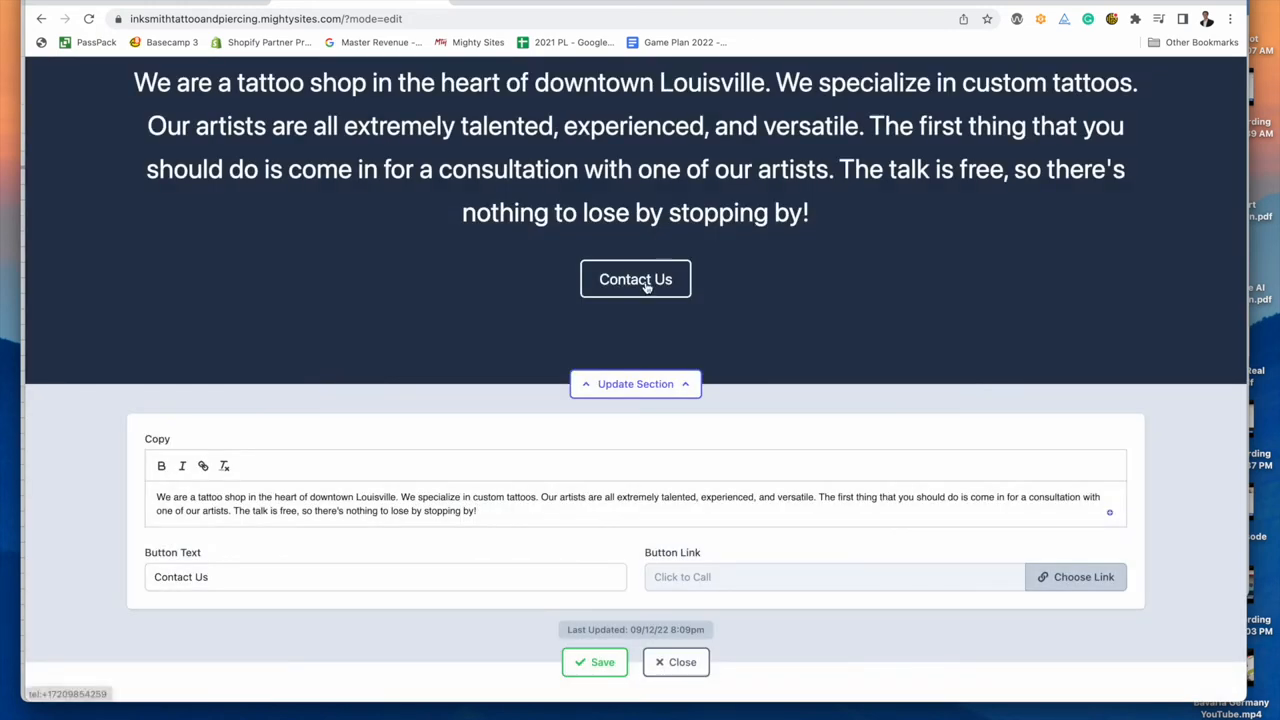
mouse_move(640, 296)
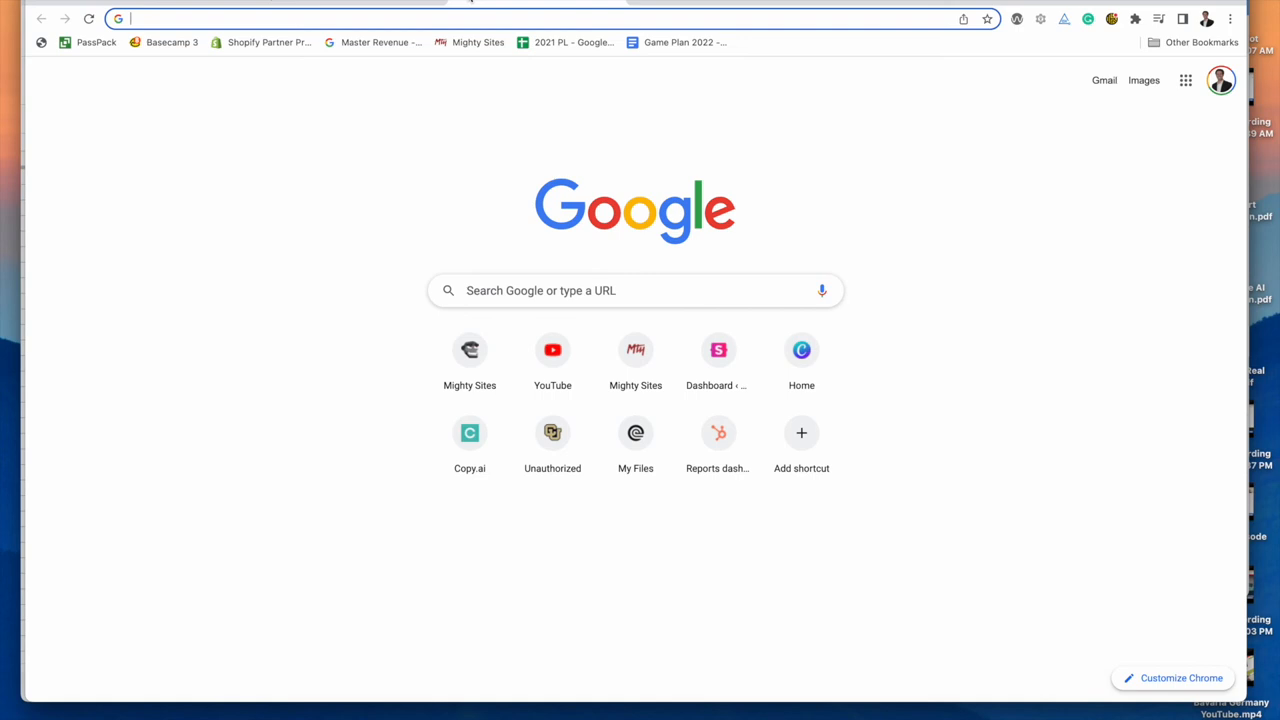
- Search 'book' then 'calen' in a new tab to find the Calendly booking page
type("book")
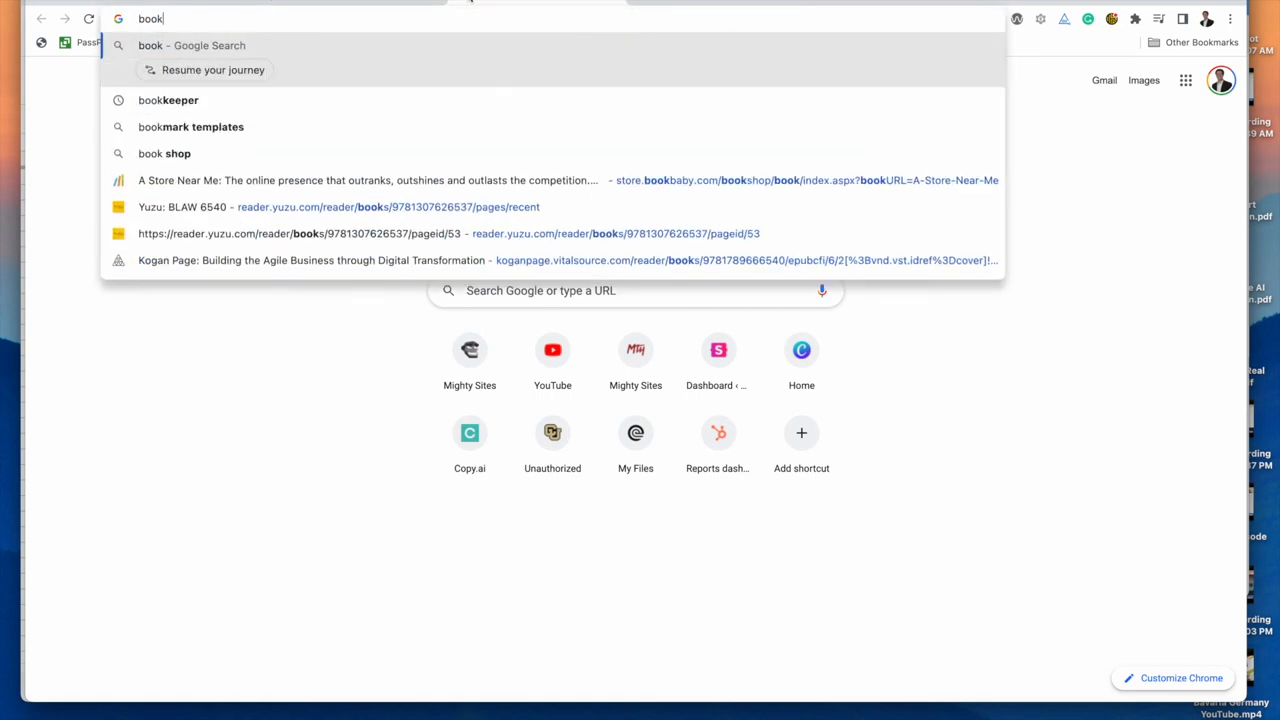
type("calen")
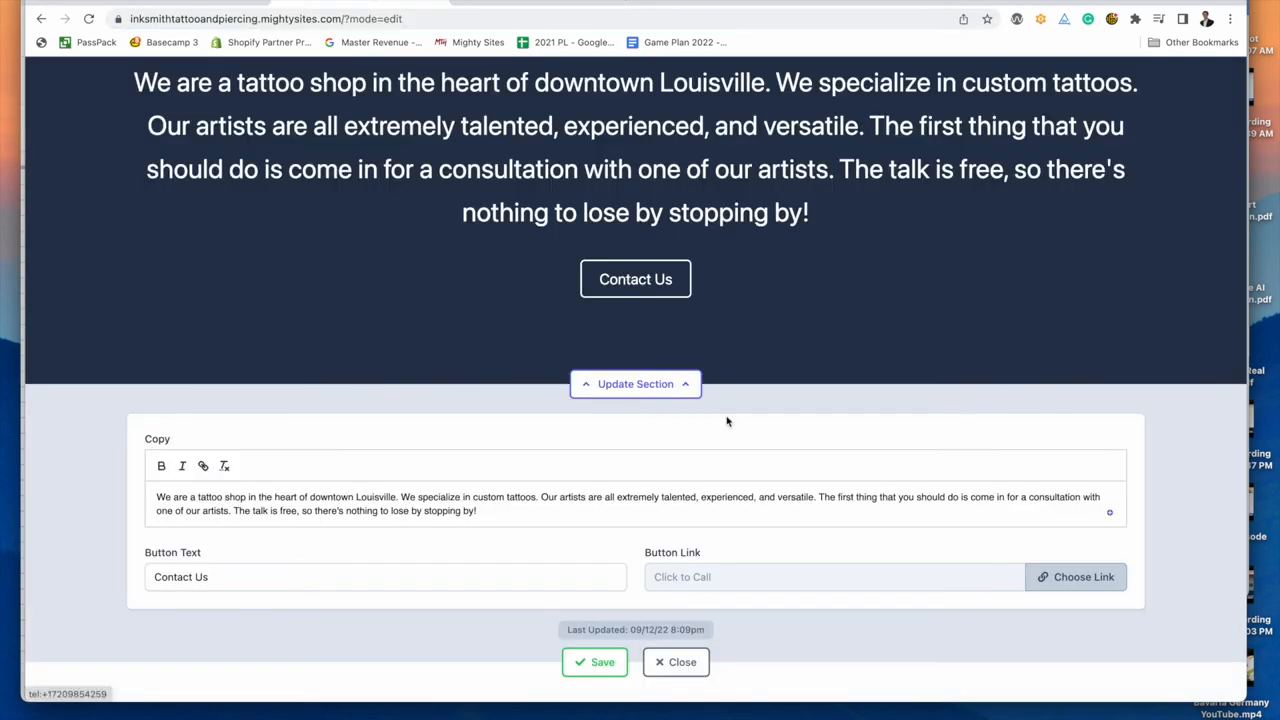
- Link the button to the Calendly URL, retitle it 'Schedule Now', and save
scroll("down", 3)
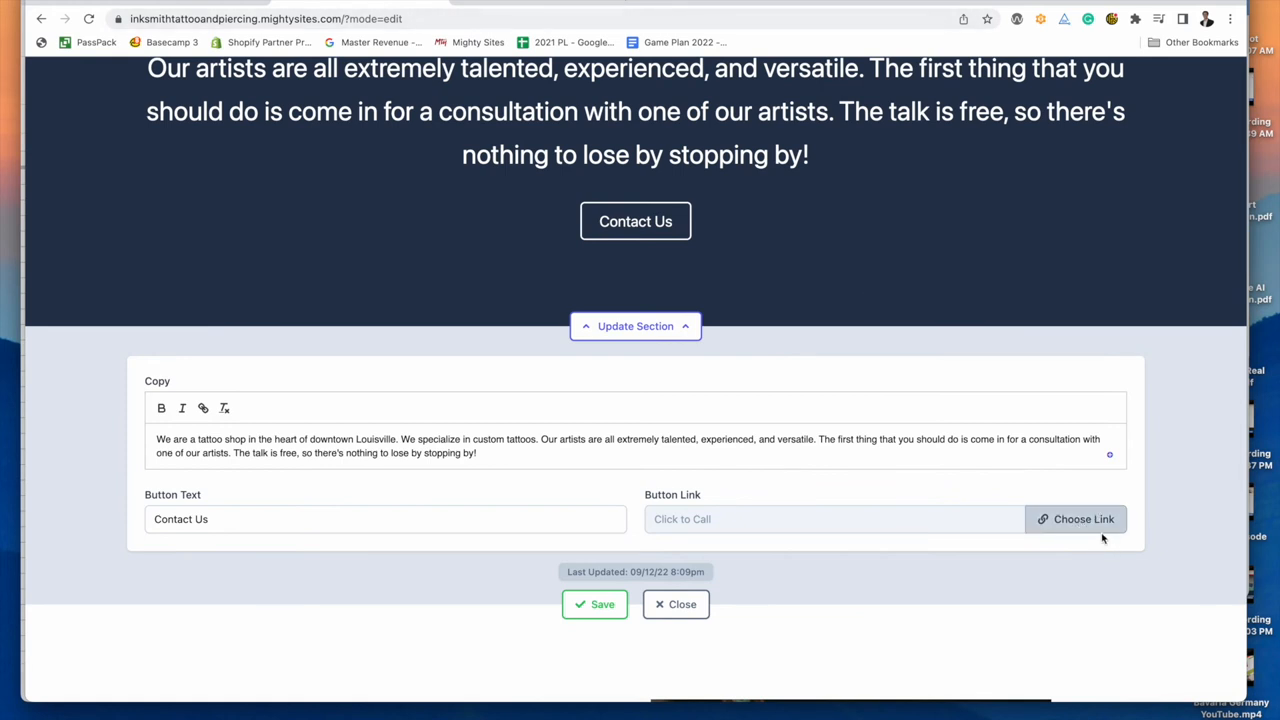
left_click(1076, 520)
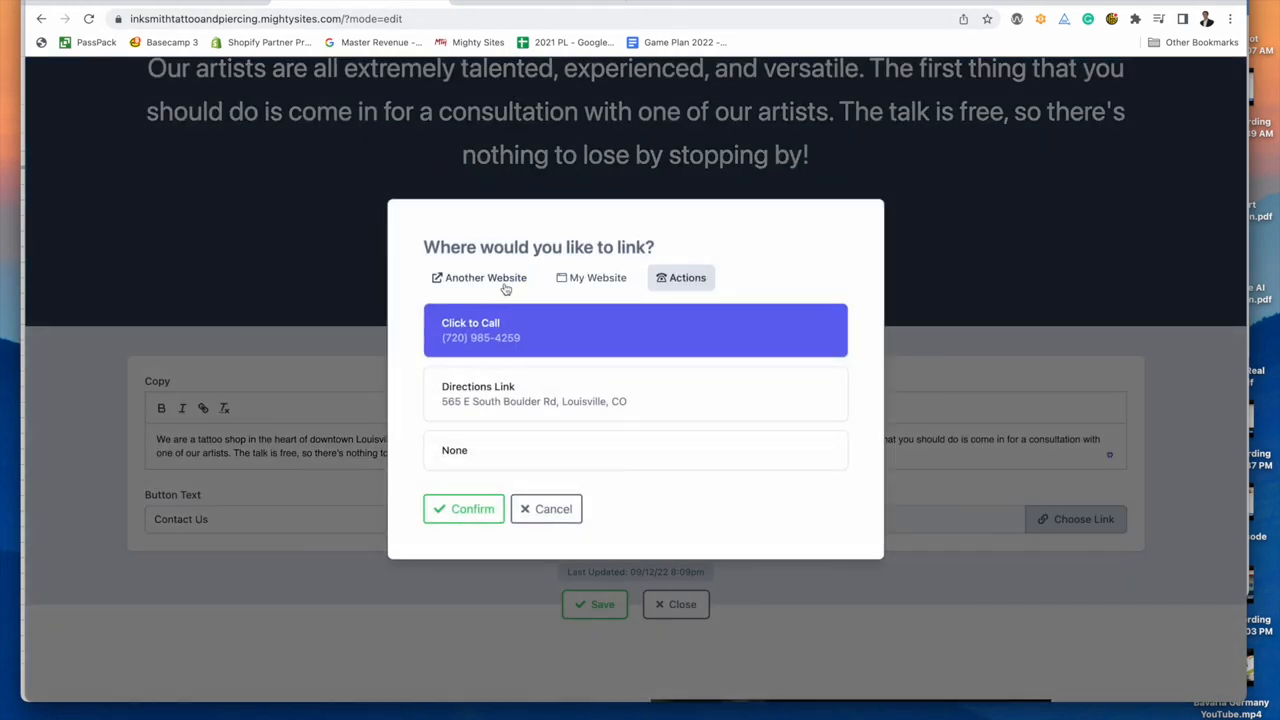
left_click(480, 276)
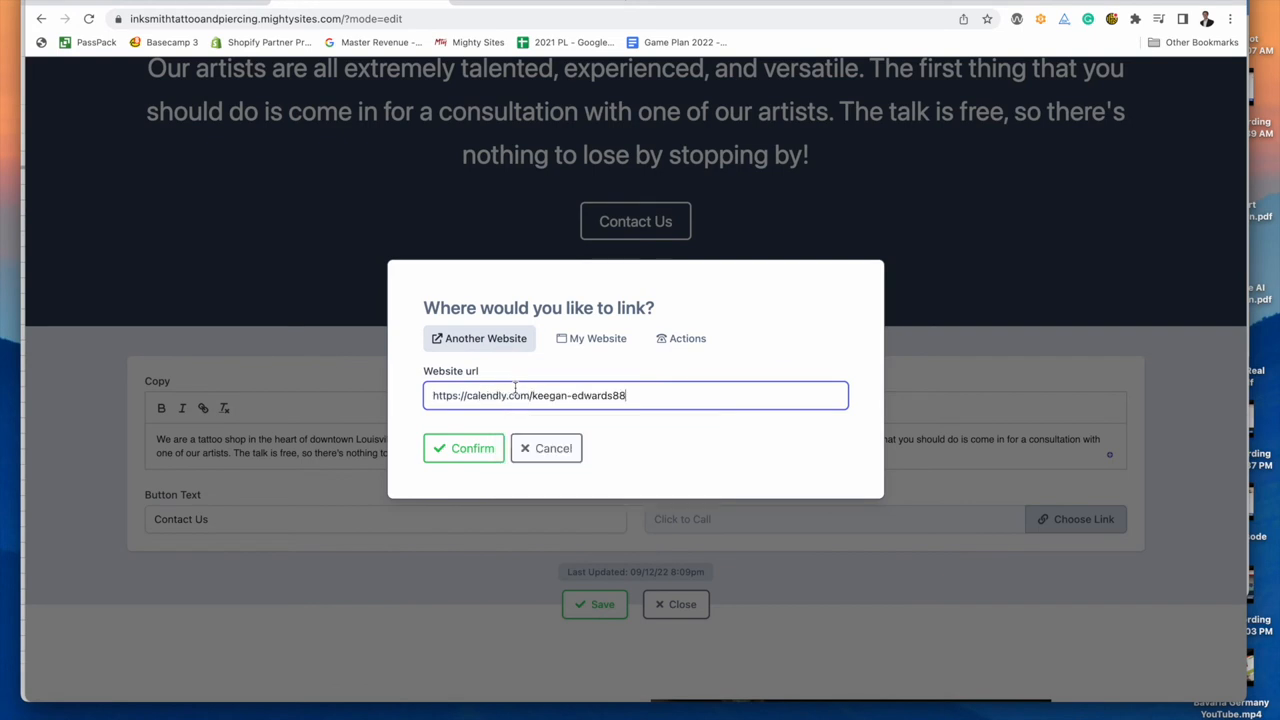
left_click(464, 448)
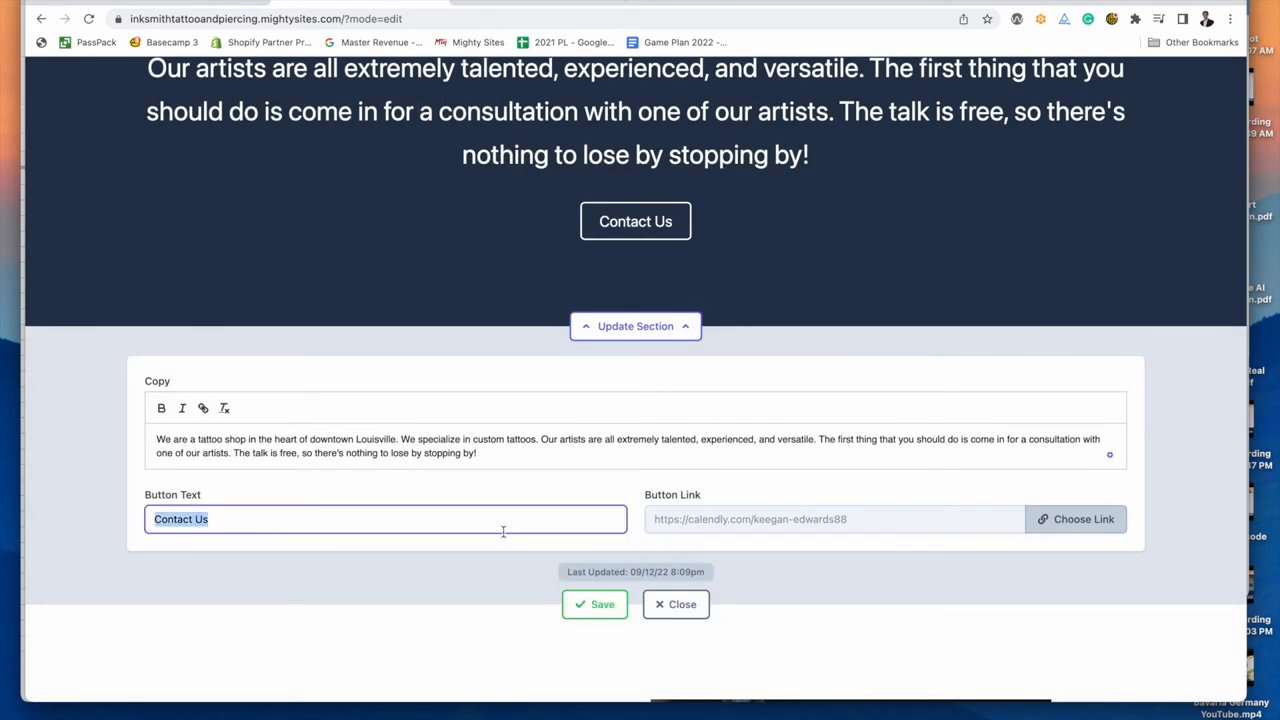
type("Schedule Now")
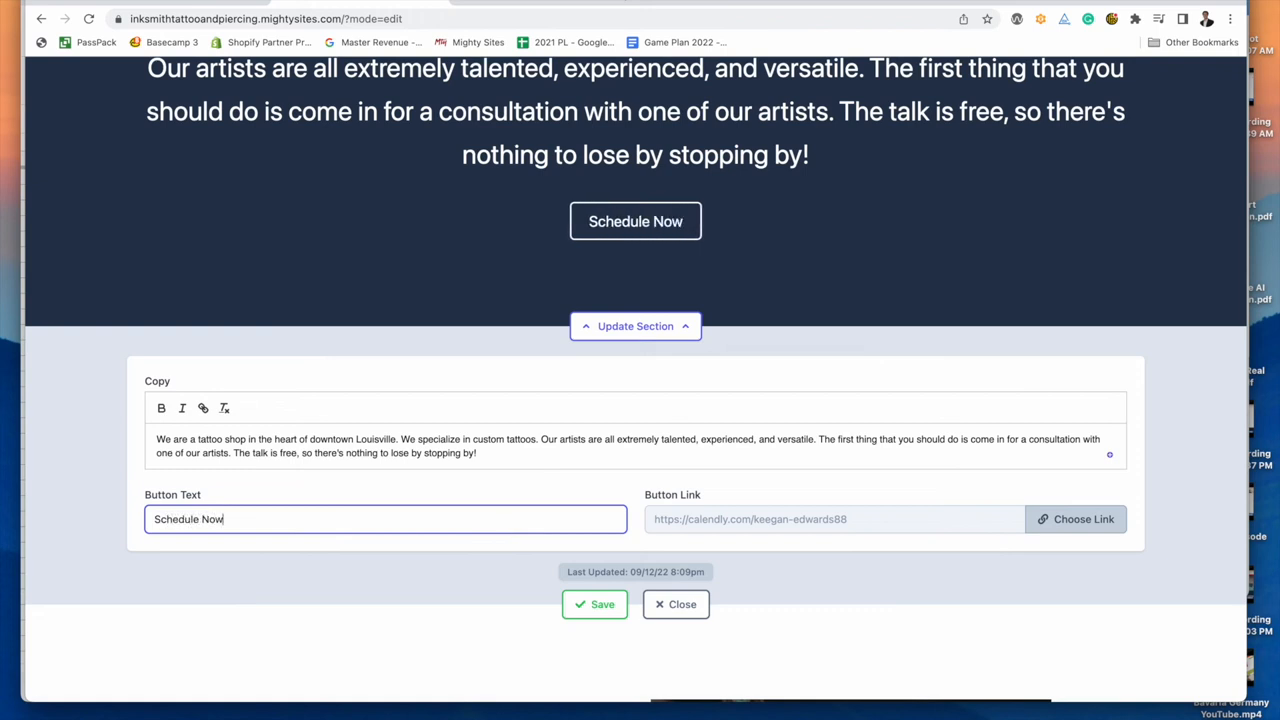
left_click(594, 604)
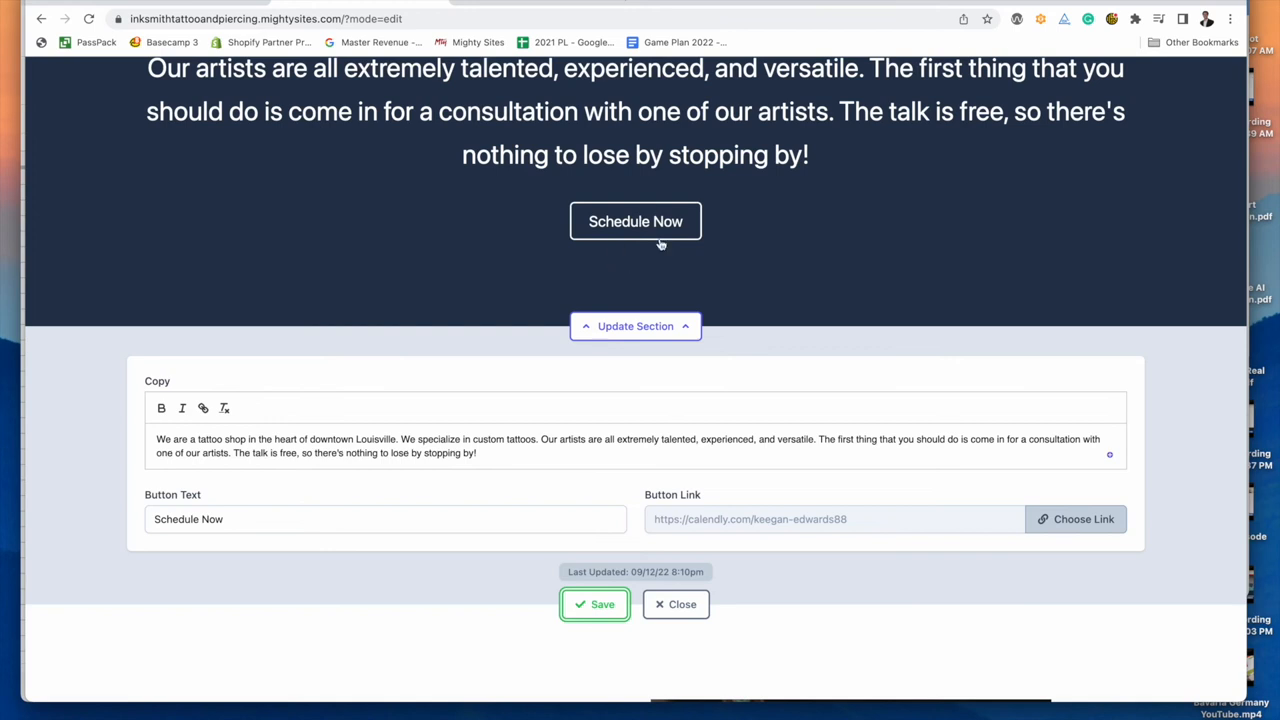
mouse_move(670, 240)
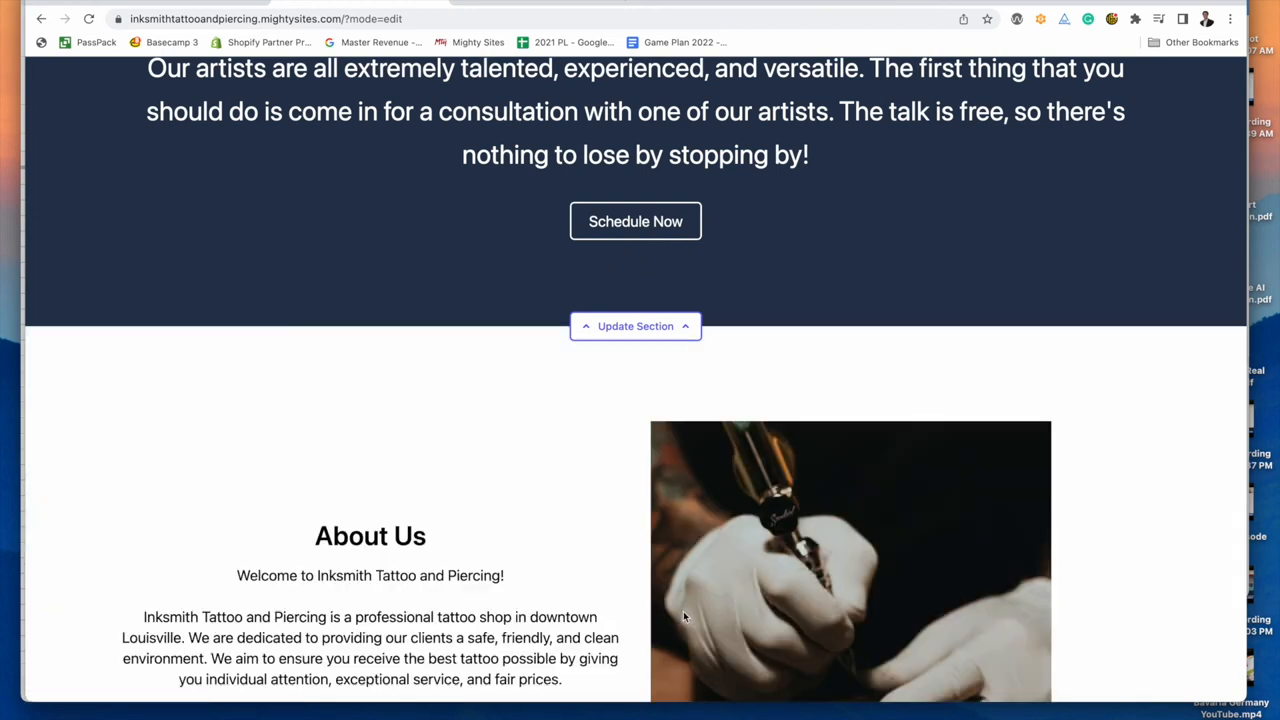
left_click(636, 220)
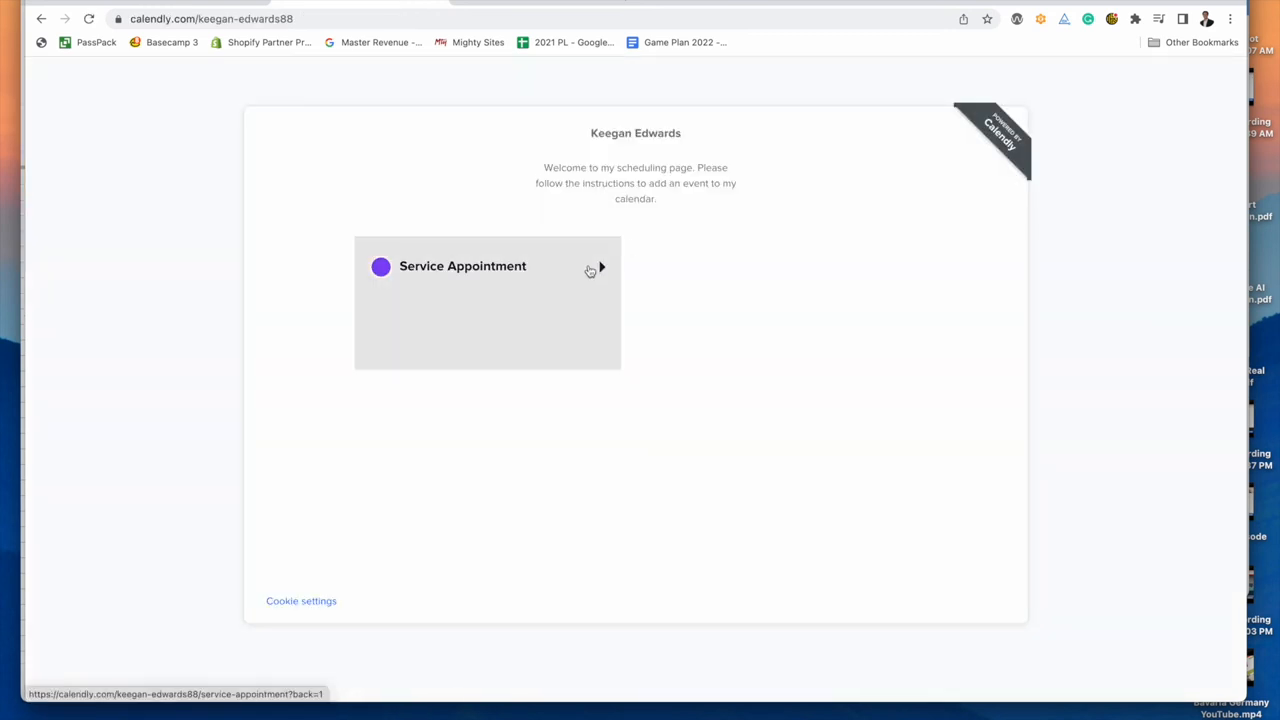
left_click(488, 266)
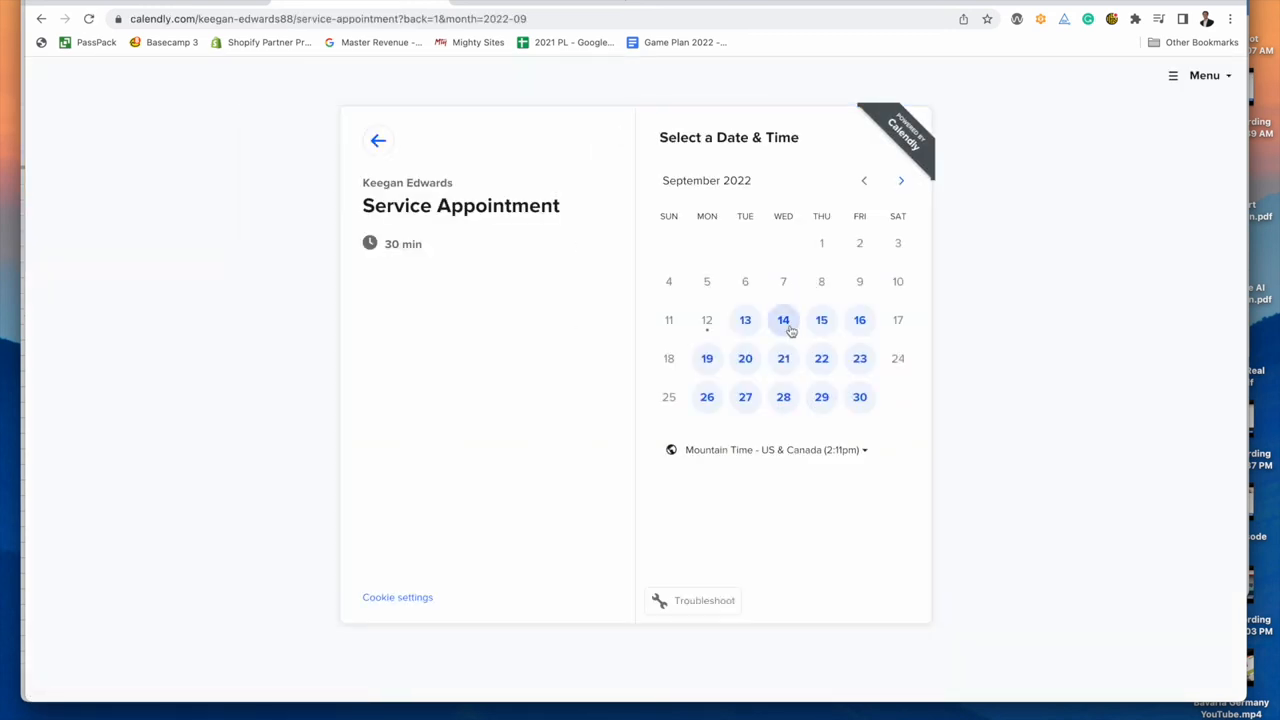
left_click(378, 140)
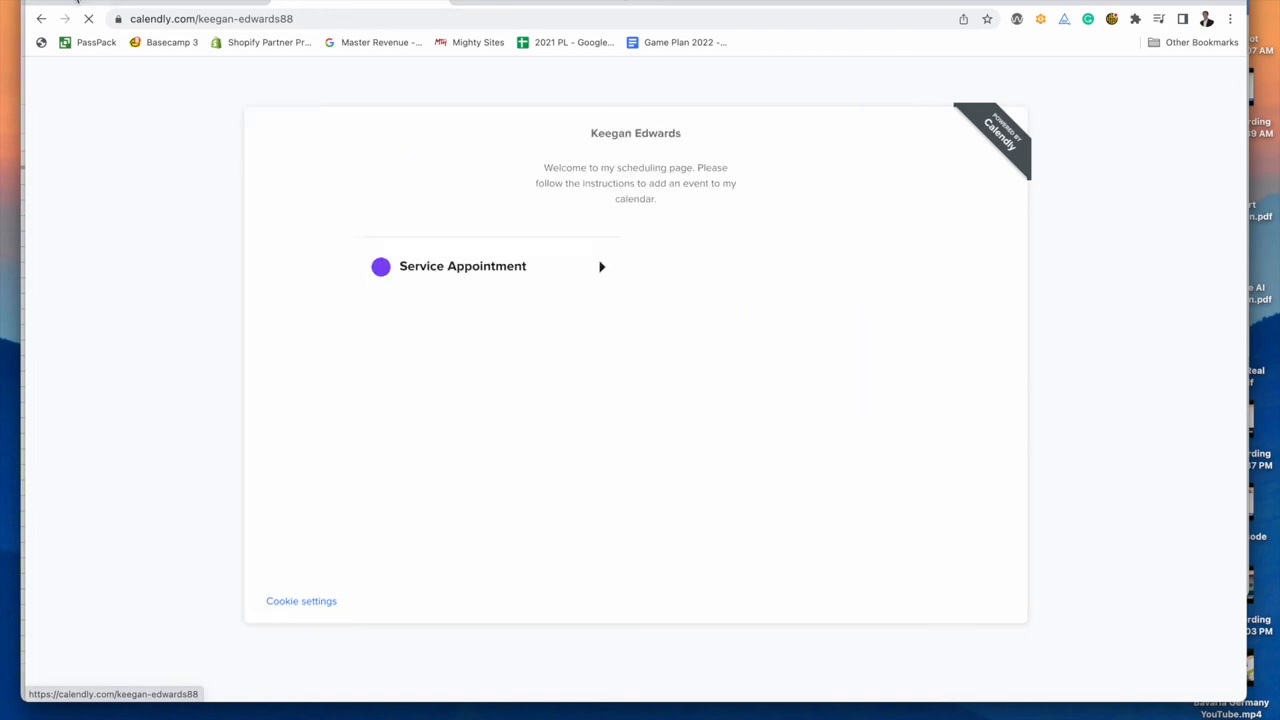
left_click(462, 266)
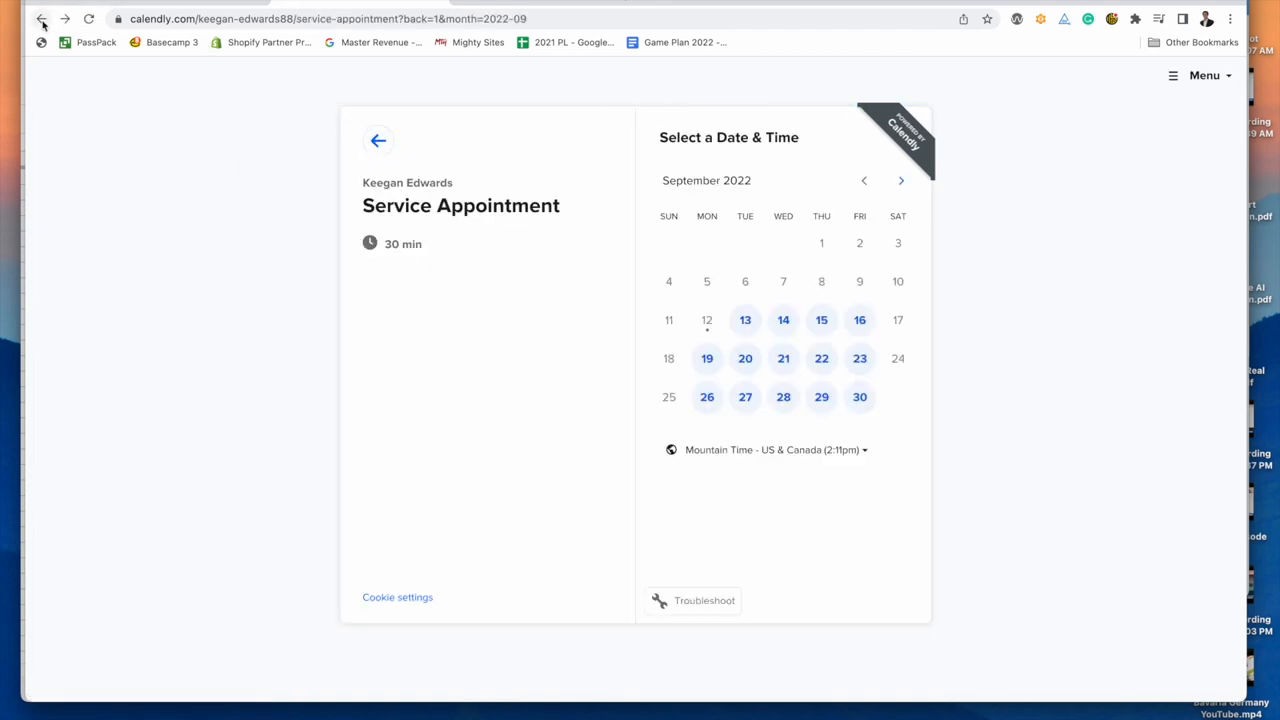
left_click(38, 18)
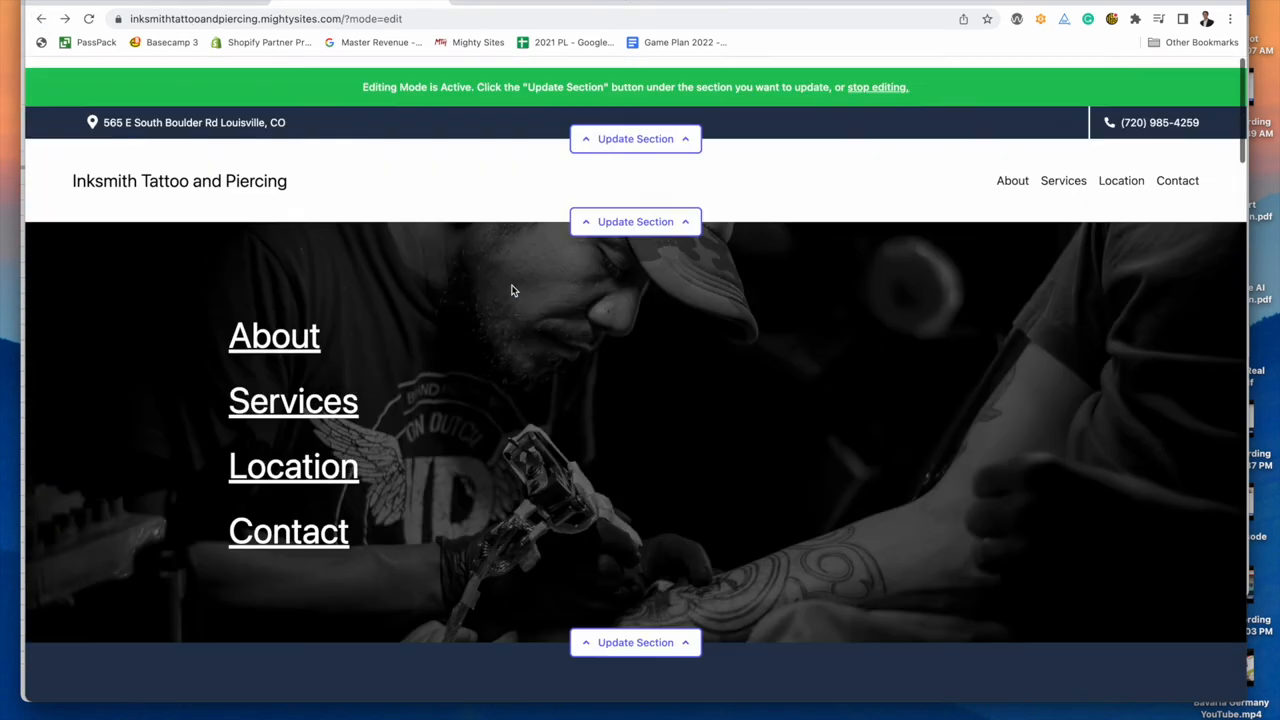
scroll("down", 3)
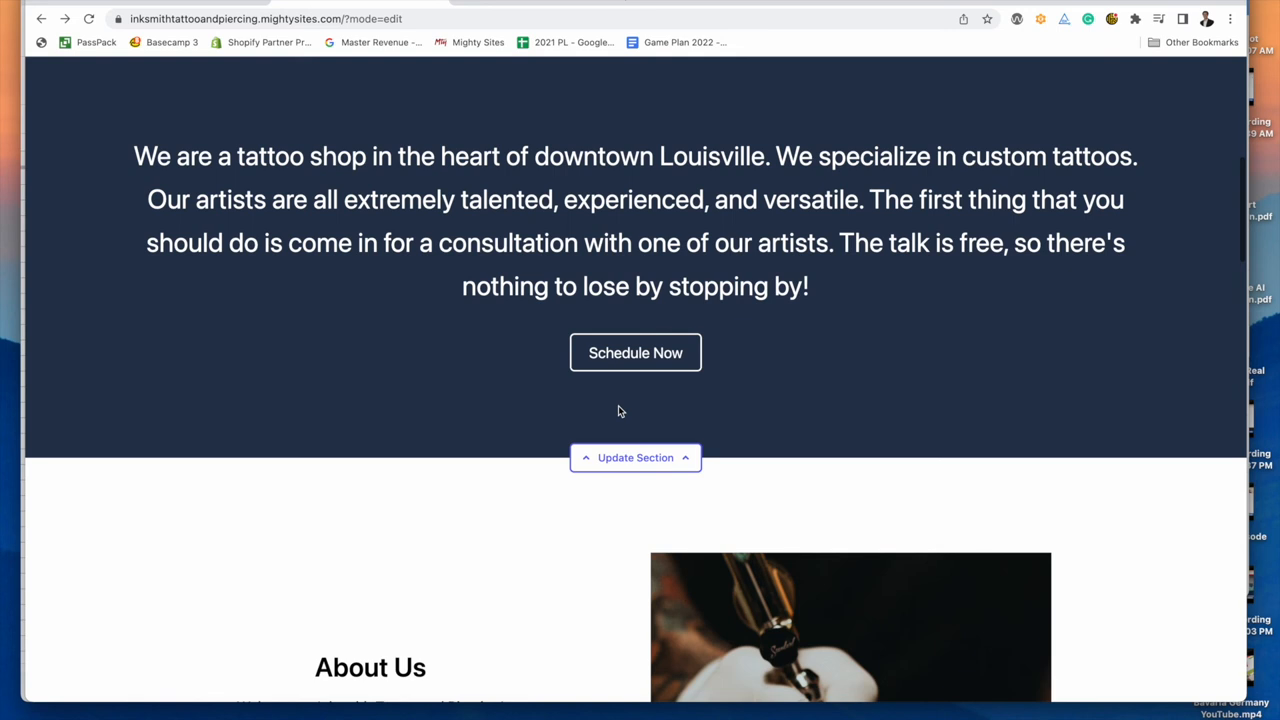
scroll("down", 3)
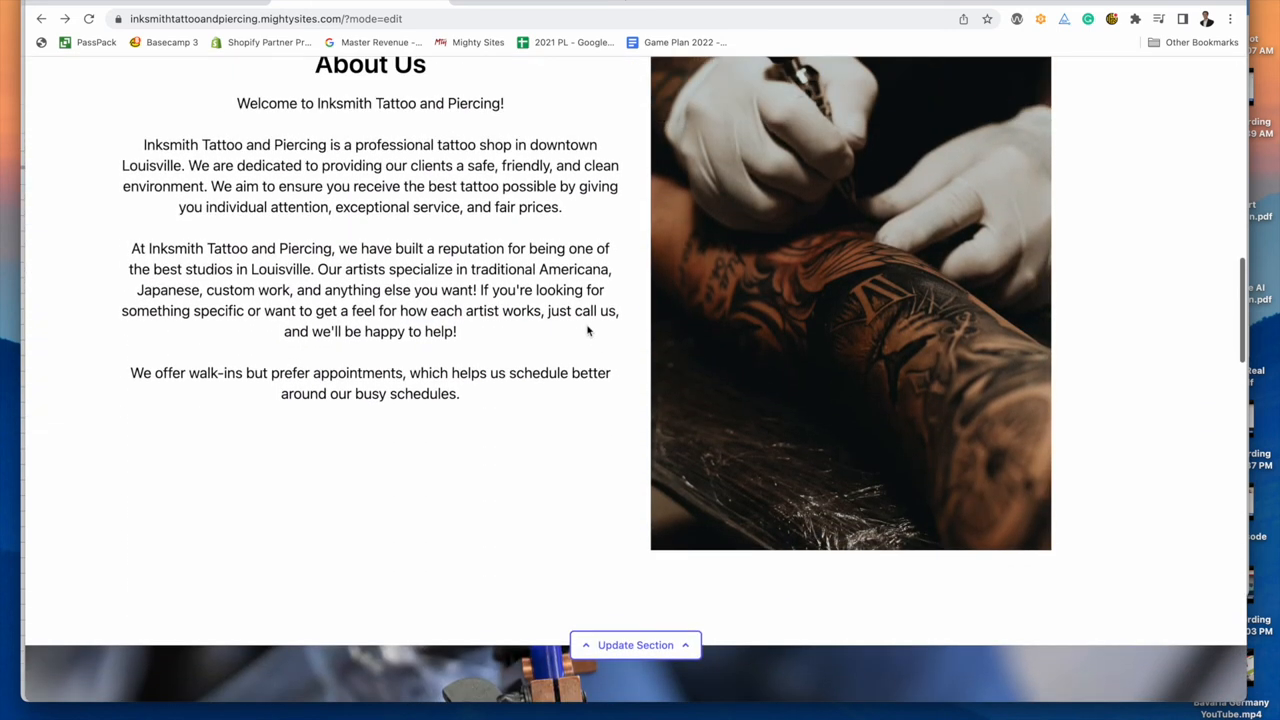
scroll("down", 3)
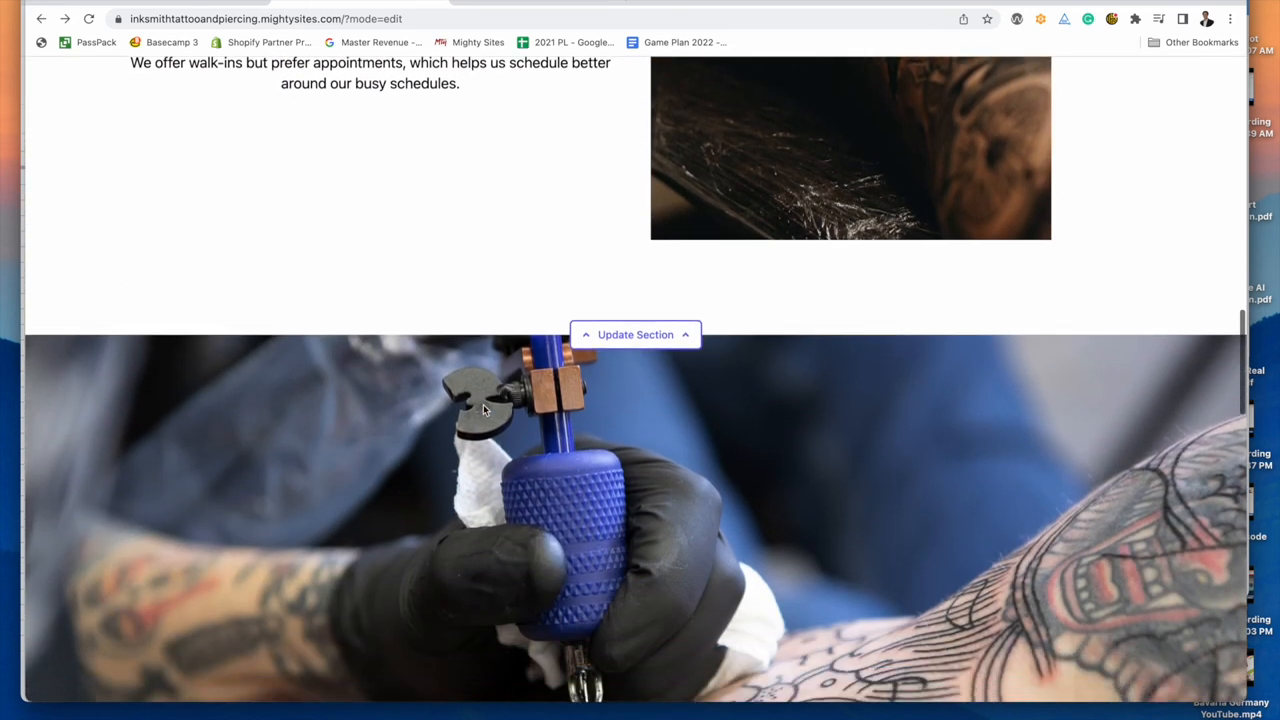
scroll("down", 3)
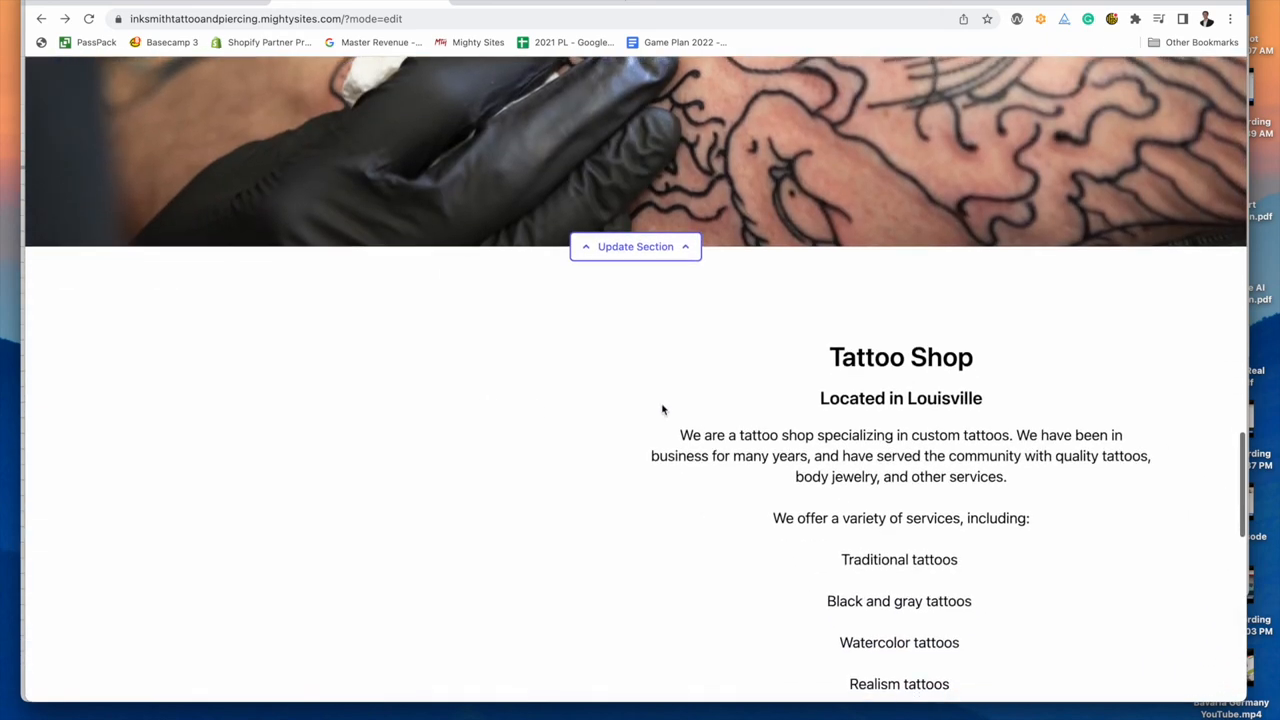
scroll("down", 3)
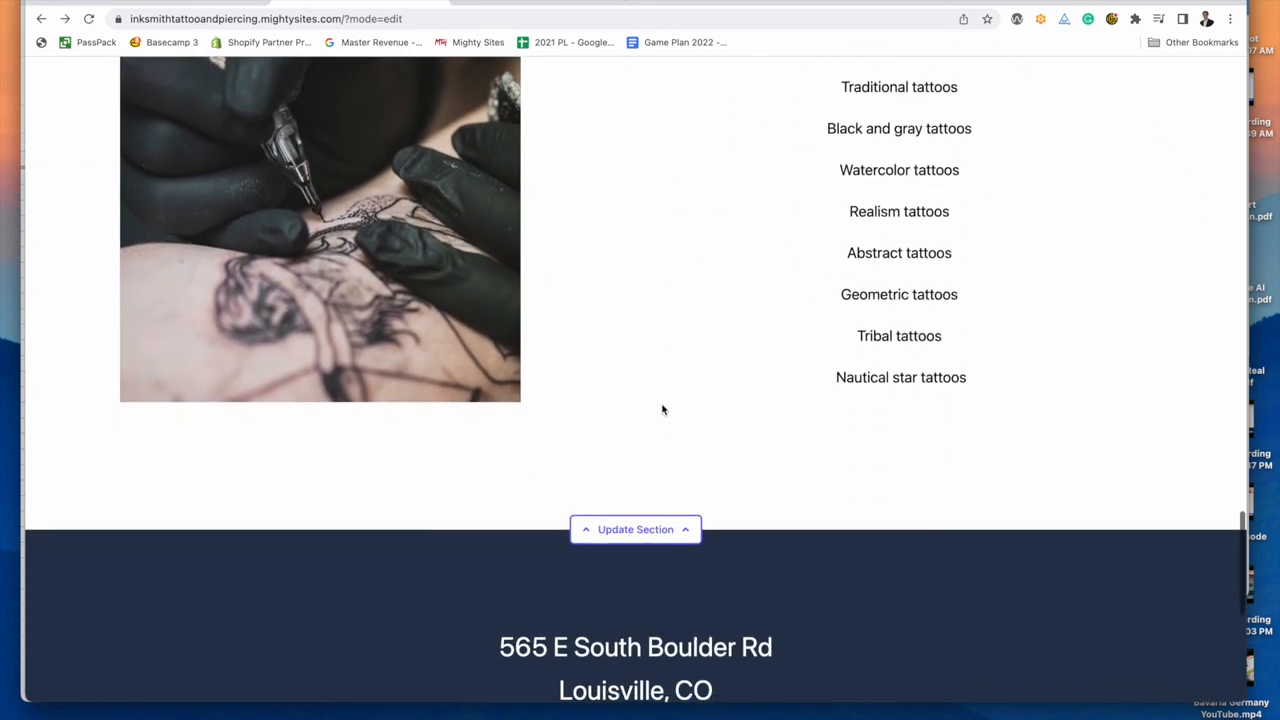
left_click(636, 528)
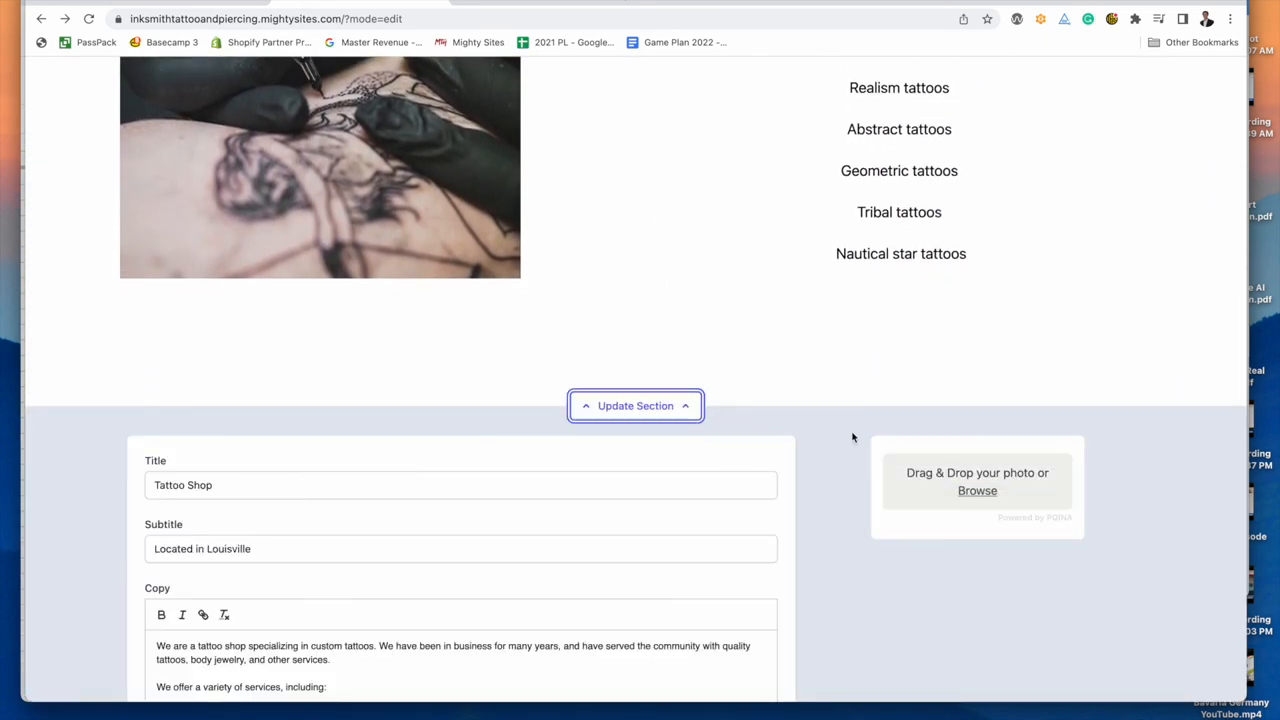
scroll("down", 3)
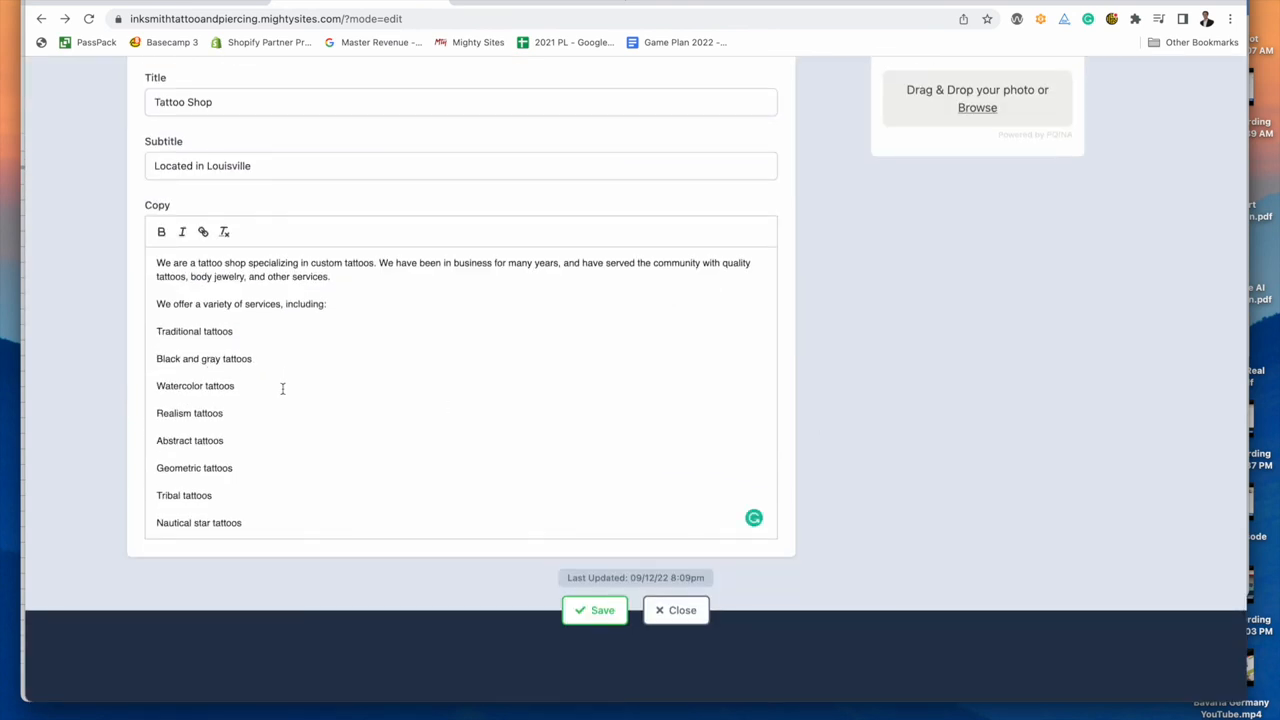
left_click(676, 610)
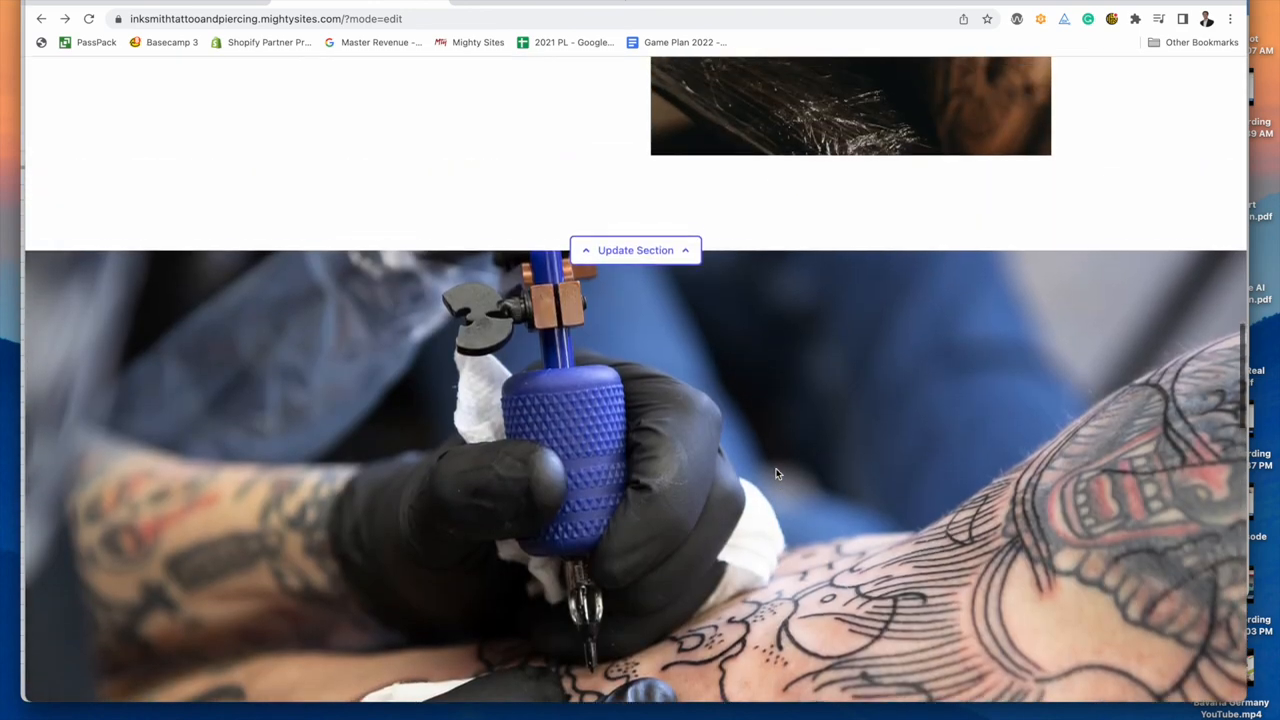
scroll("up", 3)
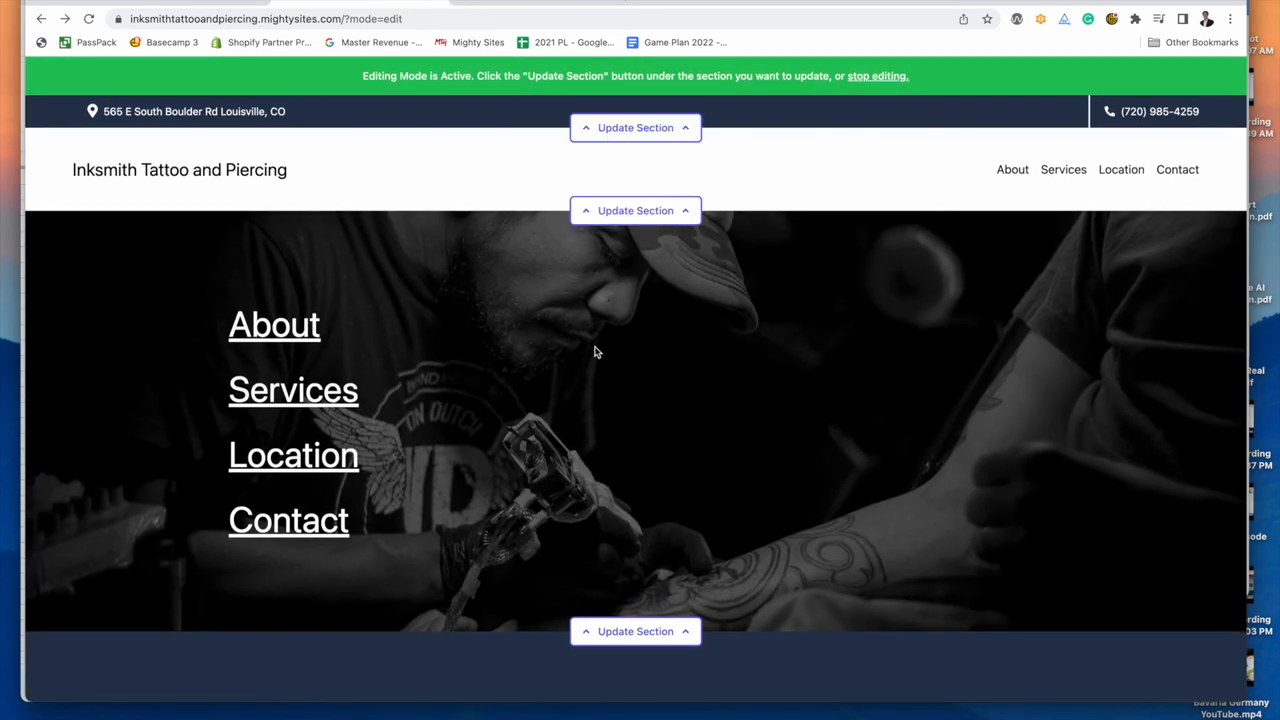
- Leave editing and reach the Connect your Domain page from the Inksmith site dashboard
scroll("down", 3)
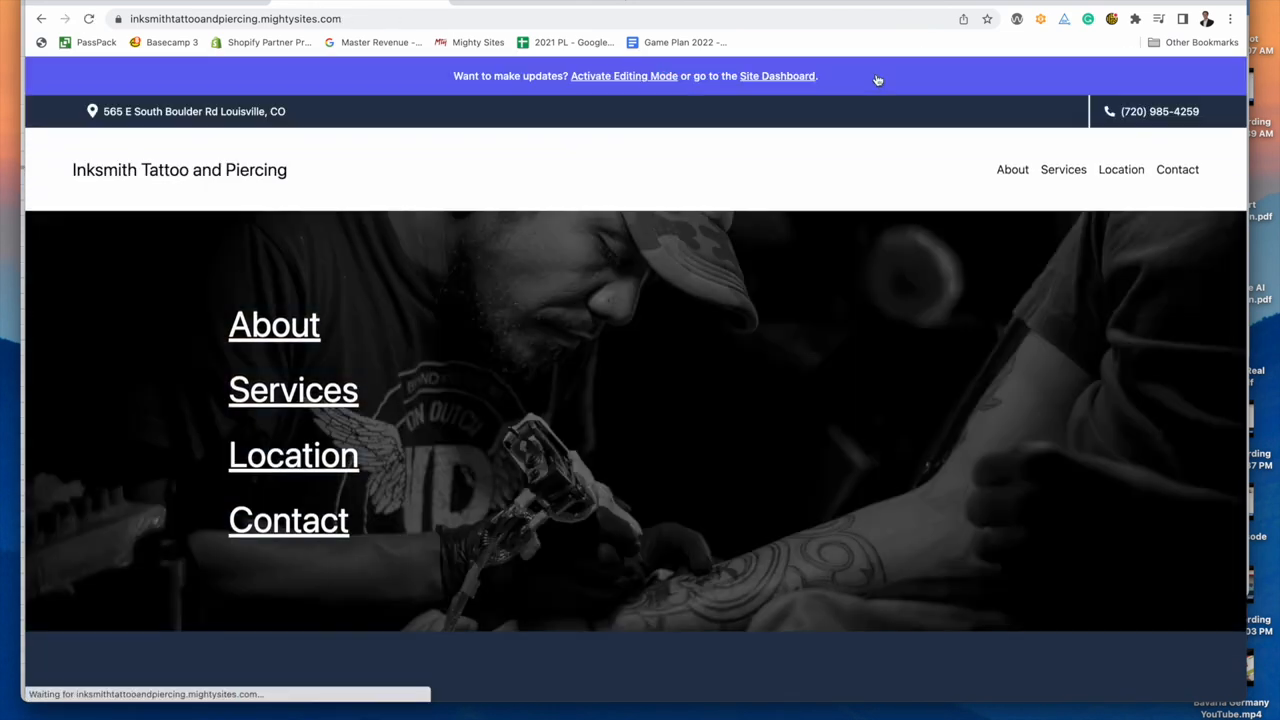
left_click(776, 76)
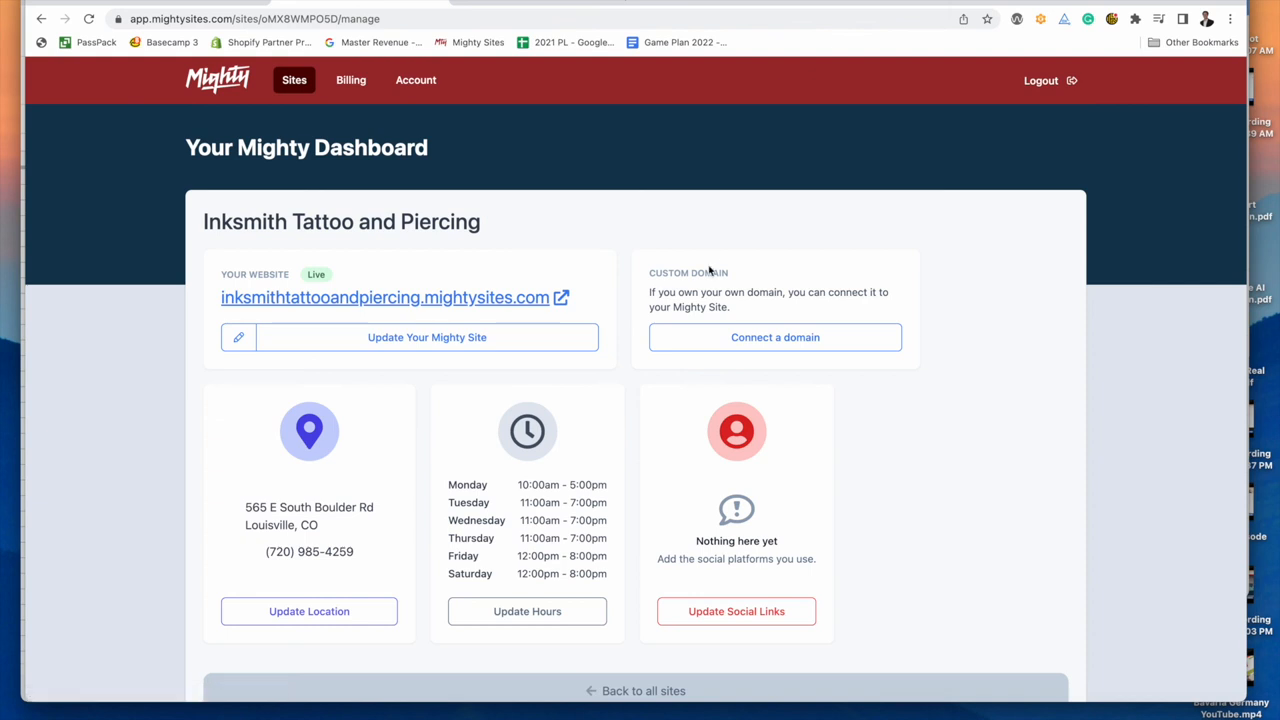
mouse_move(724, 276)
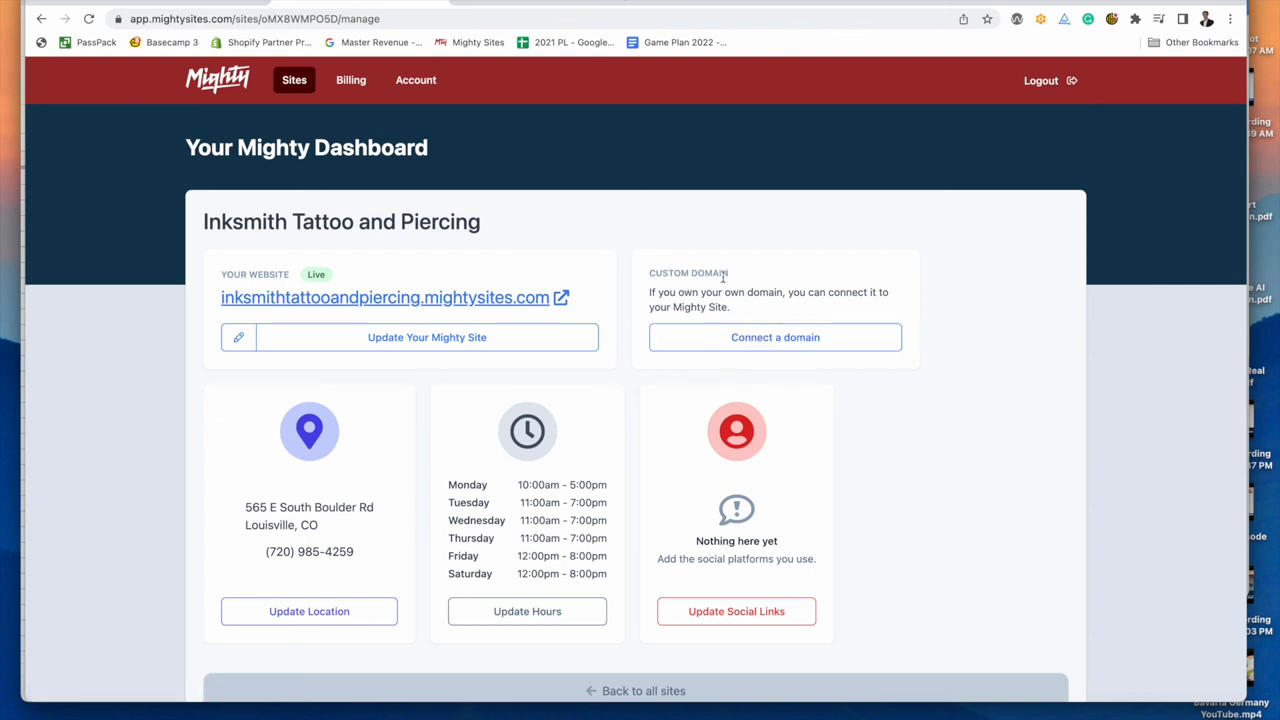
left_click(776, 336)
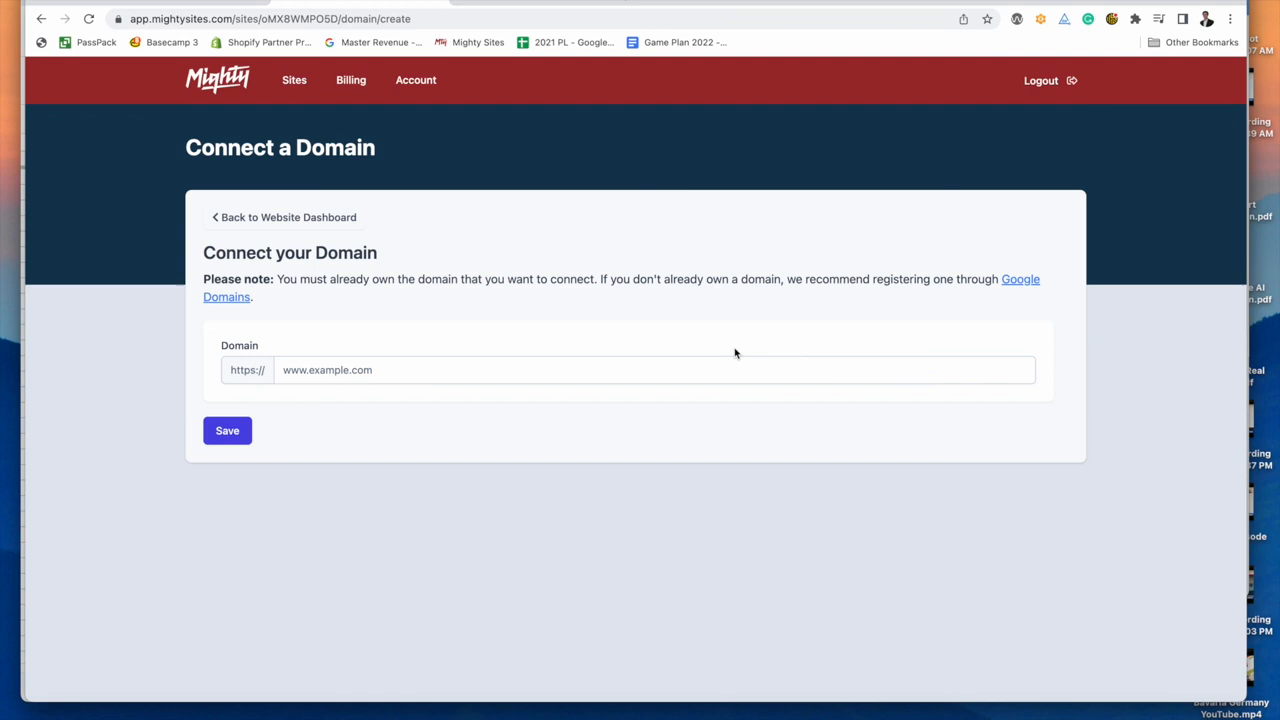
mouse_move(264, 236)
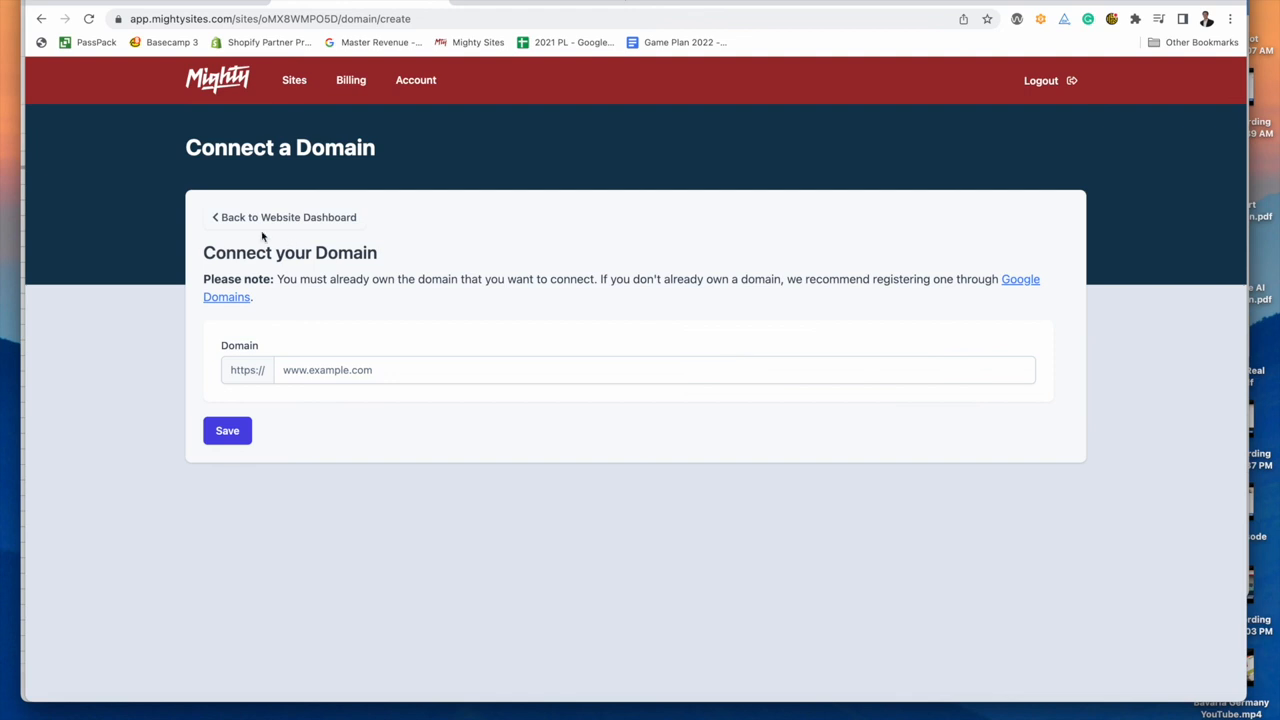
- Return to the website dashboard and scroll the live Inksmith page with its Schedule Now button
left_click(288, 216)
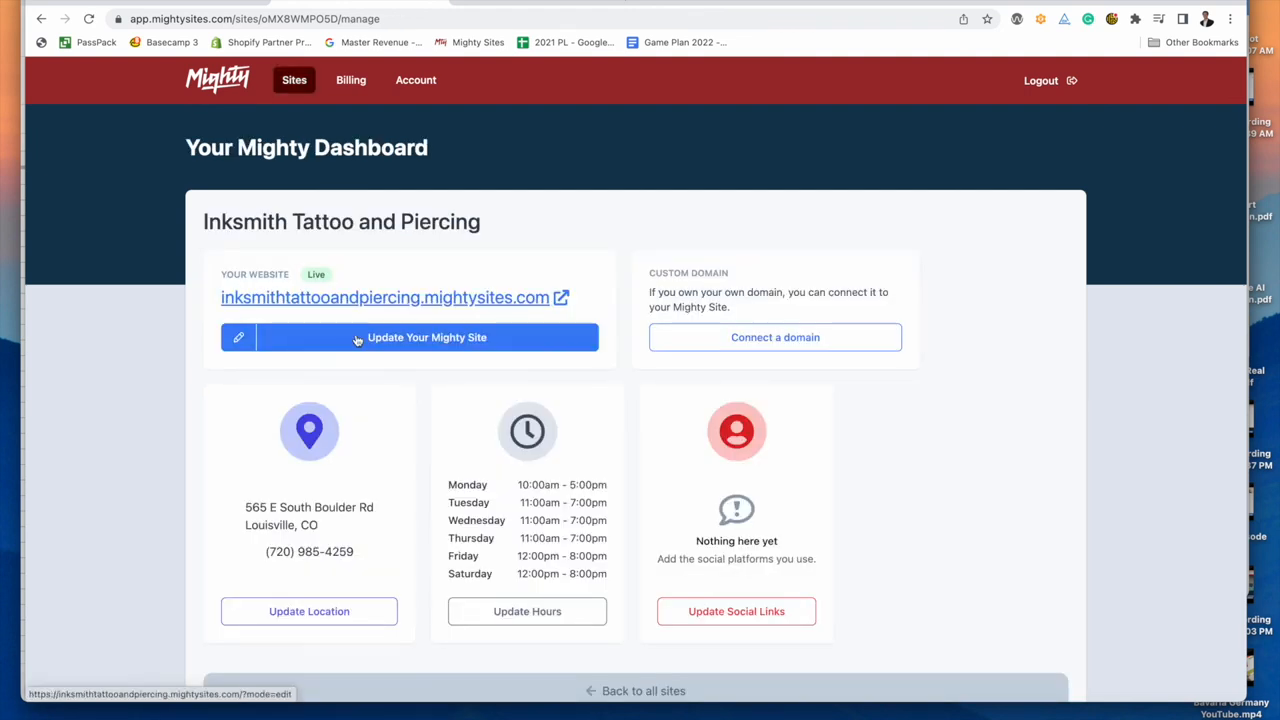
mouse_move(680, 496)
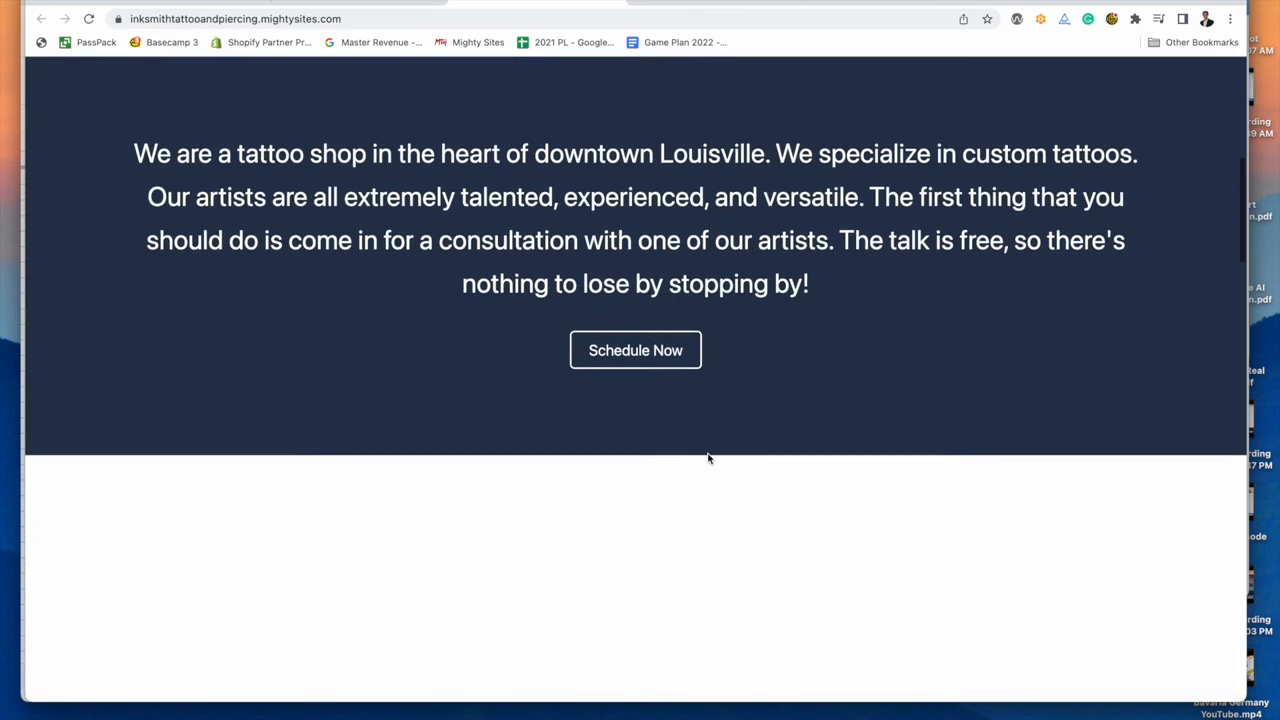
scroll("down", 3)
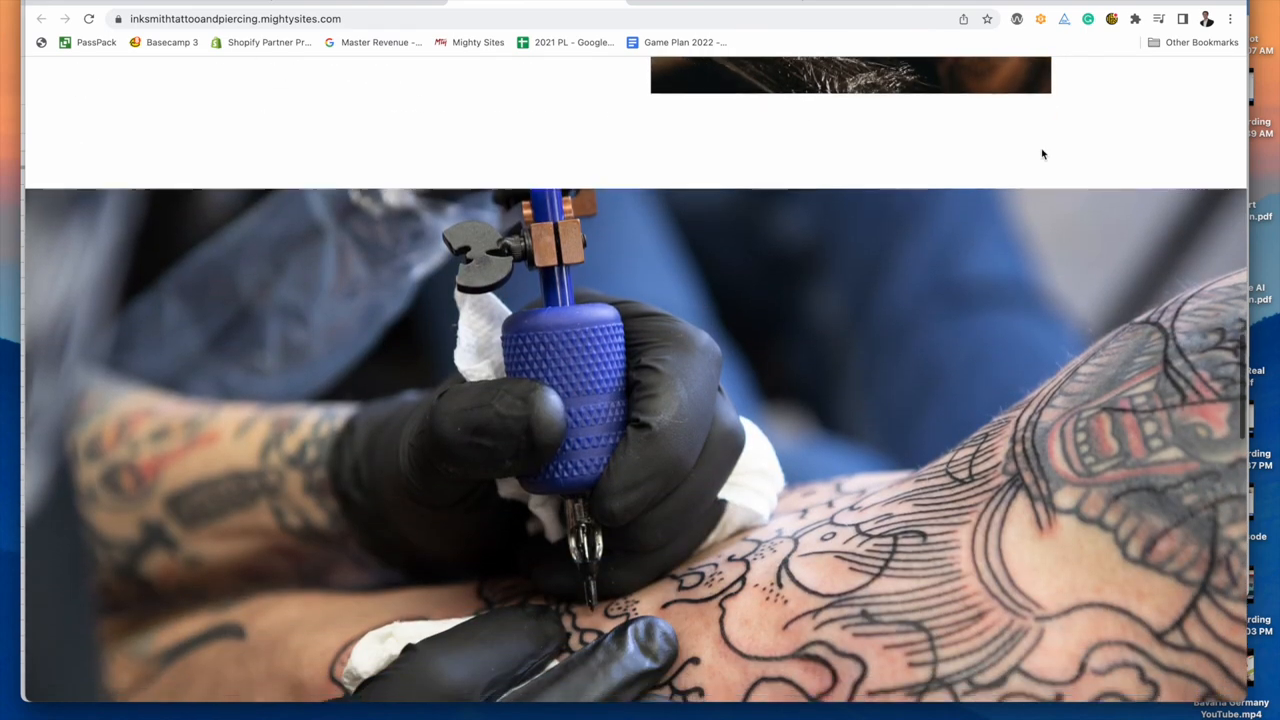